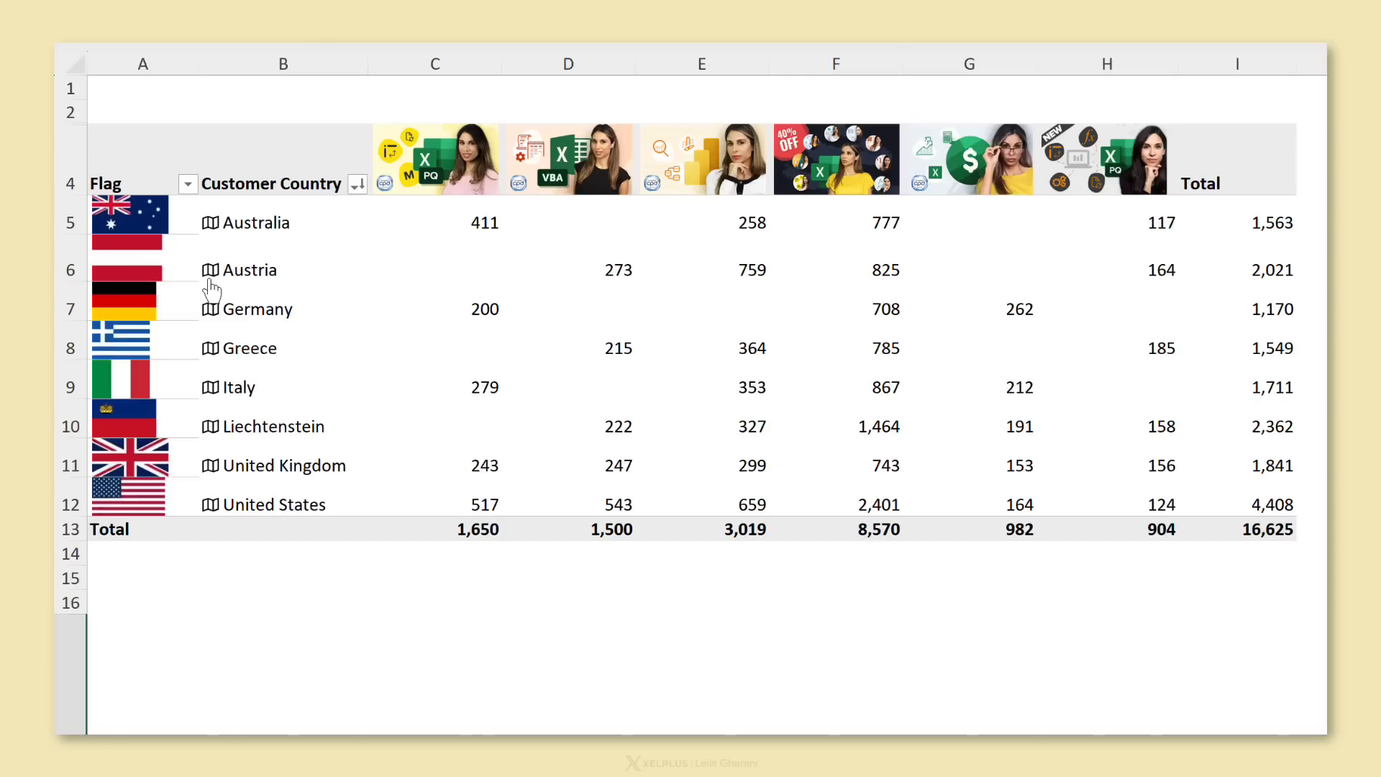
# Step: Preview the finished pivot table, then show the Data sheet's XLOOKUP-driven Course Image column
pyautogui.click(211, 271)
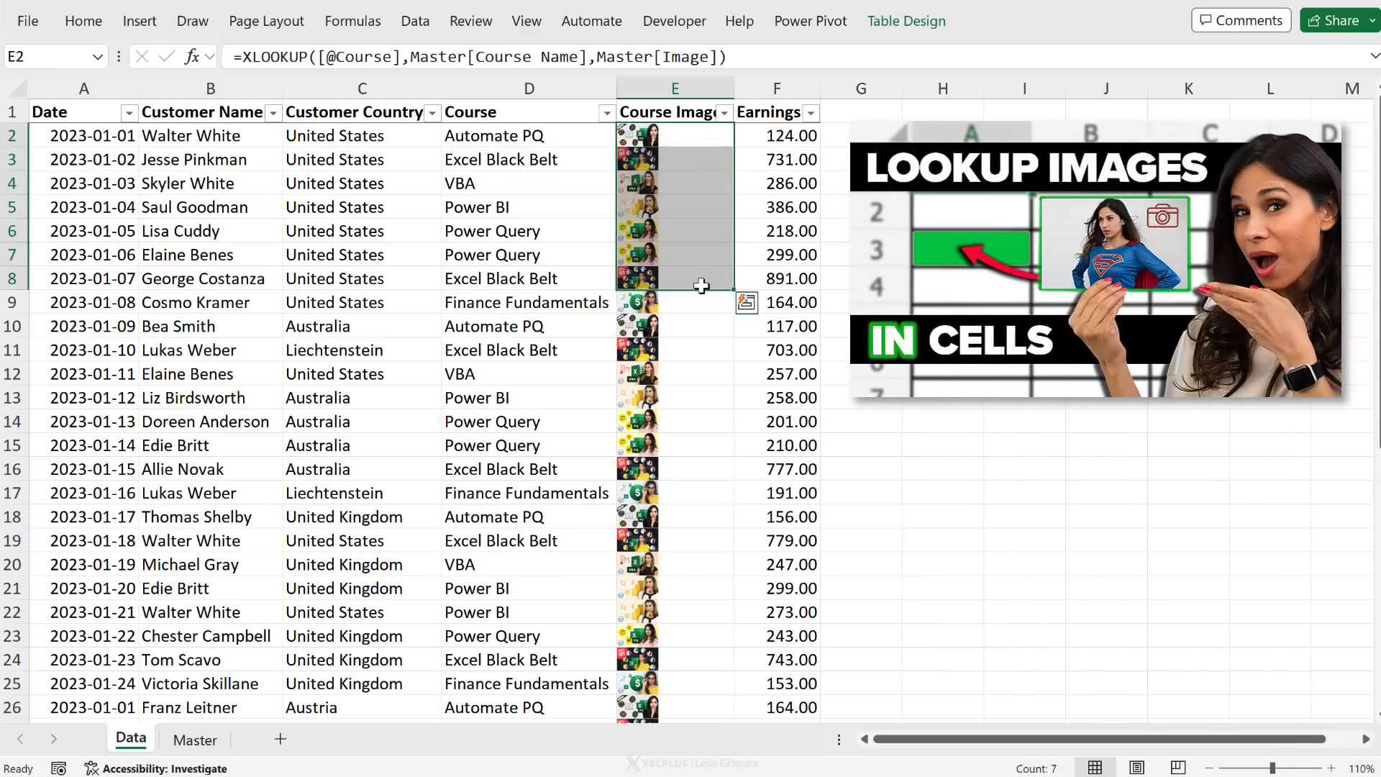
pyautogui.moveTo(693, 274)
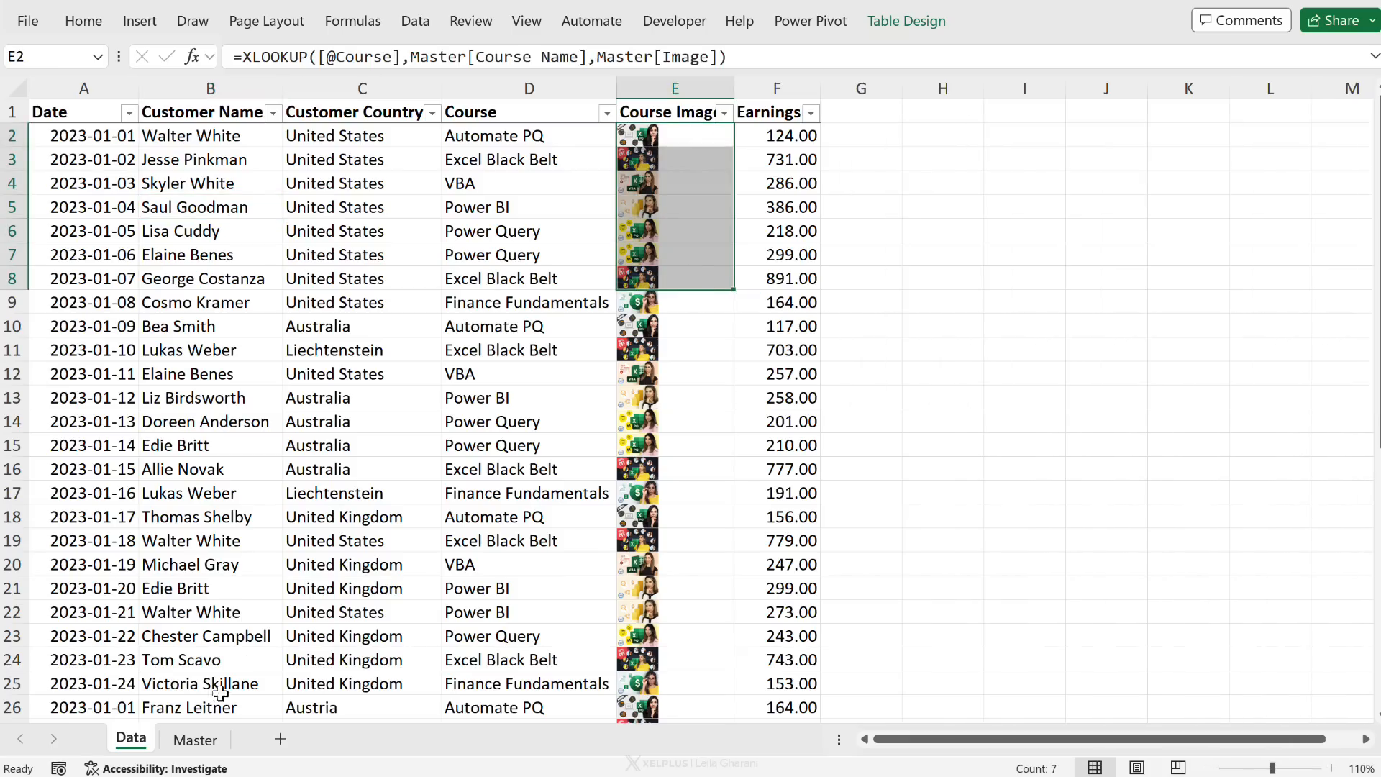
pyautogui.click(194, 738)
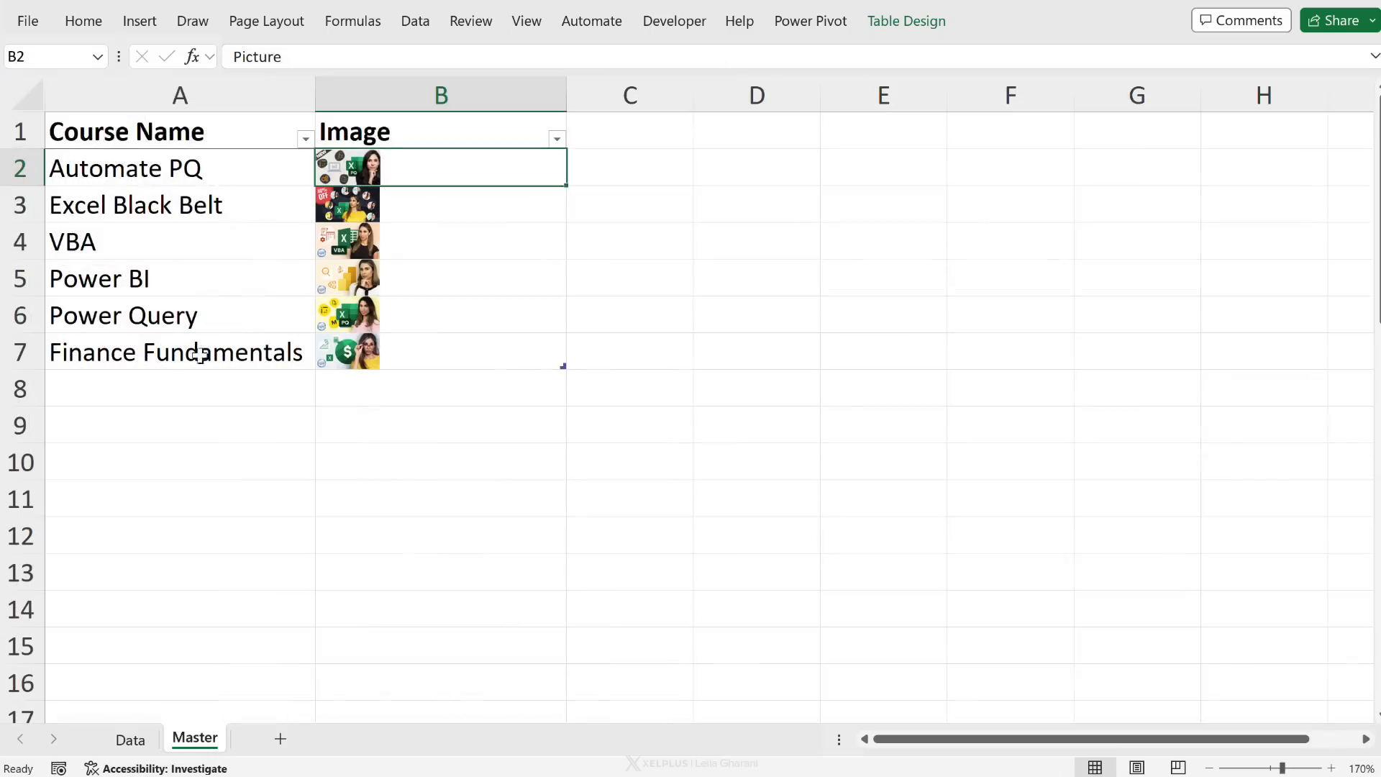
pyautogui.moveTo(423, 174)
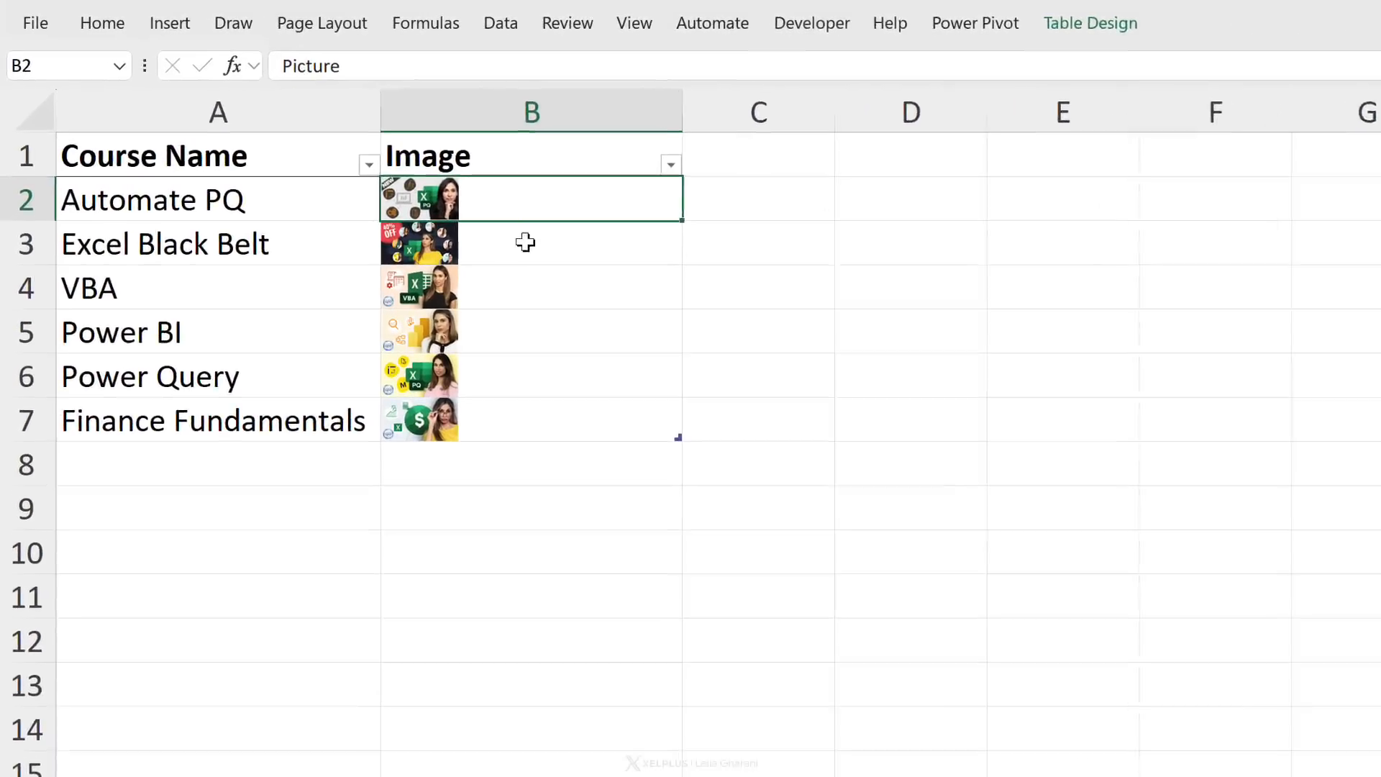
pyautogui.click(171, 22)
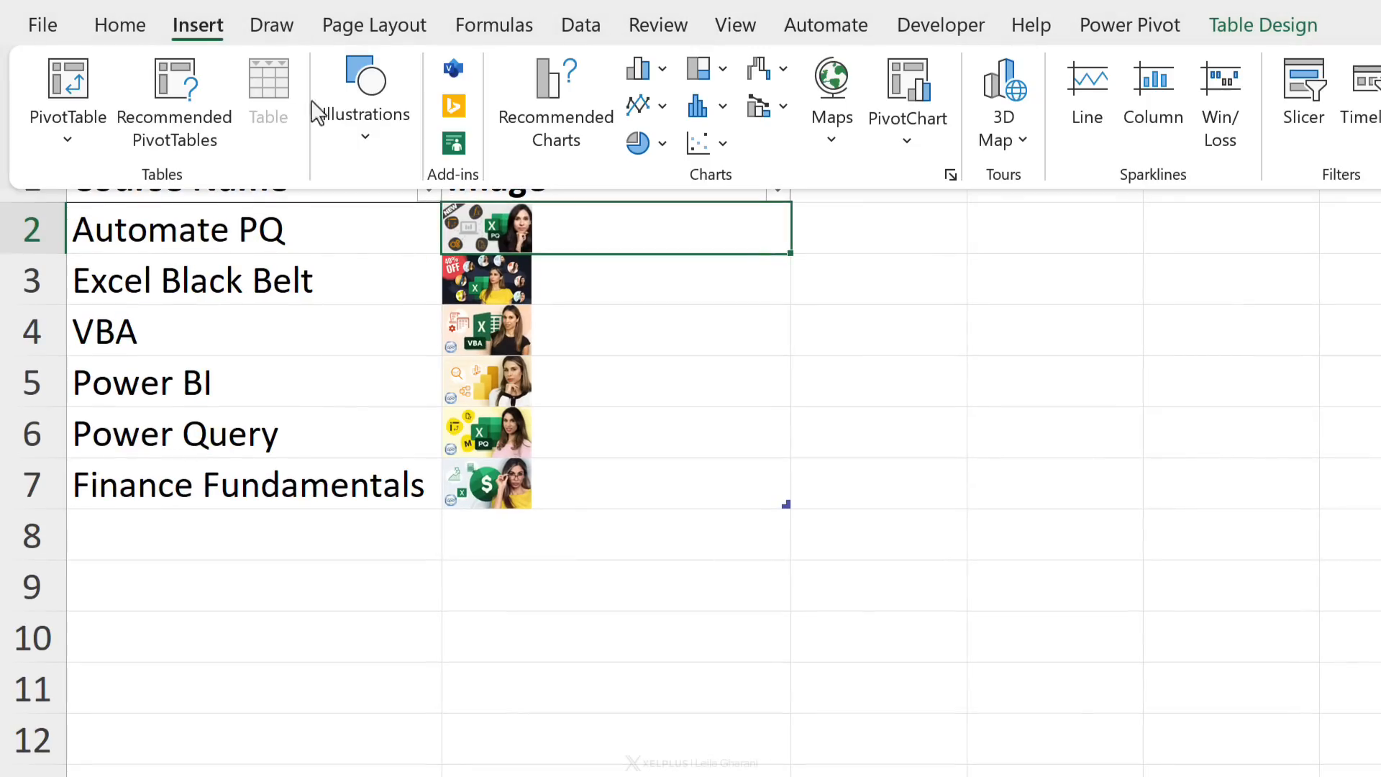
pyautogui.click(365, 93)
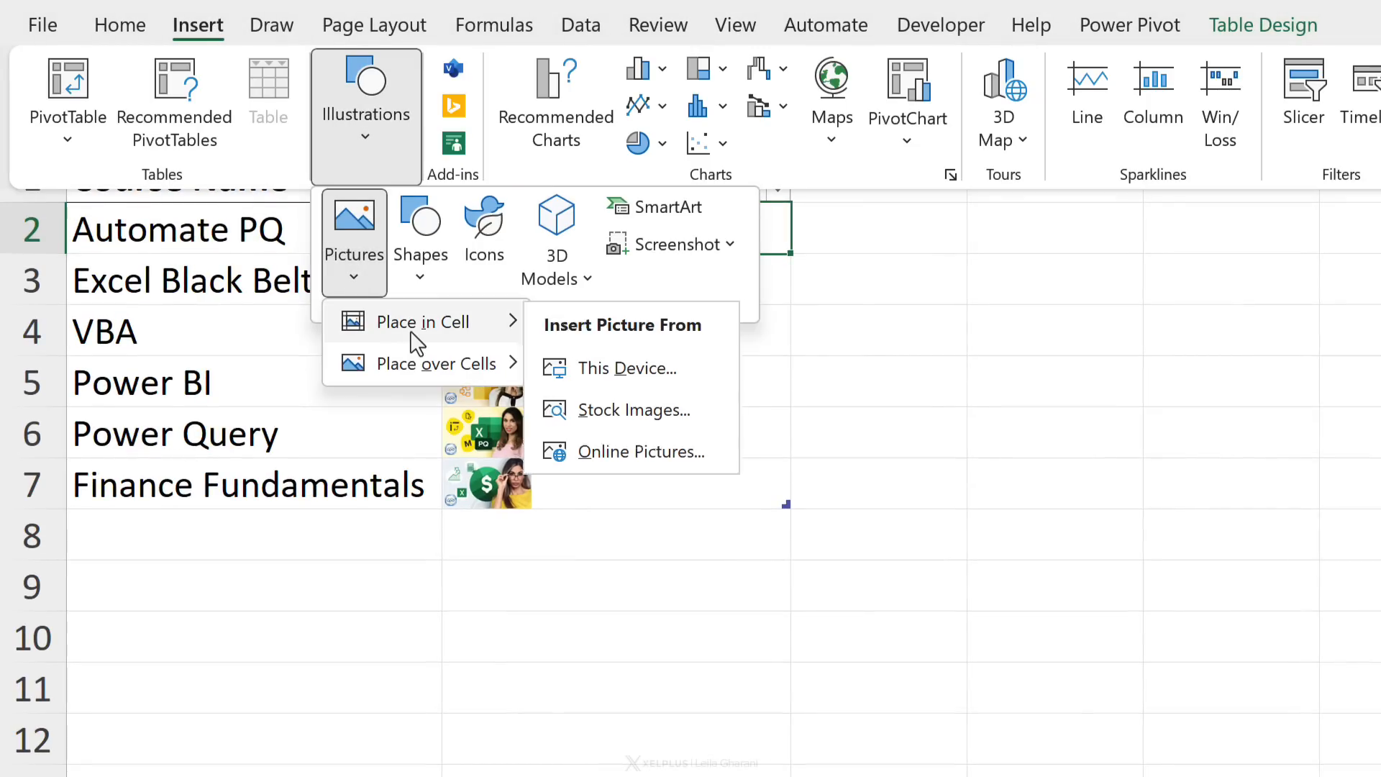
pyautogui.moveTo(648, 388)
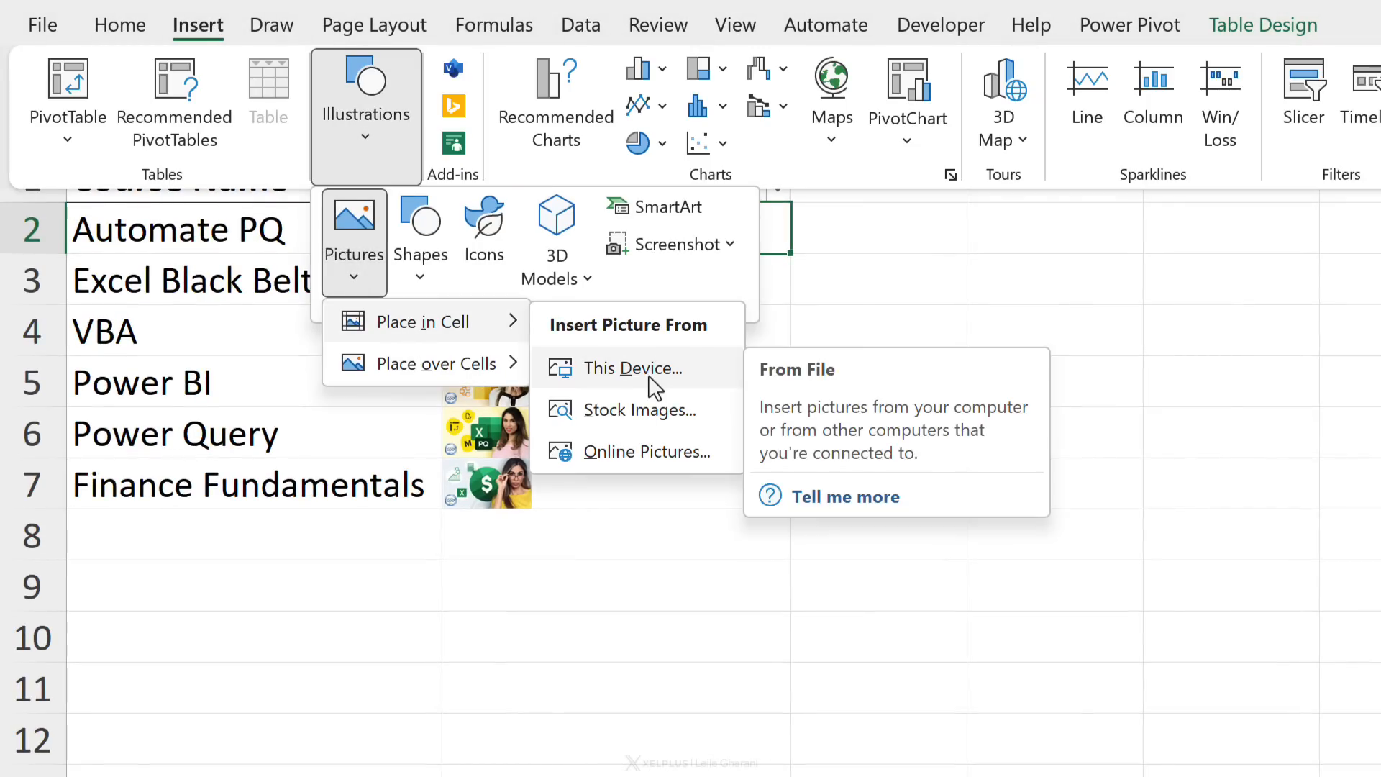
pyautogui.moveTo(613, 494)
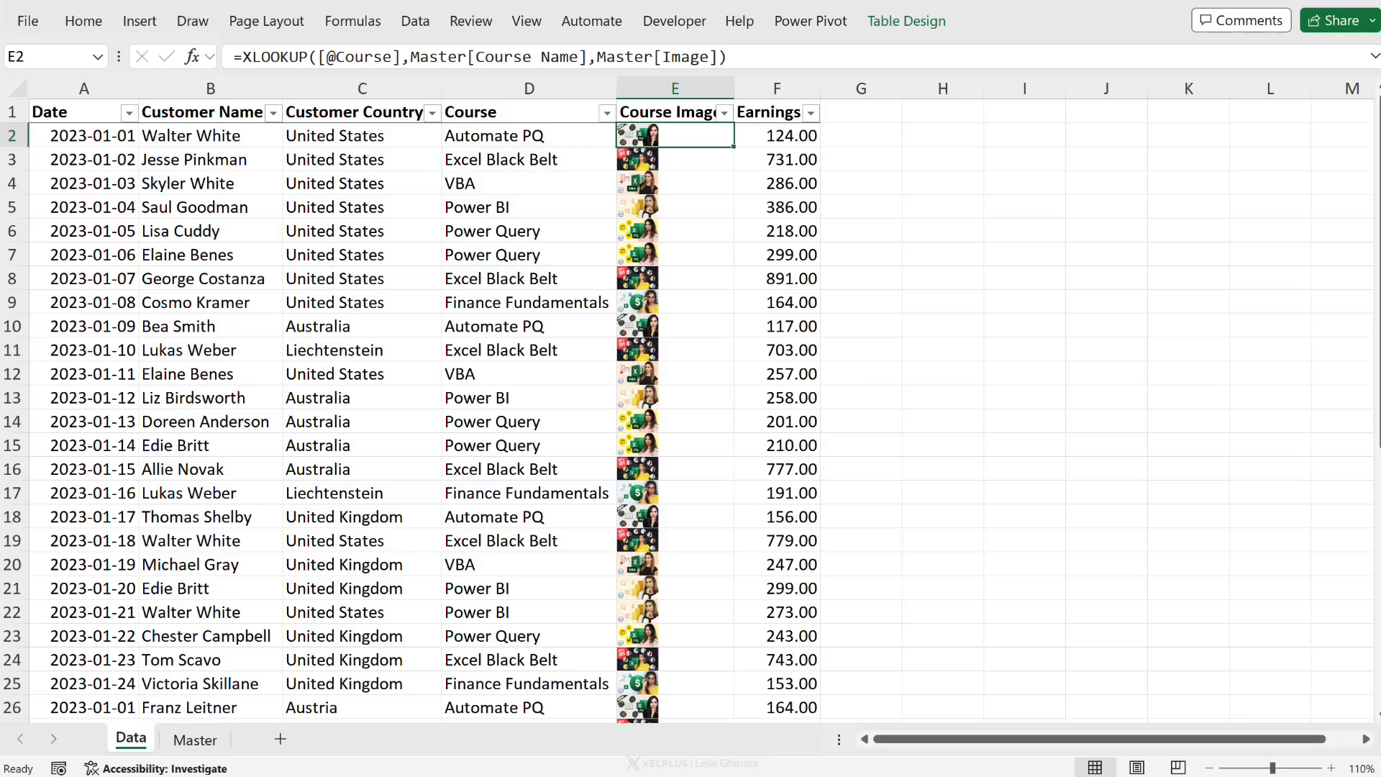
# Step: Build a new-sheet pivot table with Course Image rows and summed Earnings, widening the columns
pyautogui.click(135, 21)
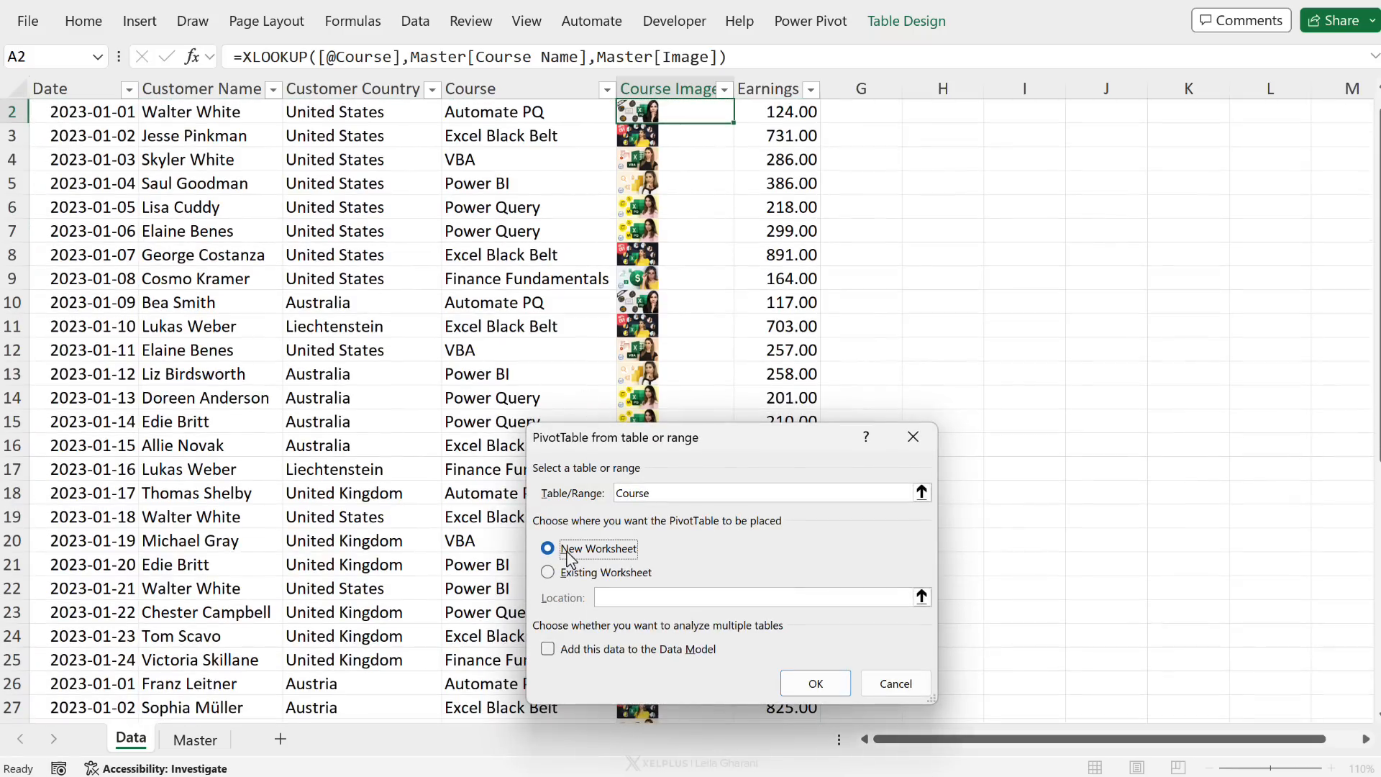
pyautogui.click(546, 549)
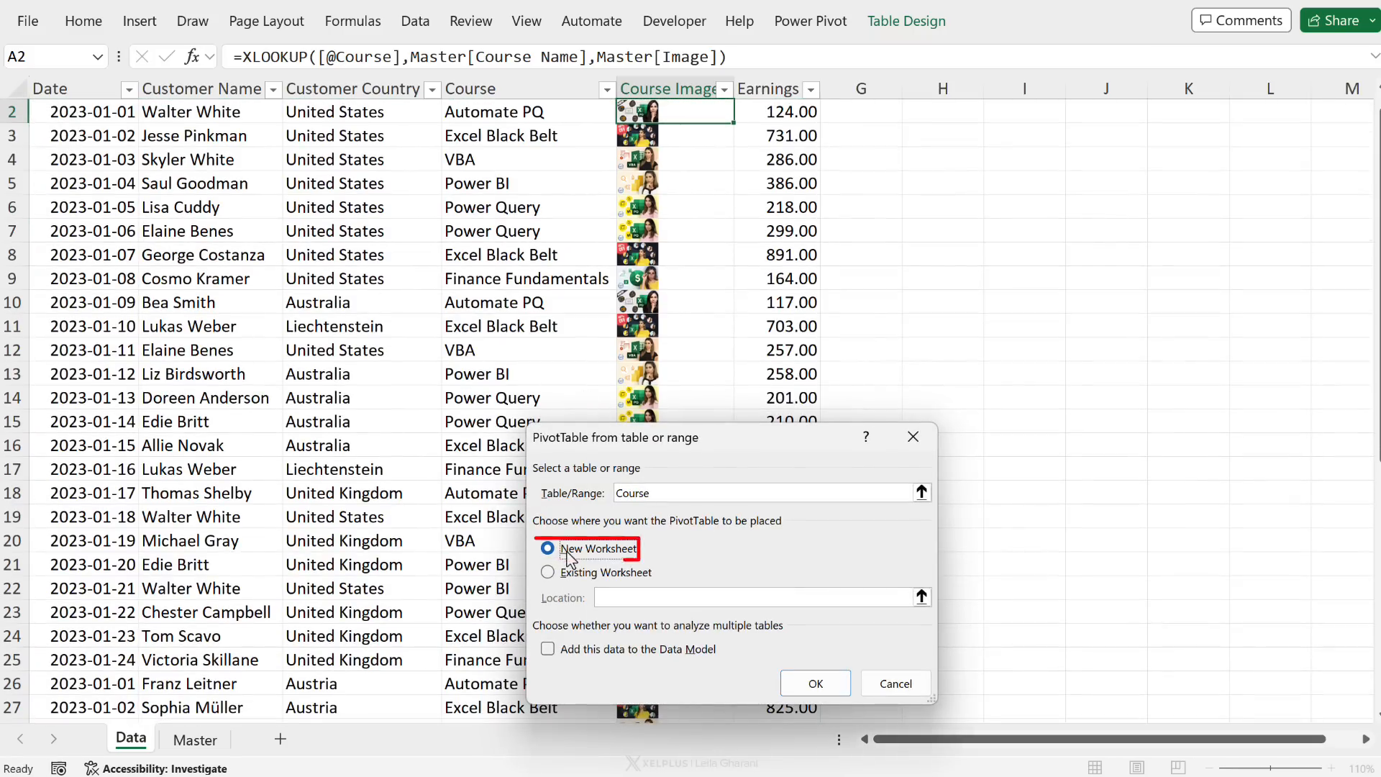
pyautogui.click(810, 679)
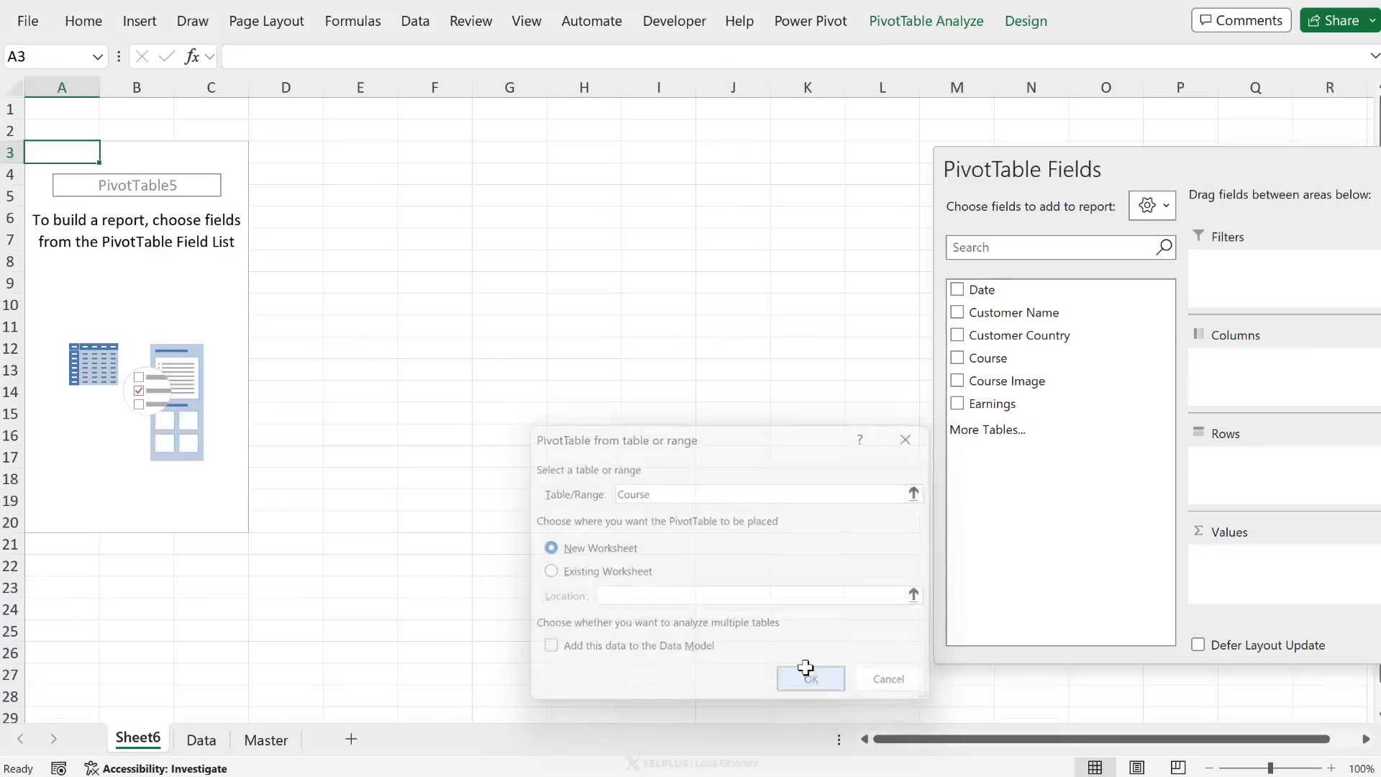
pyautogui.click(810, 679)
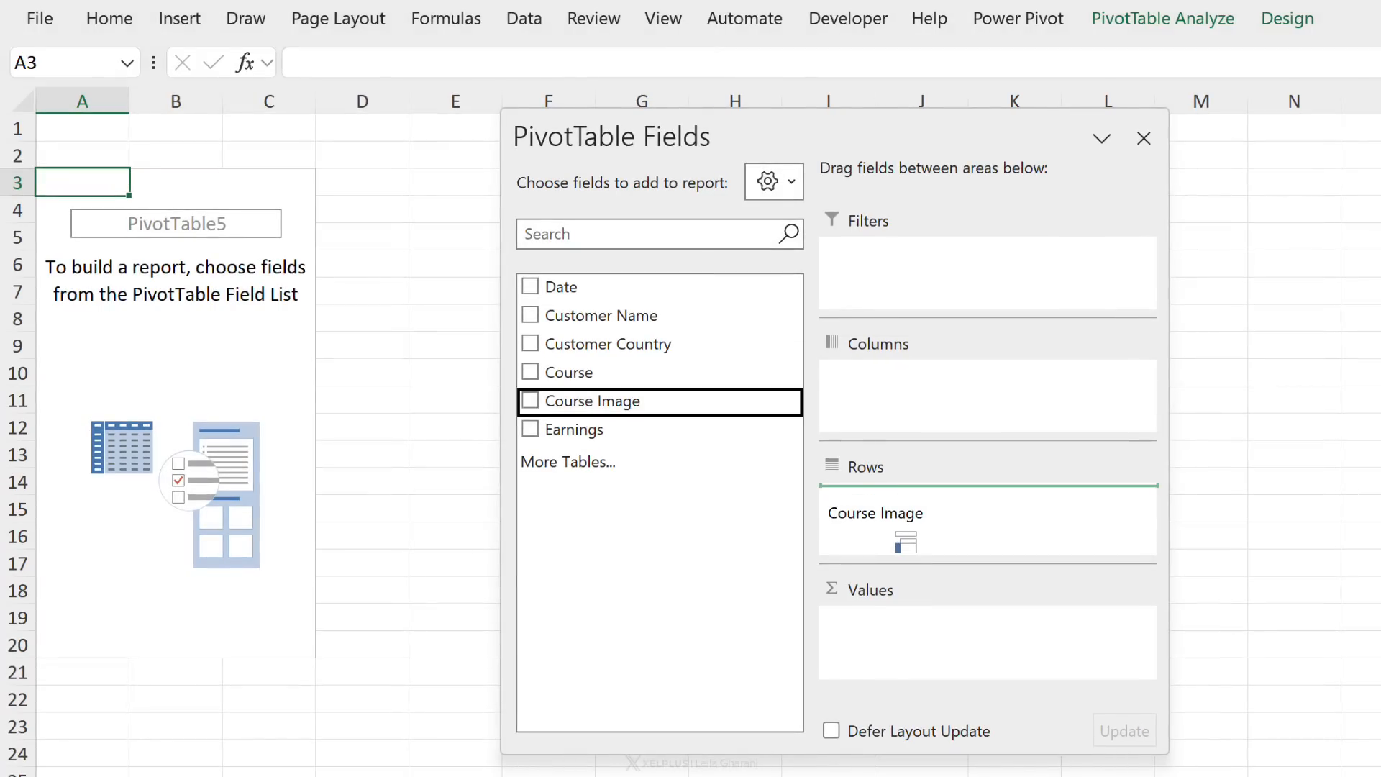
pyautogui.click(530, 401)
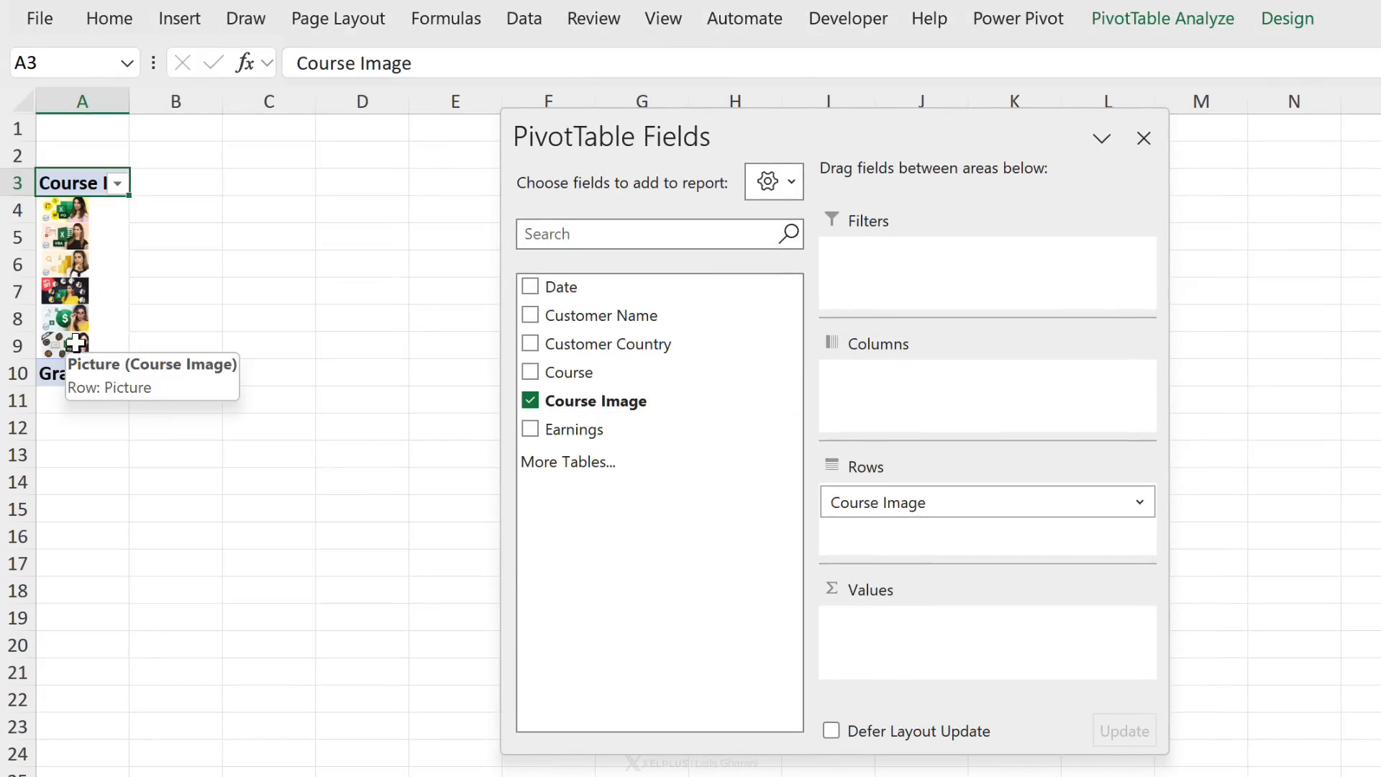
pyautogui.moveTo(346, 370)
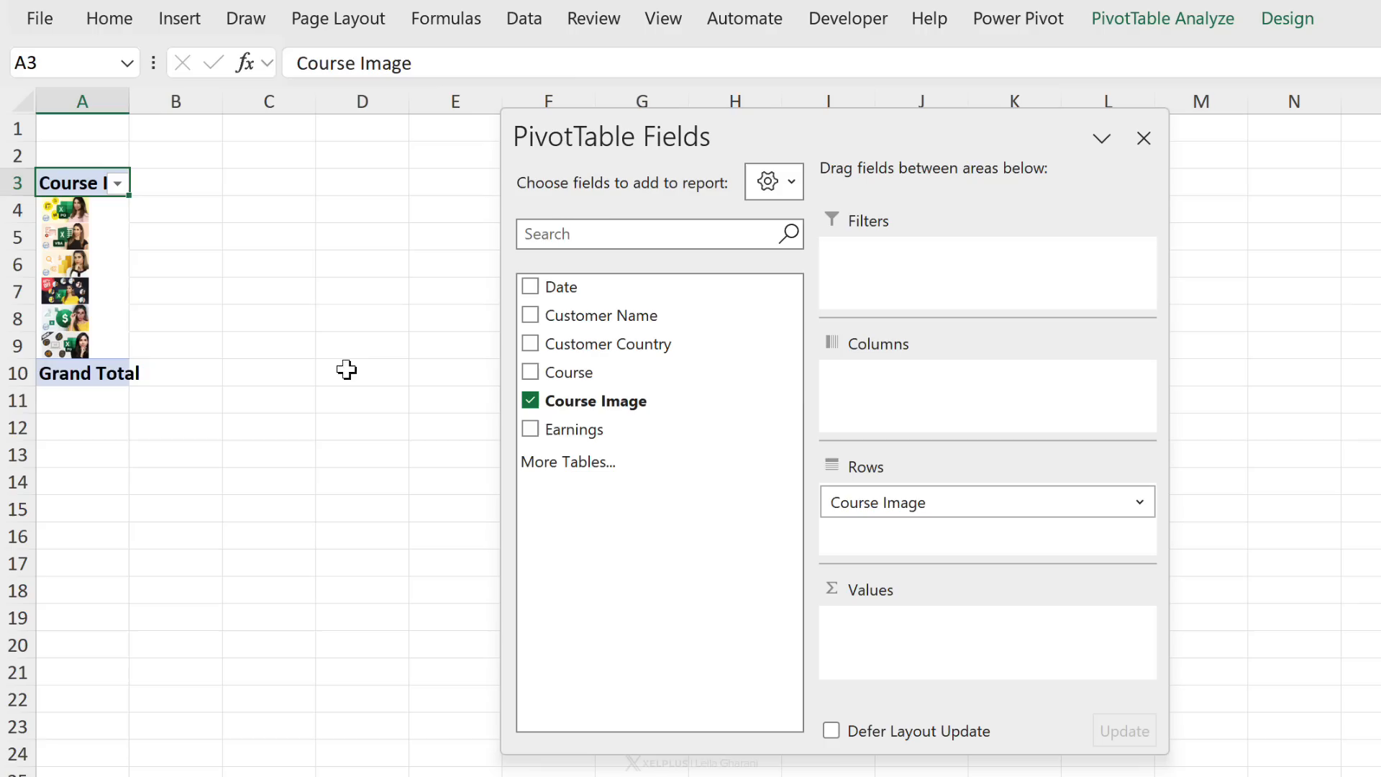
pyautogui.click(530, 428)
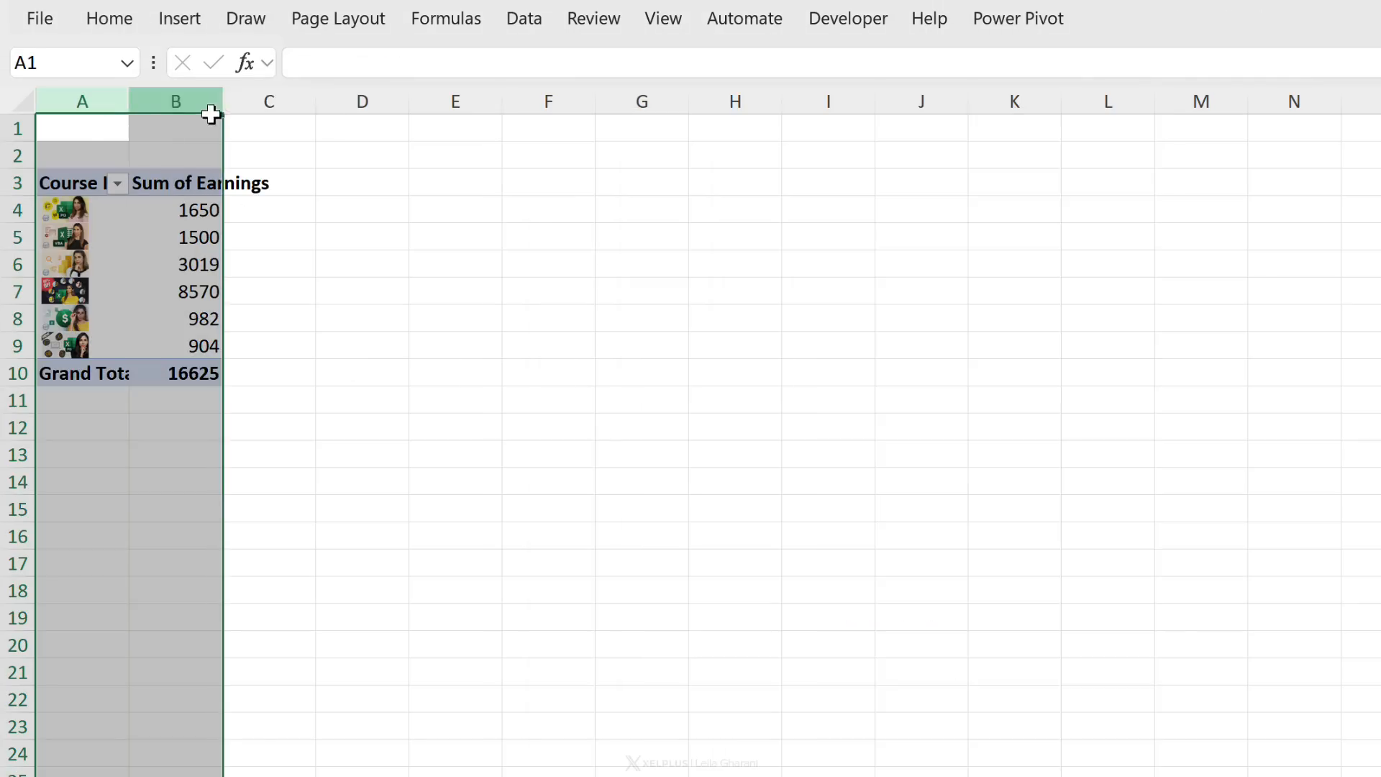
pyautogui.doubleClick(216, 100)
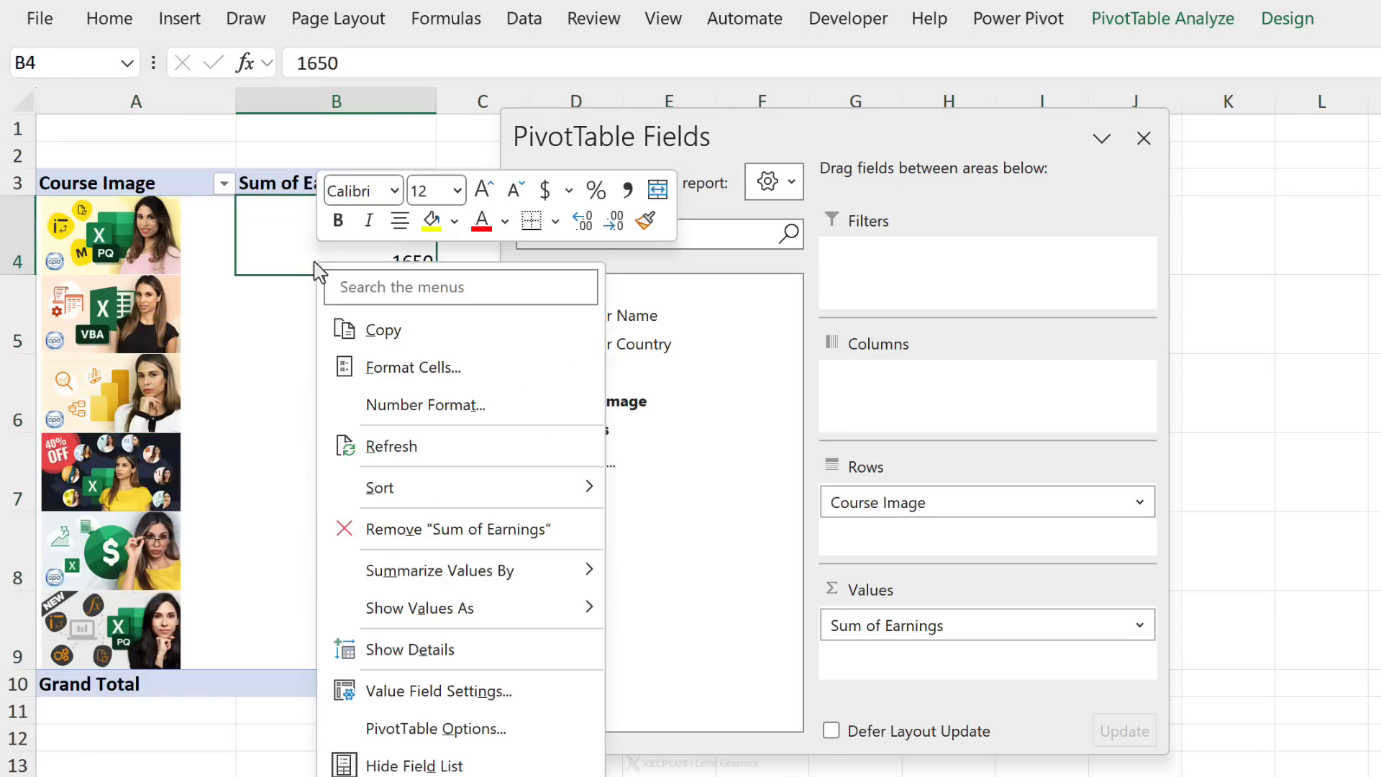
# Step: Comma-format Total Earnings, with Customer Country rows and course-image columns, resizing the columns
pyautogui.click(412, 368)
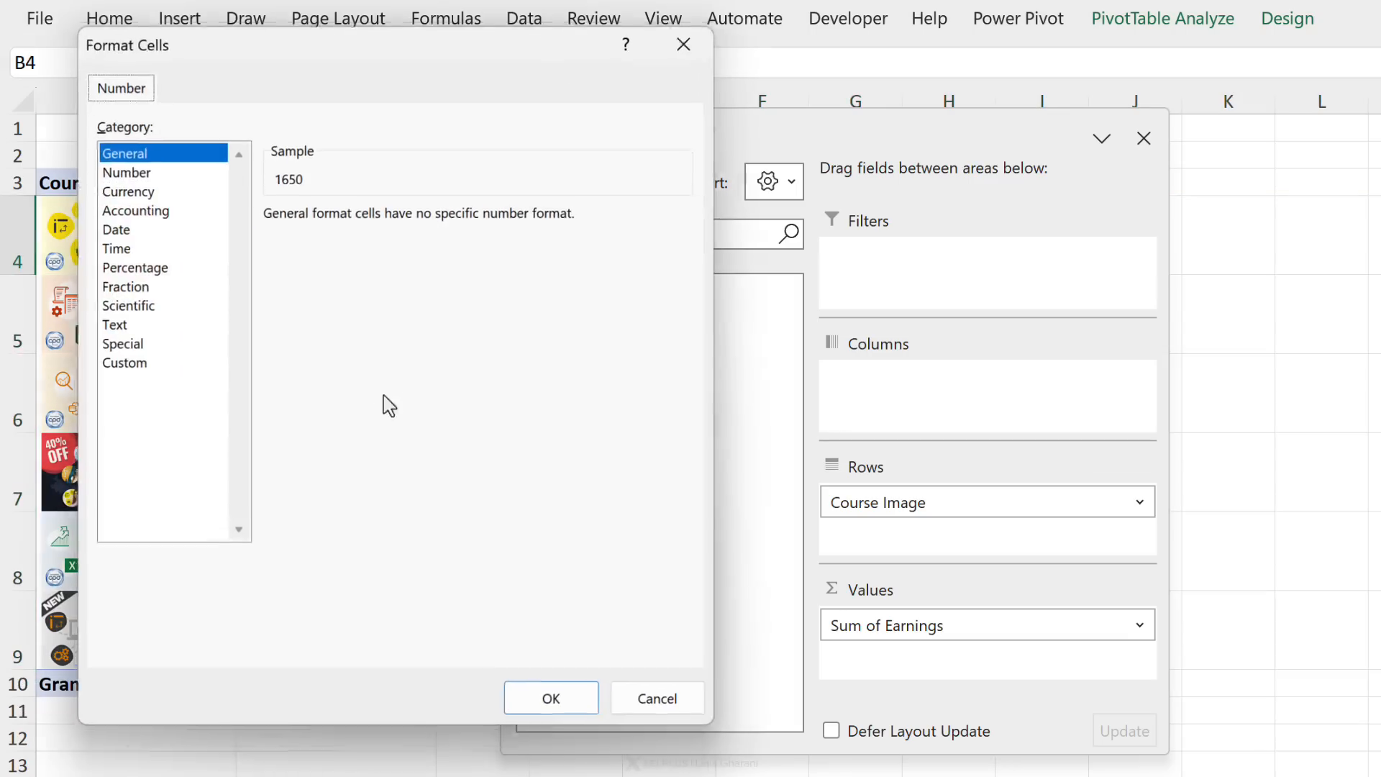
pyautogui.click(127, 172)
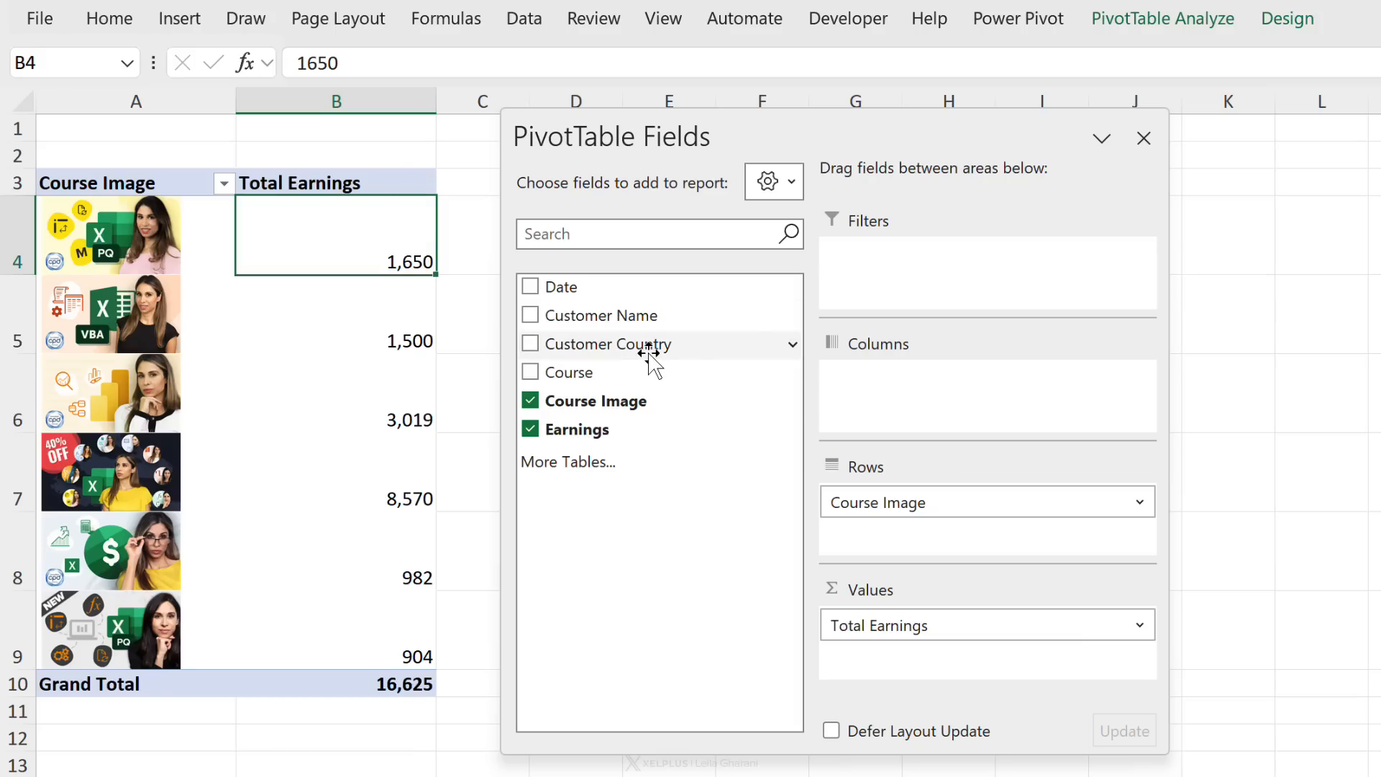
pyautogui.moveTo(635, 344); pyautogui.dragTo(911, 485)
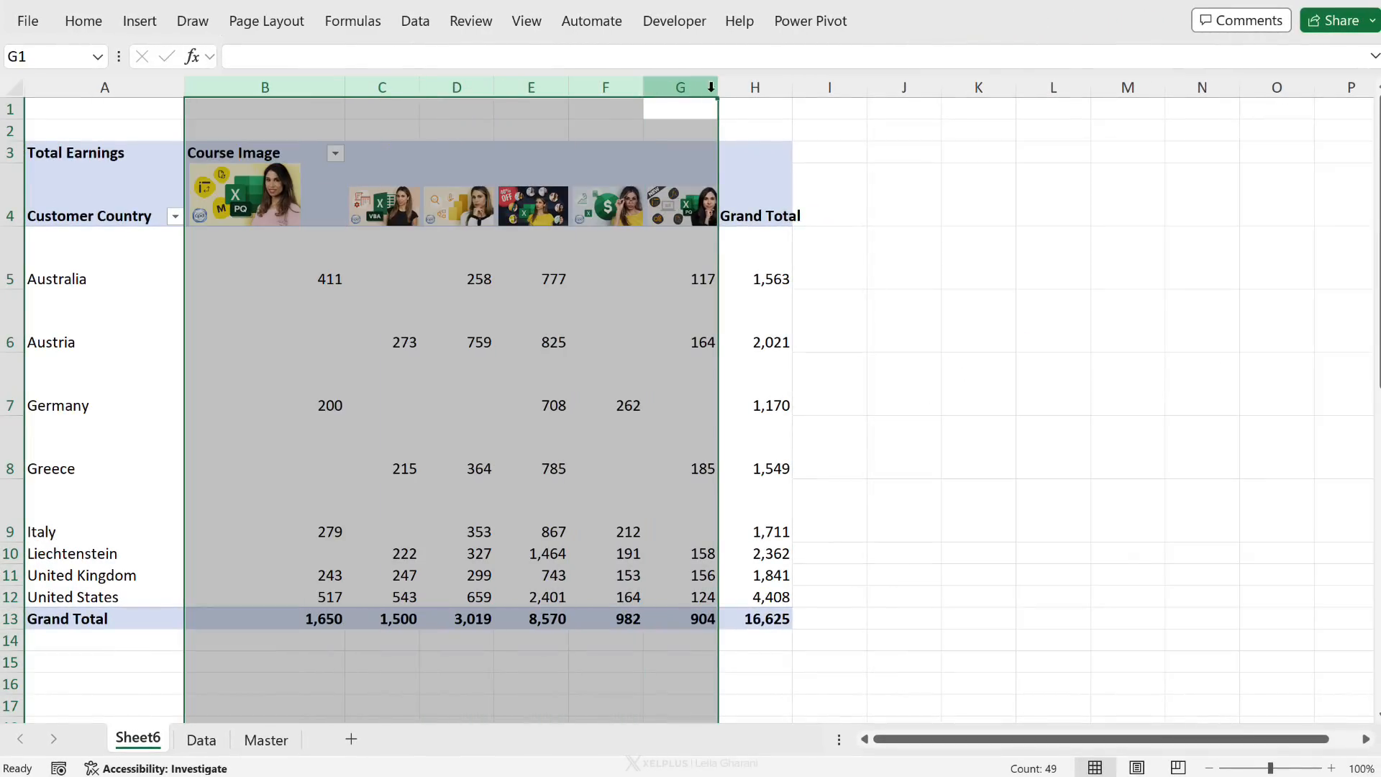
pyautogui.moveTo(717, 86); pyautogui.dragTo(797, 87)
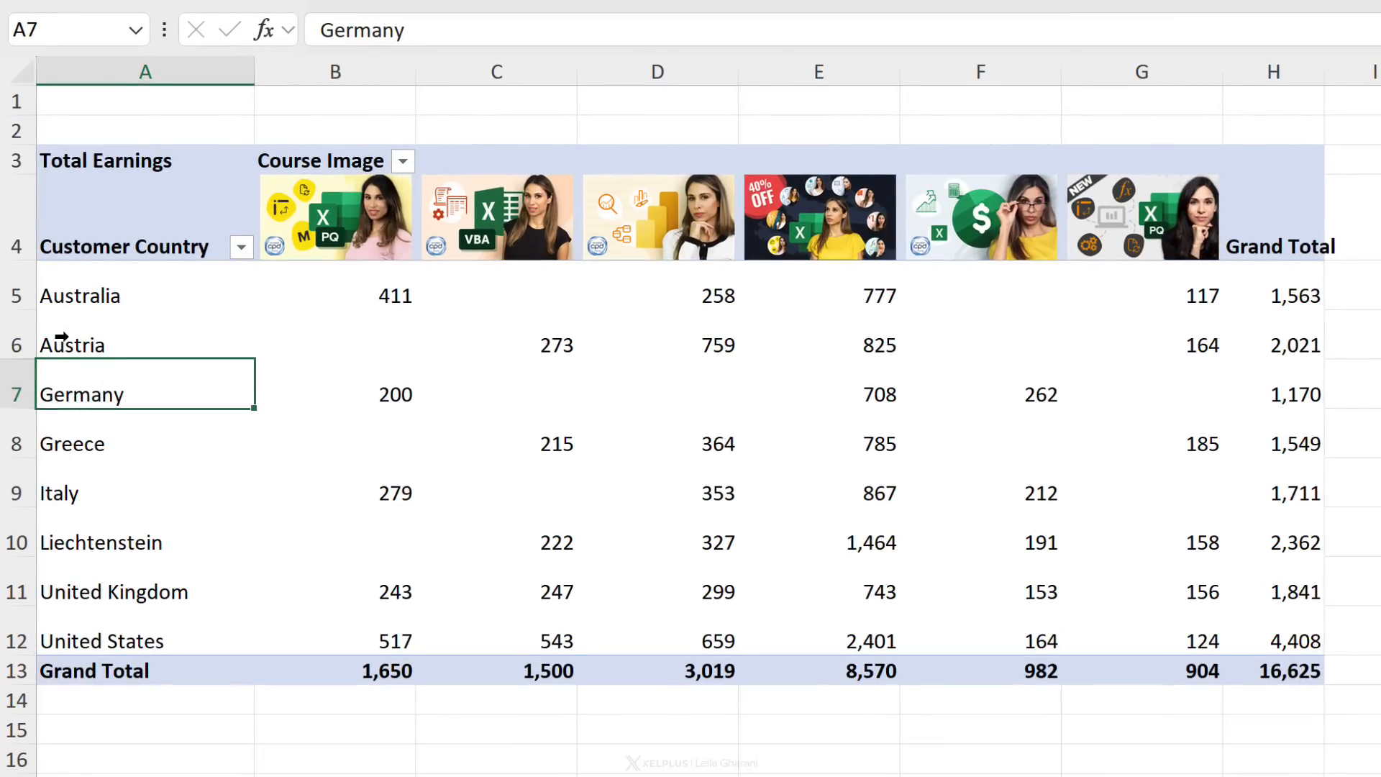
# Step: Click through the pivot's country rows, then return to the Data sheet
pyautogui.click(79, 345)
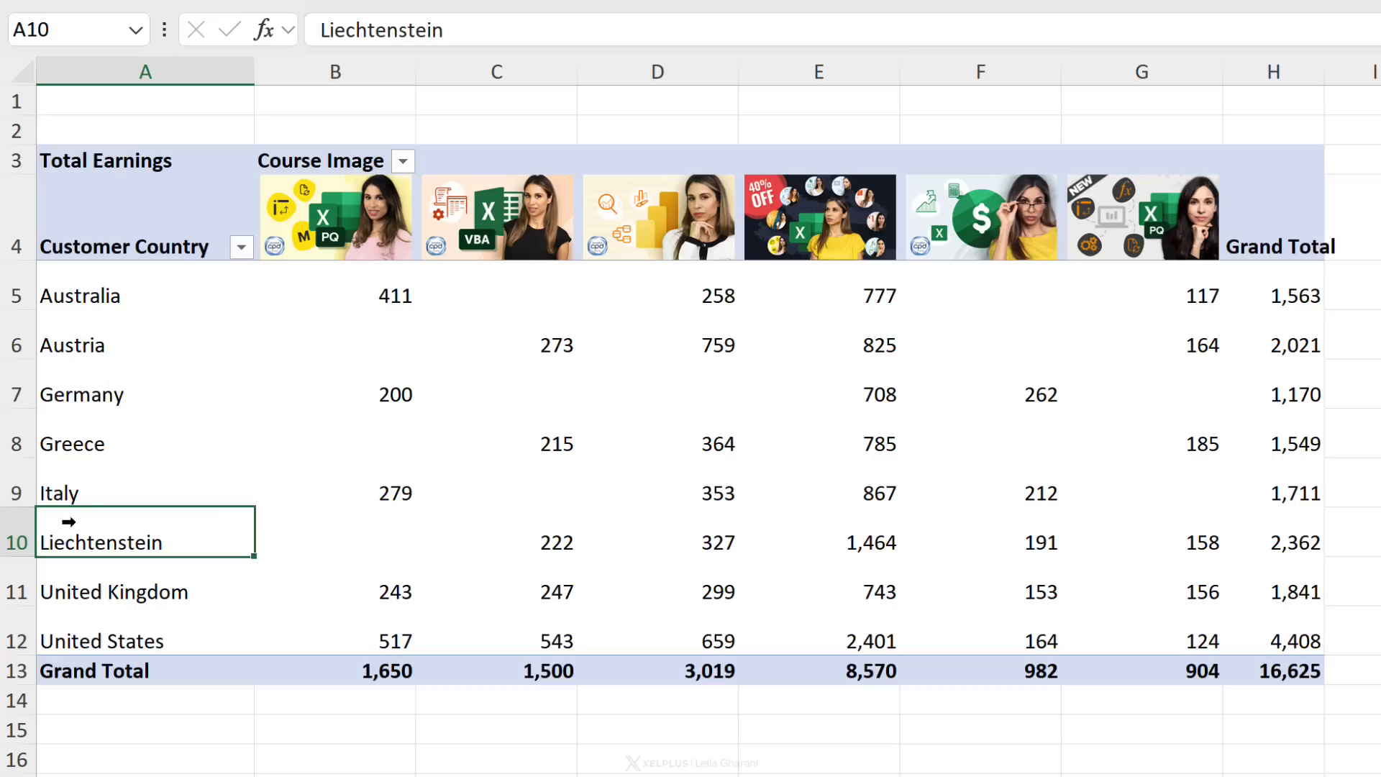
pyautogui.moveTo(87, 512)
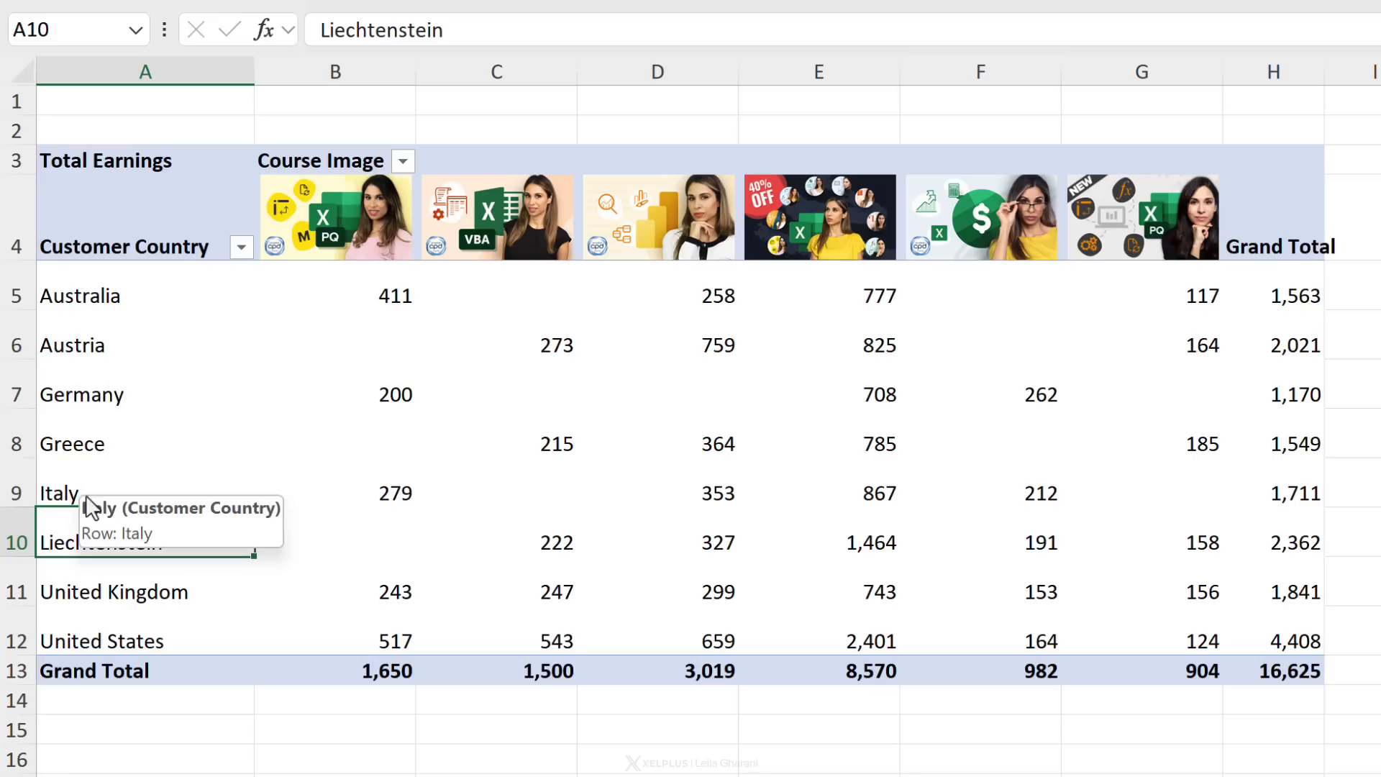
pyautogui.moveTo(160, 580)
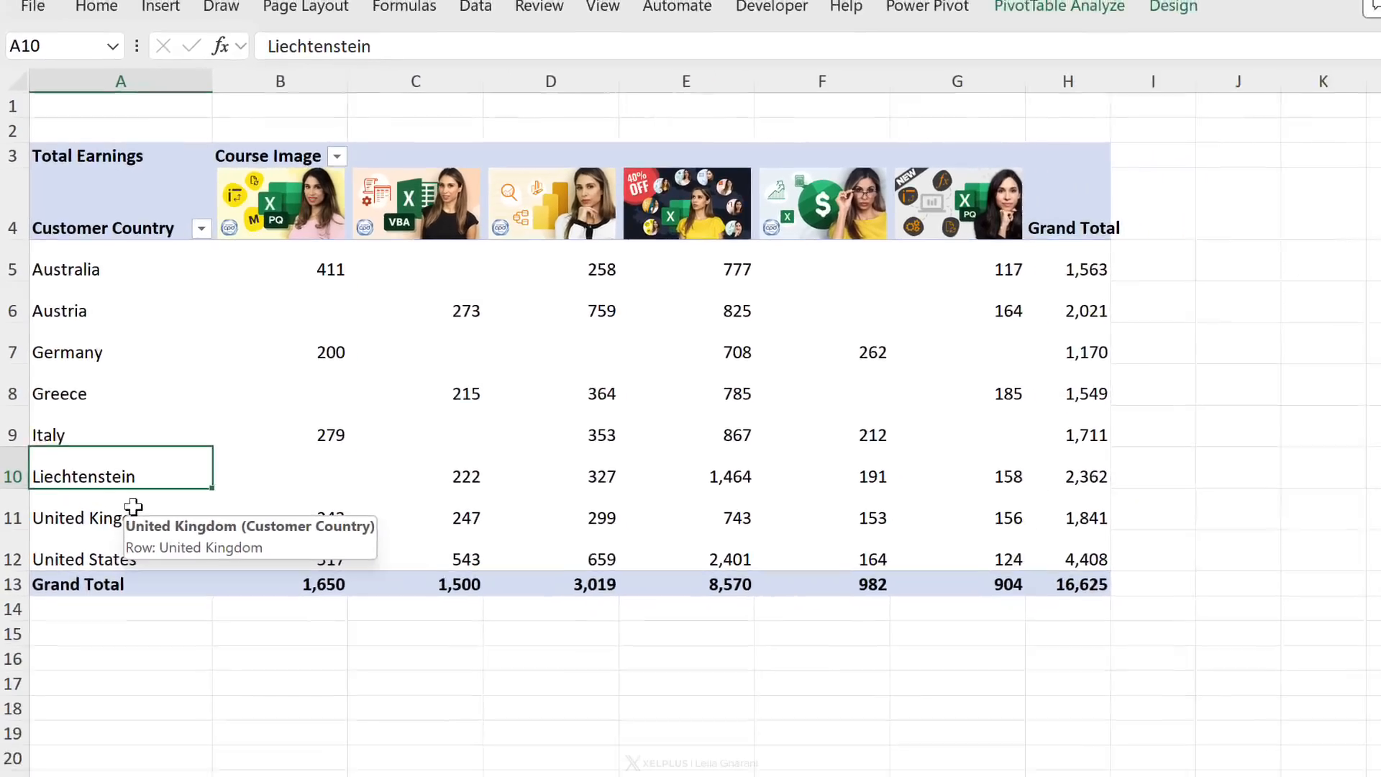
pyautogui.click(201, 740)
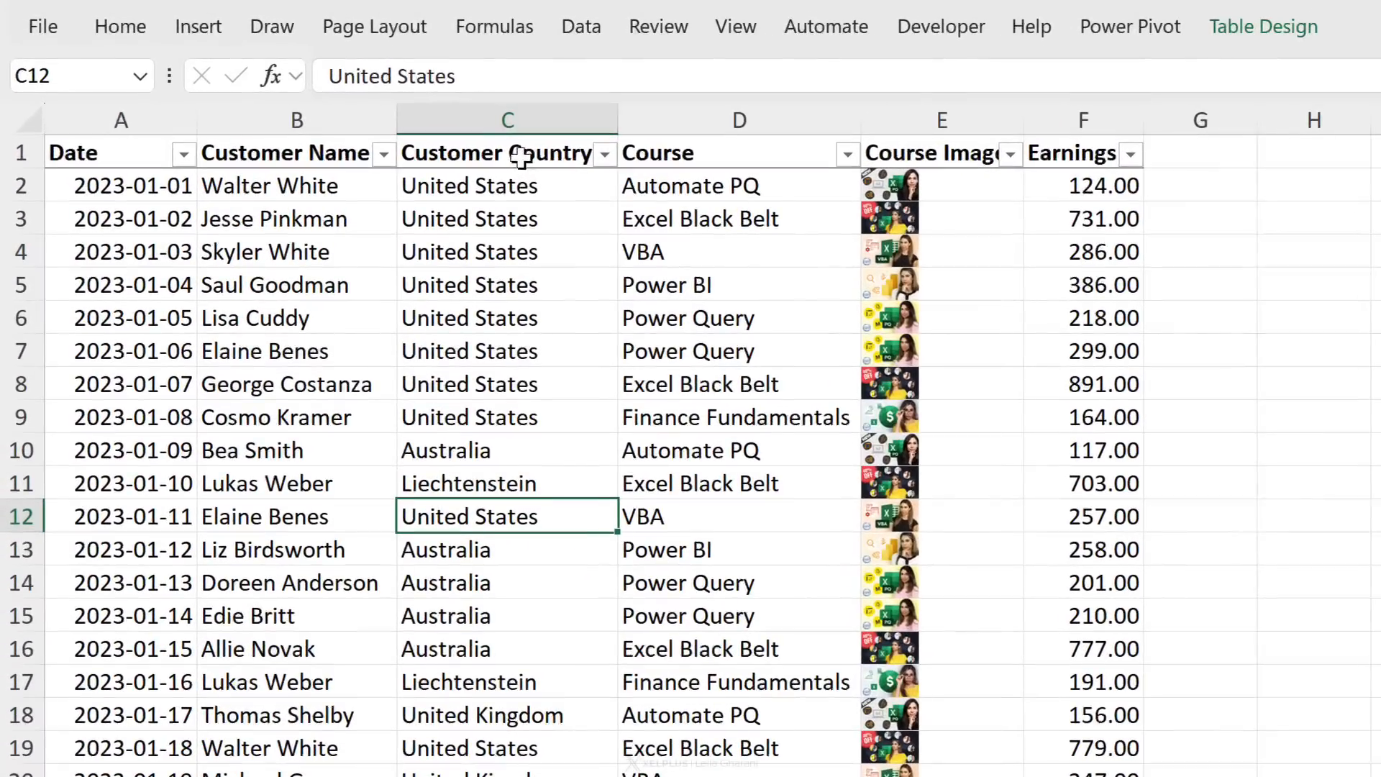
# Step: Convert the Customer Country column to the Geography data type and browse a country card
pyautogui.click(507, 119)
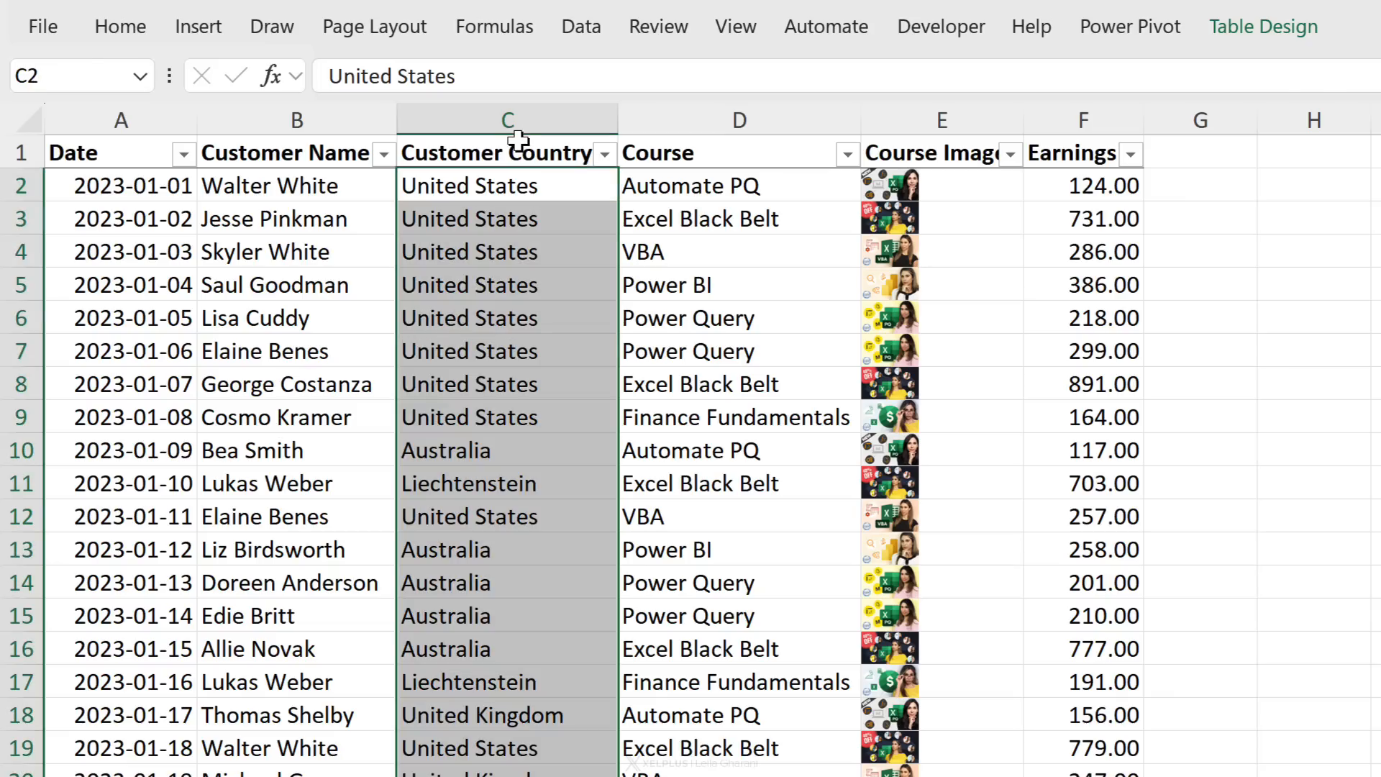
pyautogui.click(581, 26)
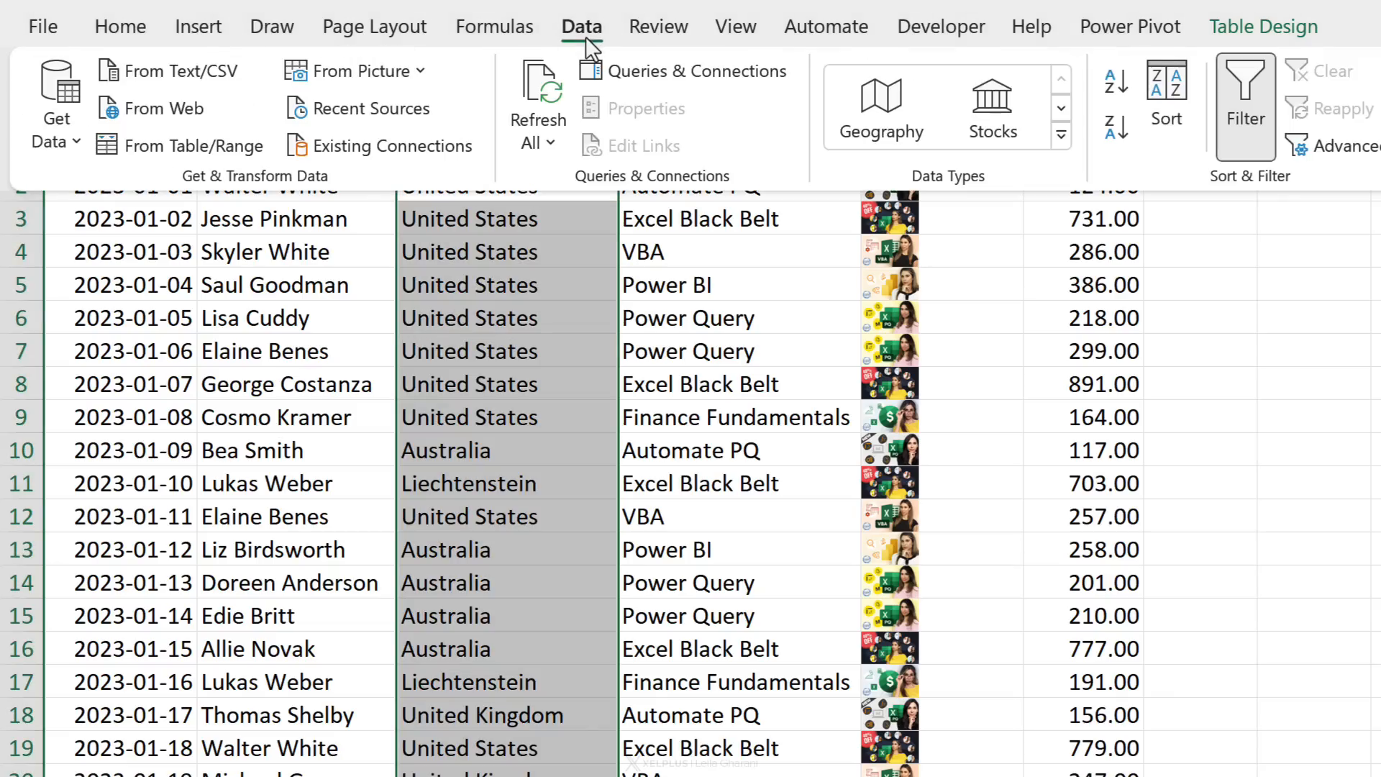
pyautogui.moveTo(879, 108)
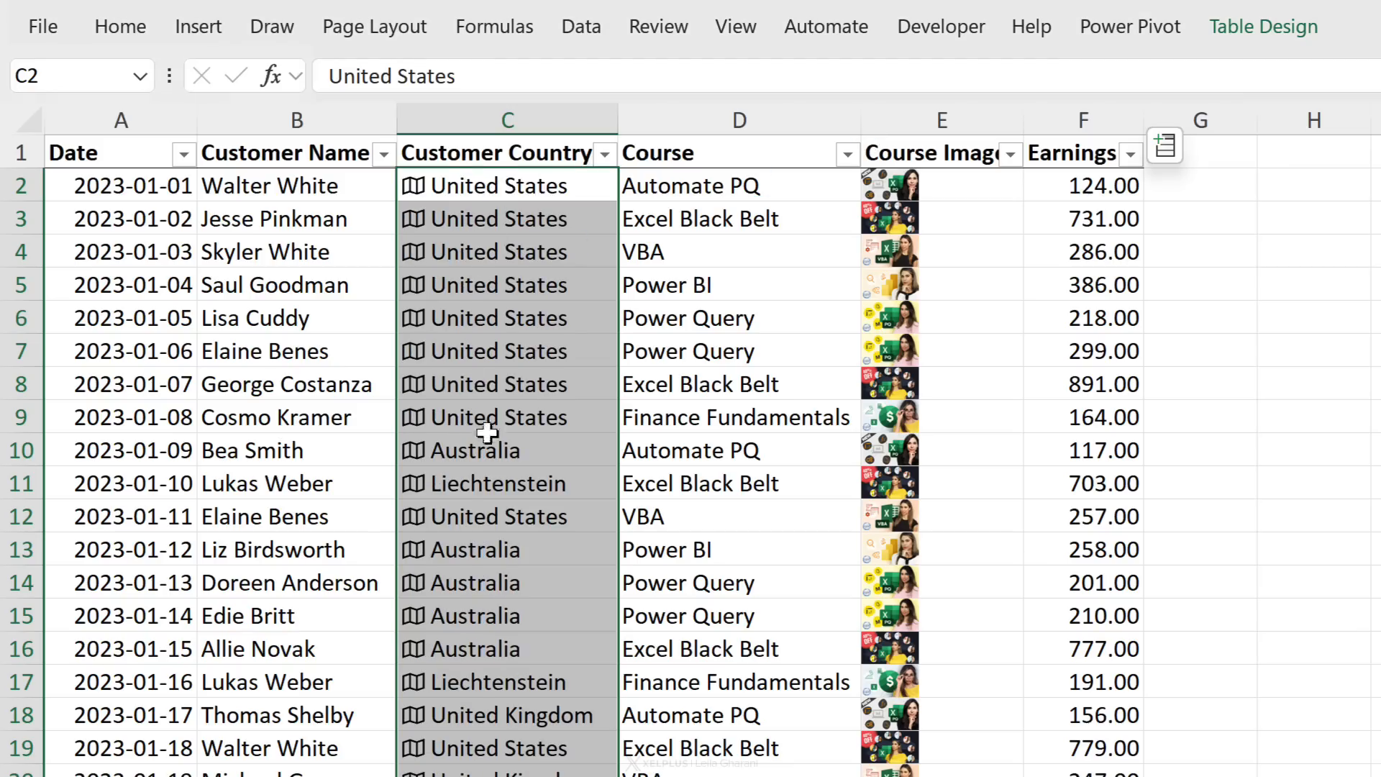
pyautogui.scroll(-3)
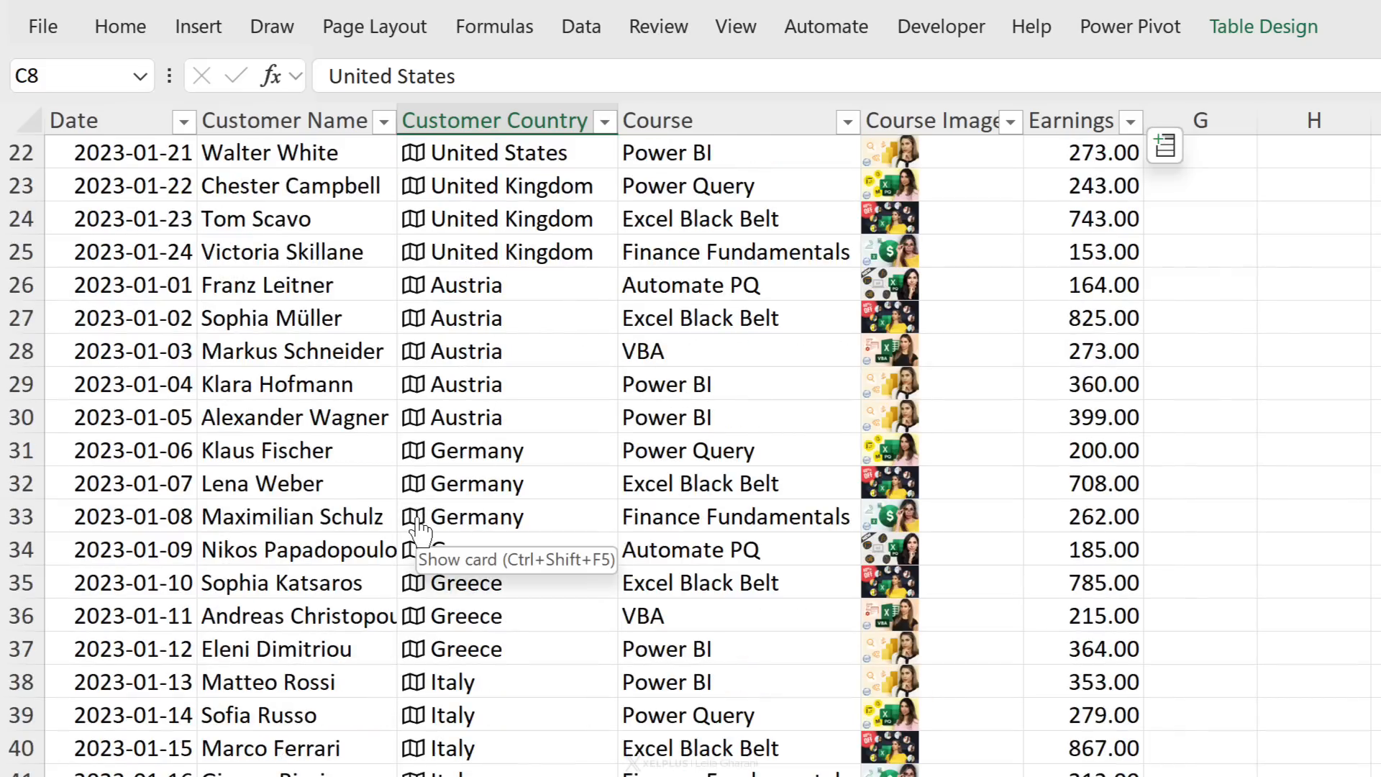
pyautogui.scroll(3)
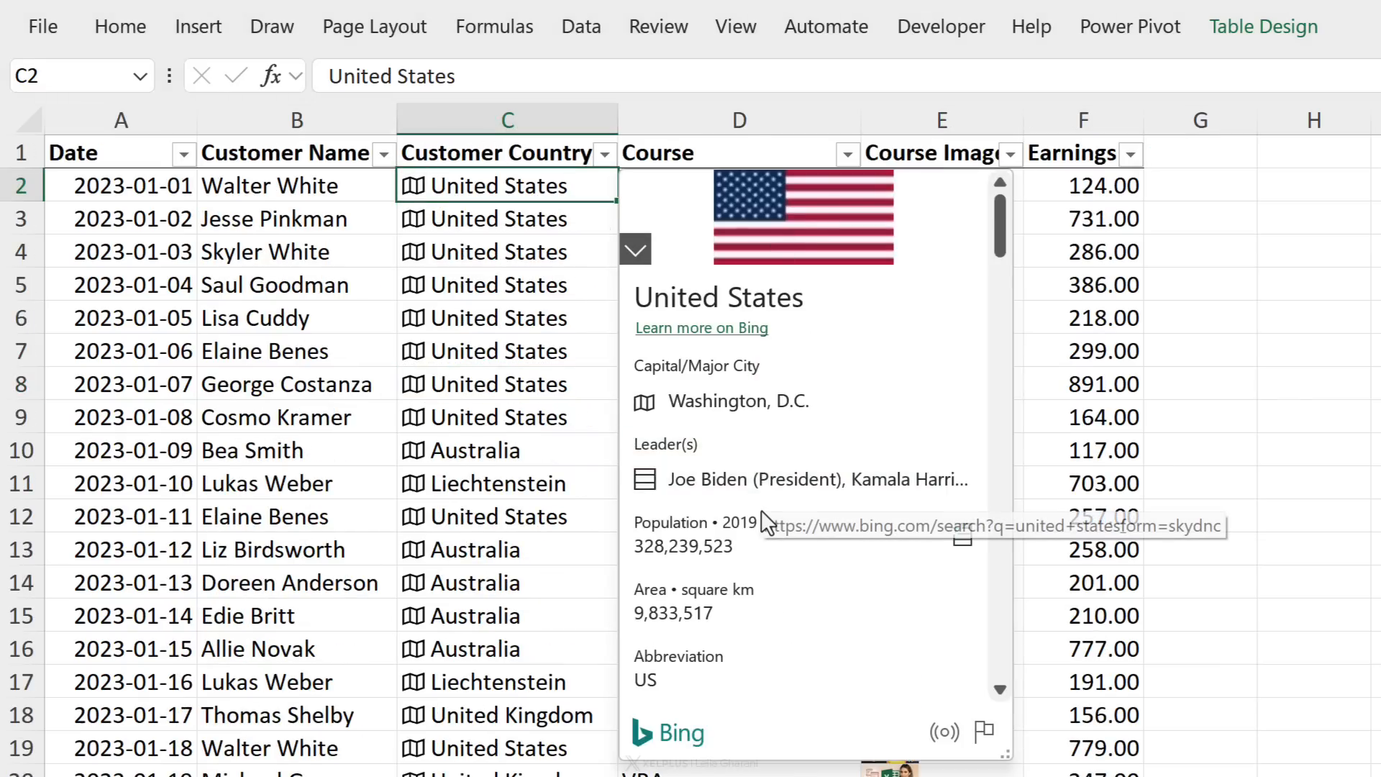
pyautogui.scroll(-3)
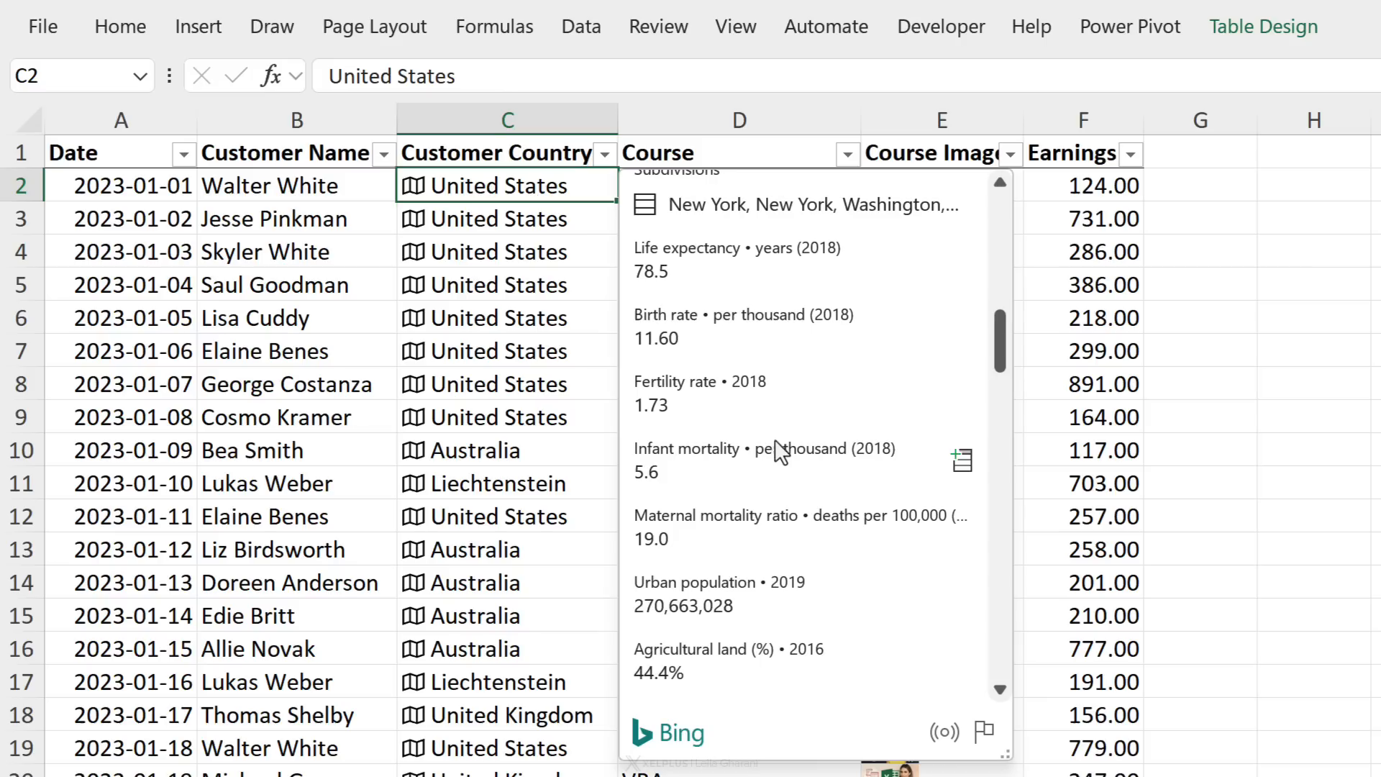
pyautogui.moveTo(755, 469)
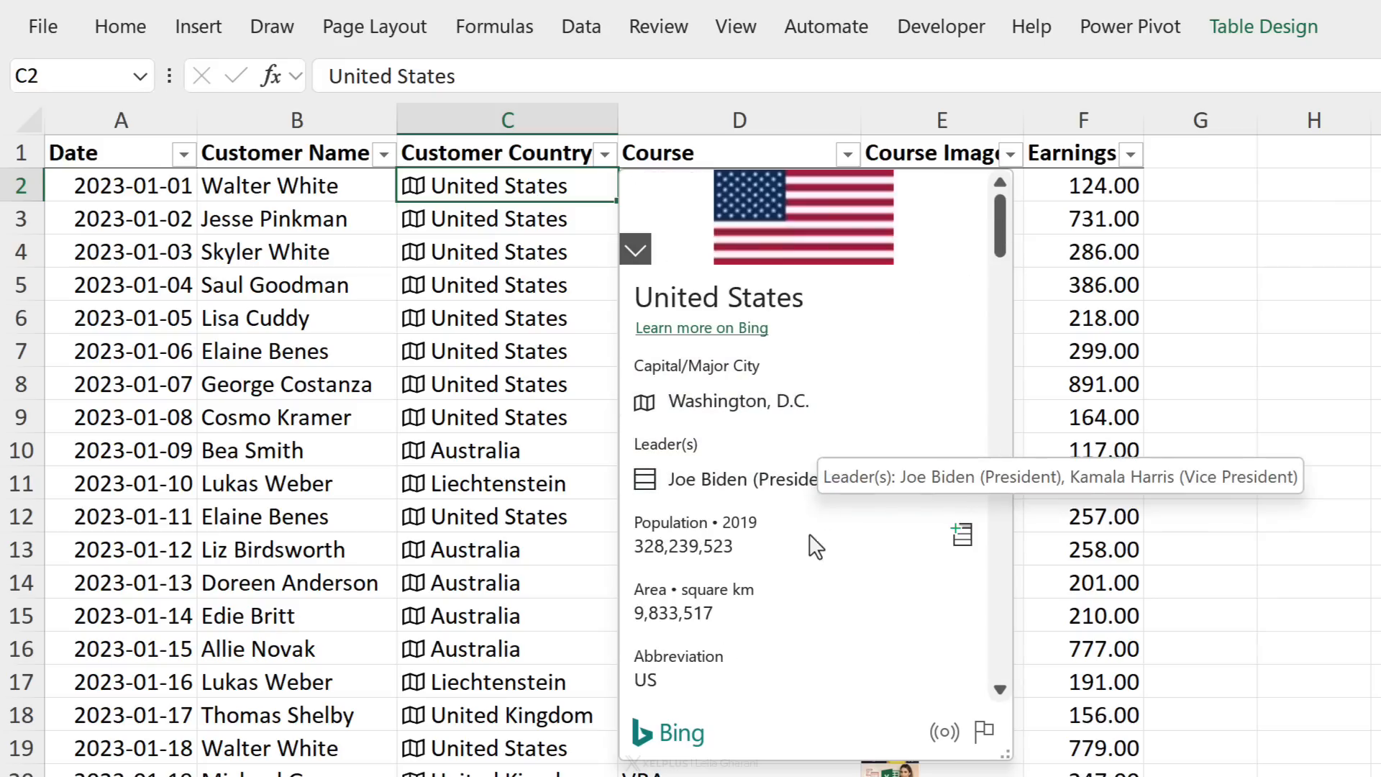
pyautogui.scroll(-3)
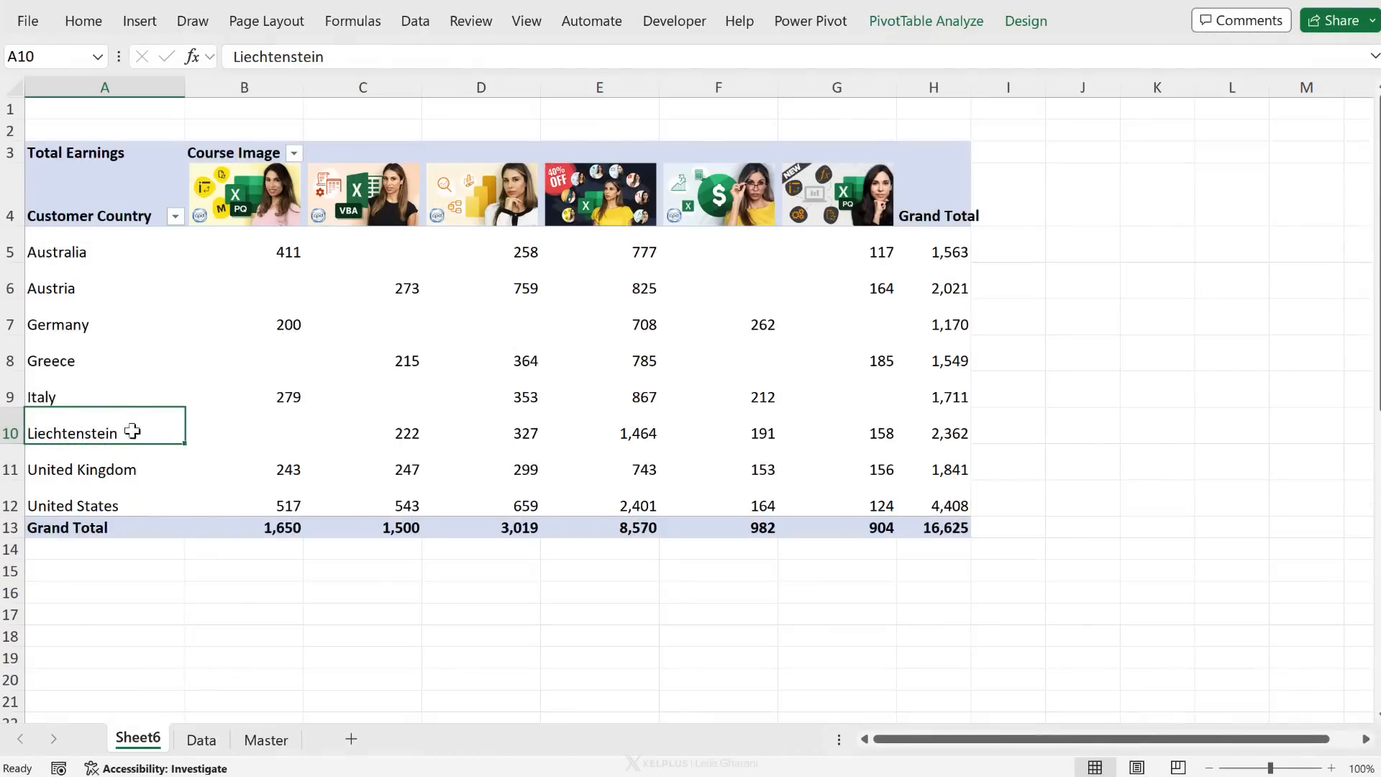
# Step: Refresh the pivot table, then open and dismiss Liechtenstein's geography card
pyautogui.rightClick(58, 410)
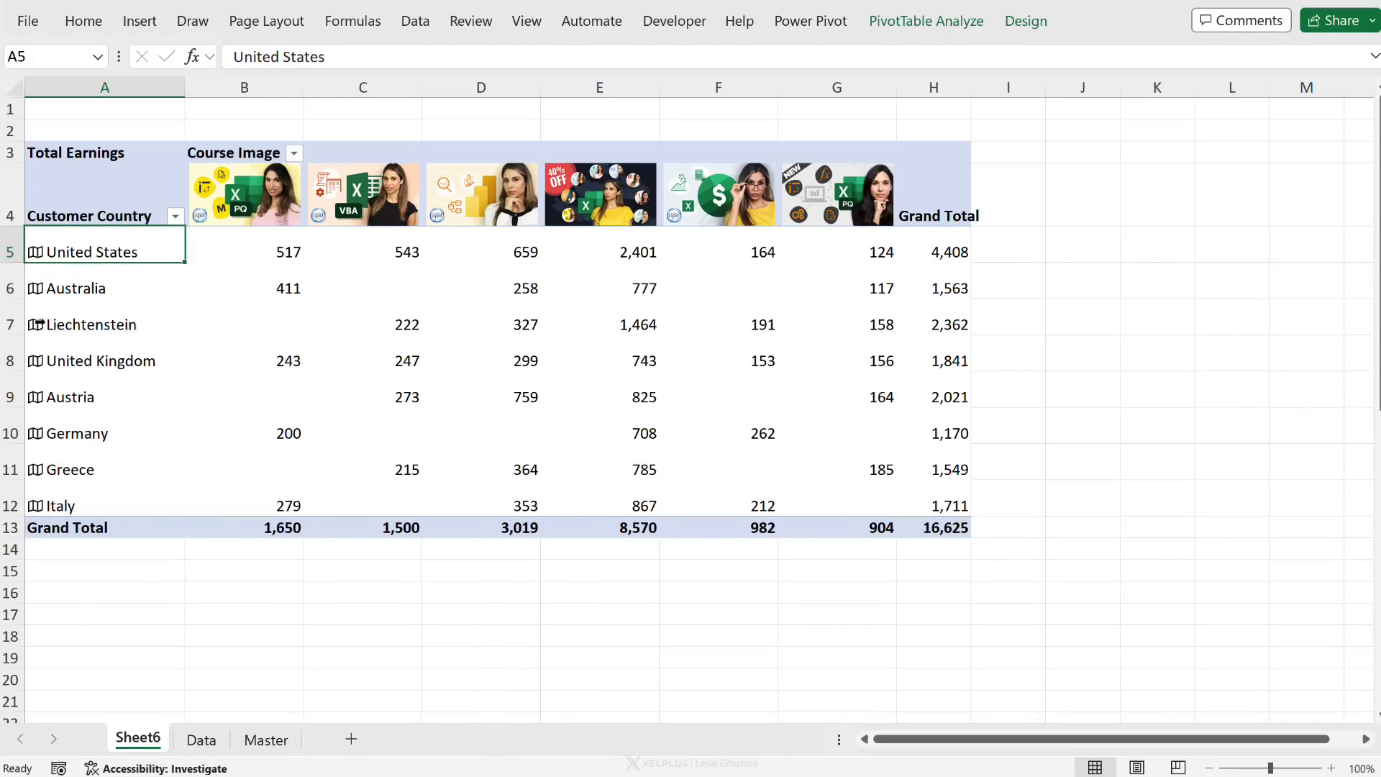
pyautogui.click(92, 324)
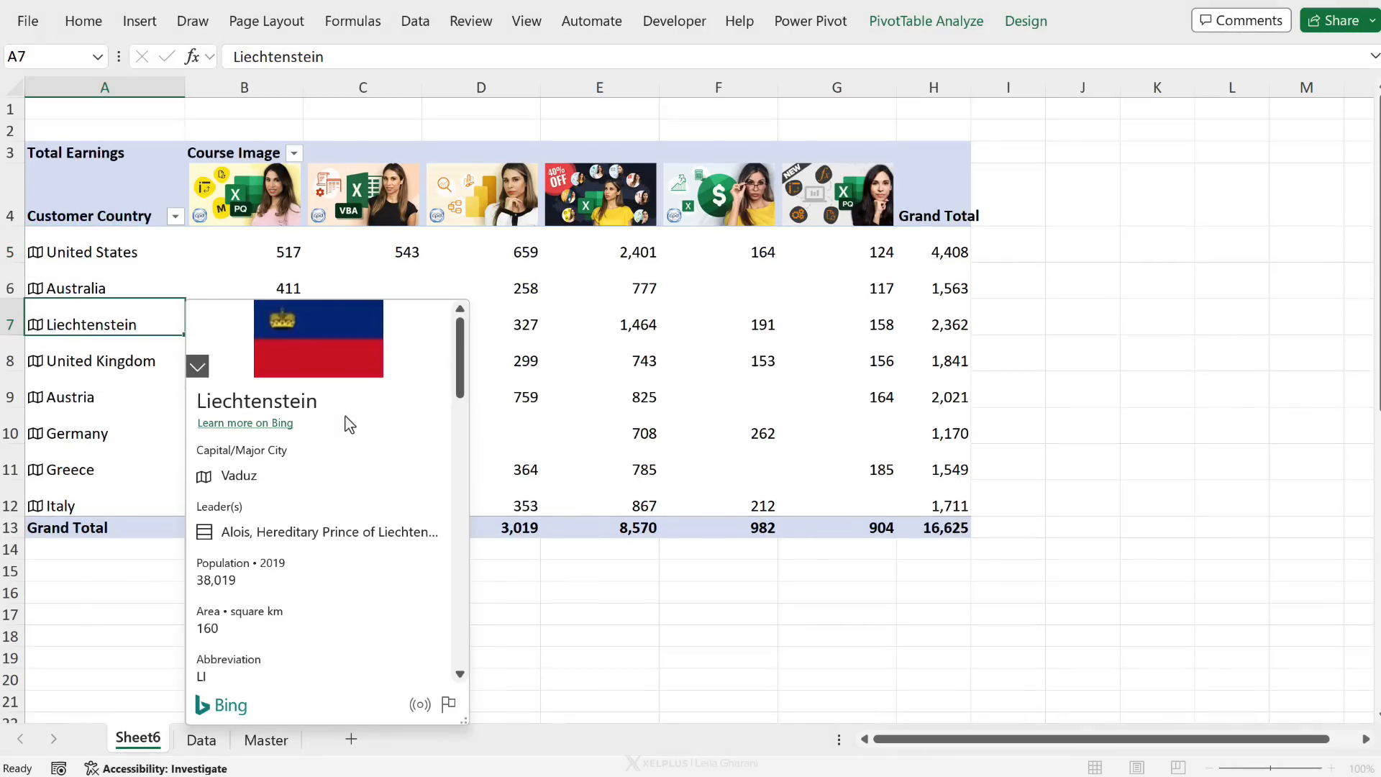
pyautogui.scroll(-3)
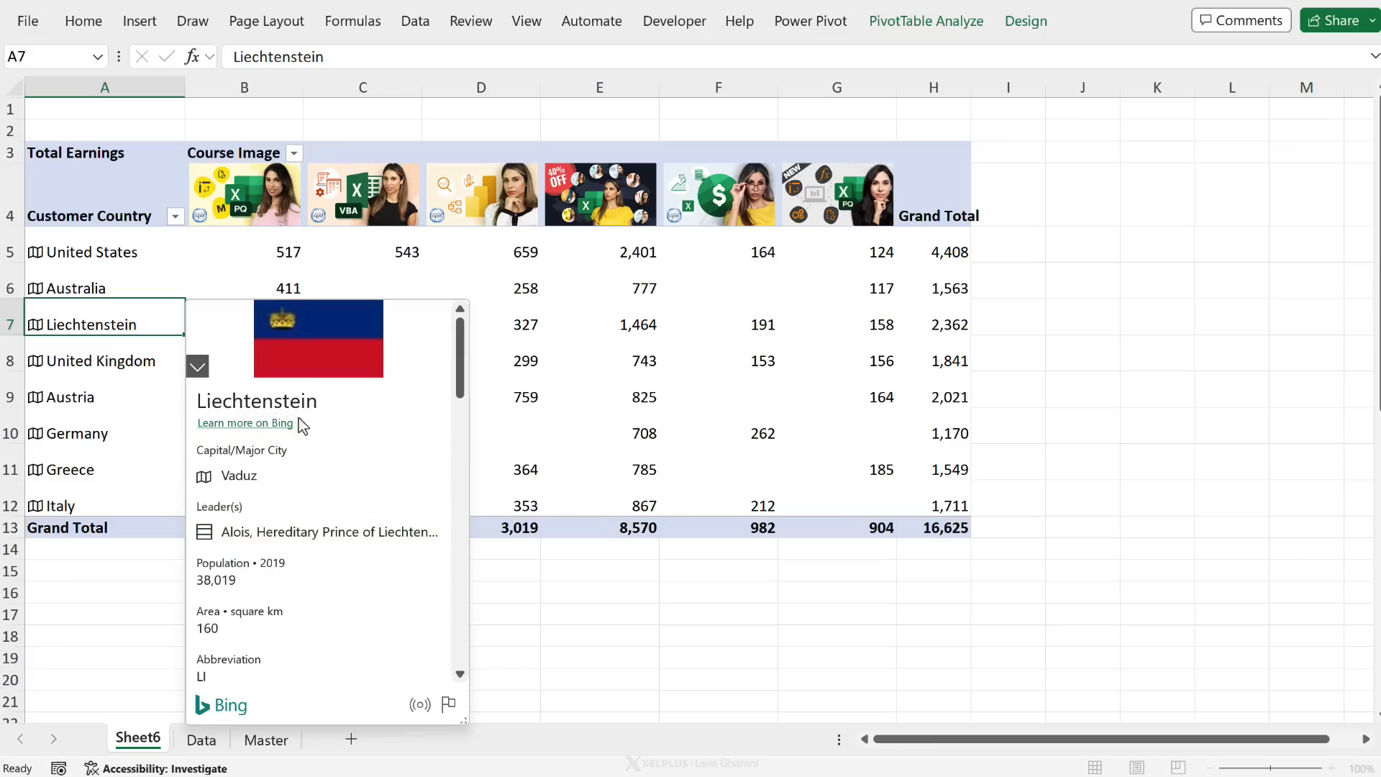
pyautogui.moveTo(363, 361)
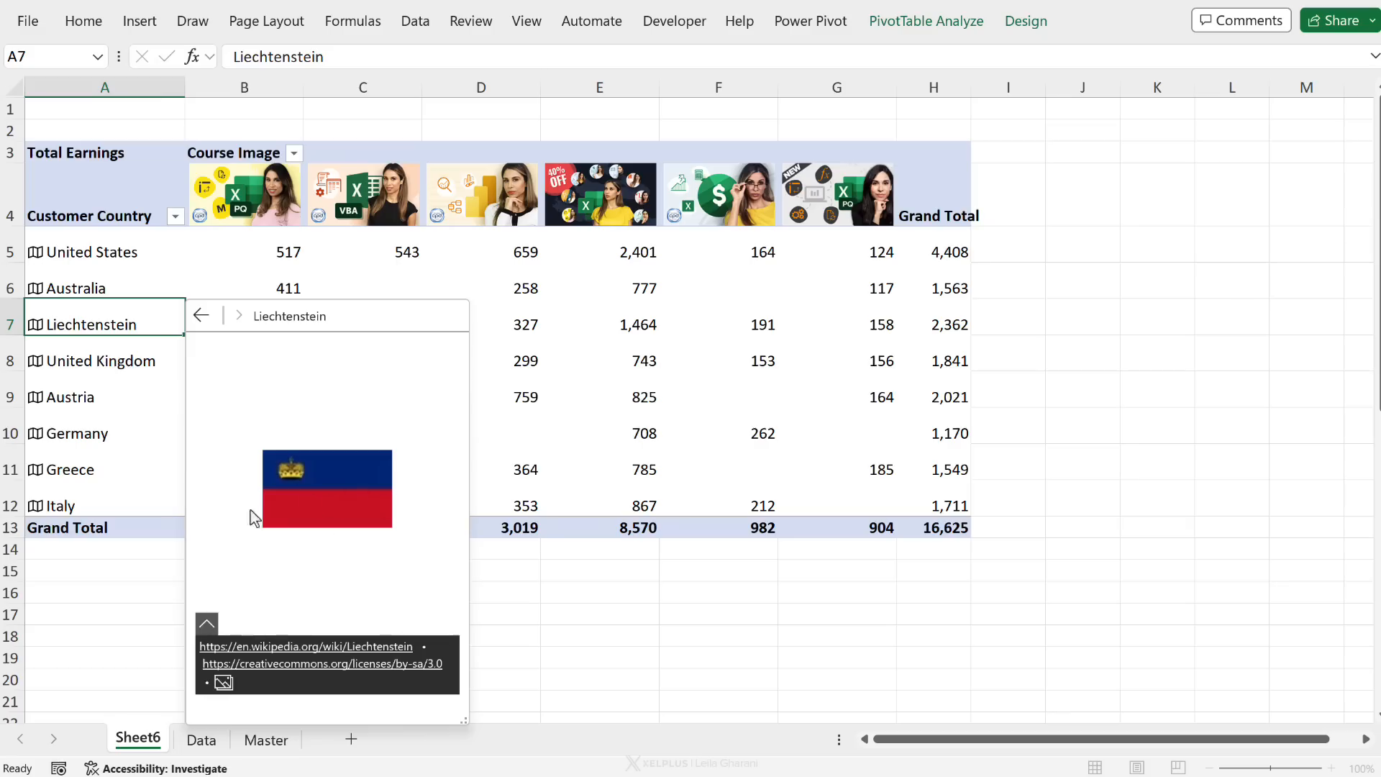
pyautogui.click(101, 360)
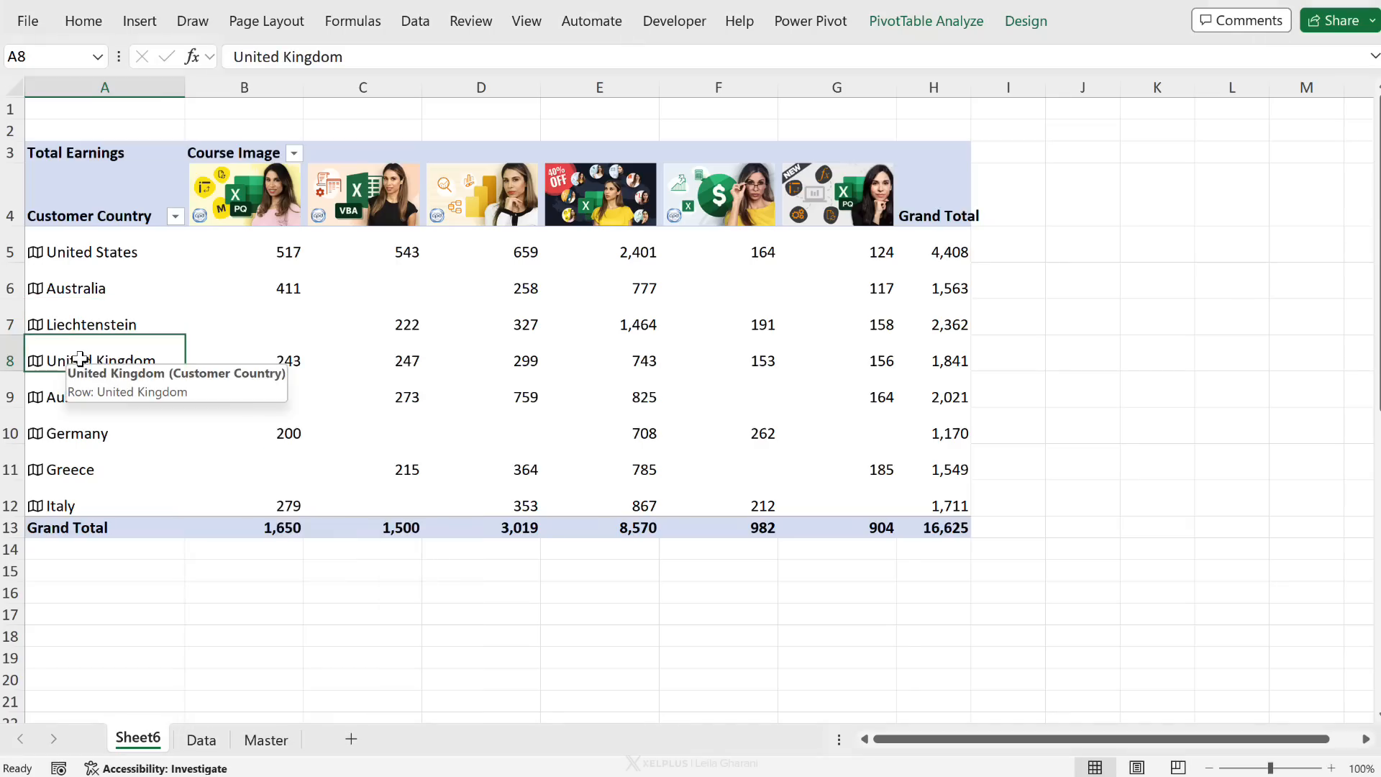
pyautogui.moveTo(97, 335)
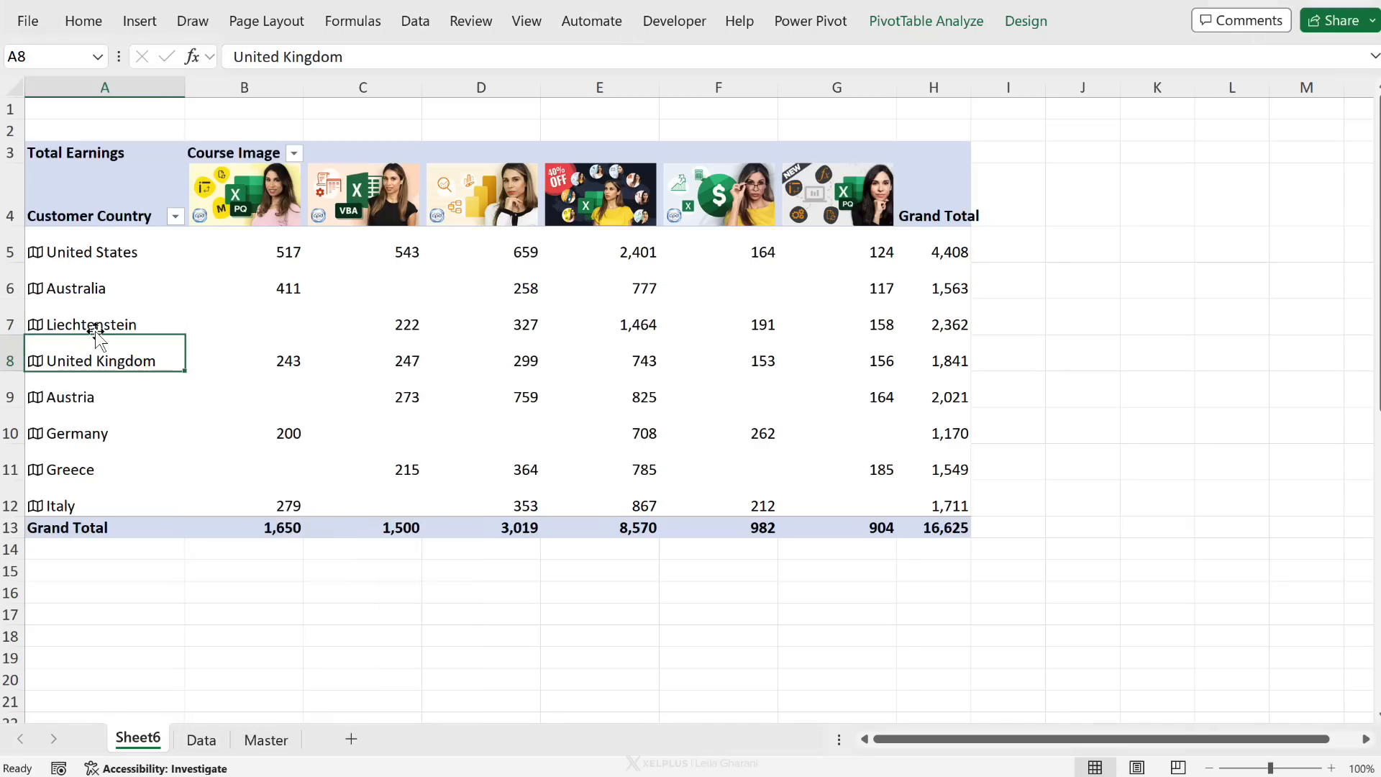
# Step: On the Data sheet, extract each country's flag into a new Image column
pyautogui.click(202, 740)
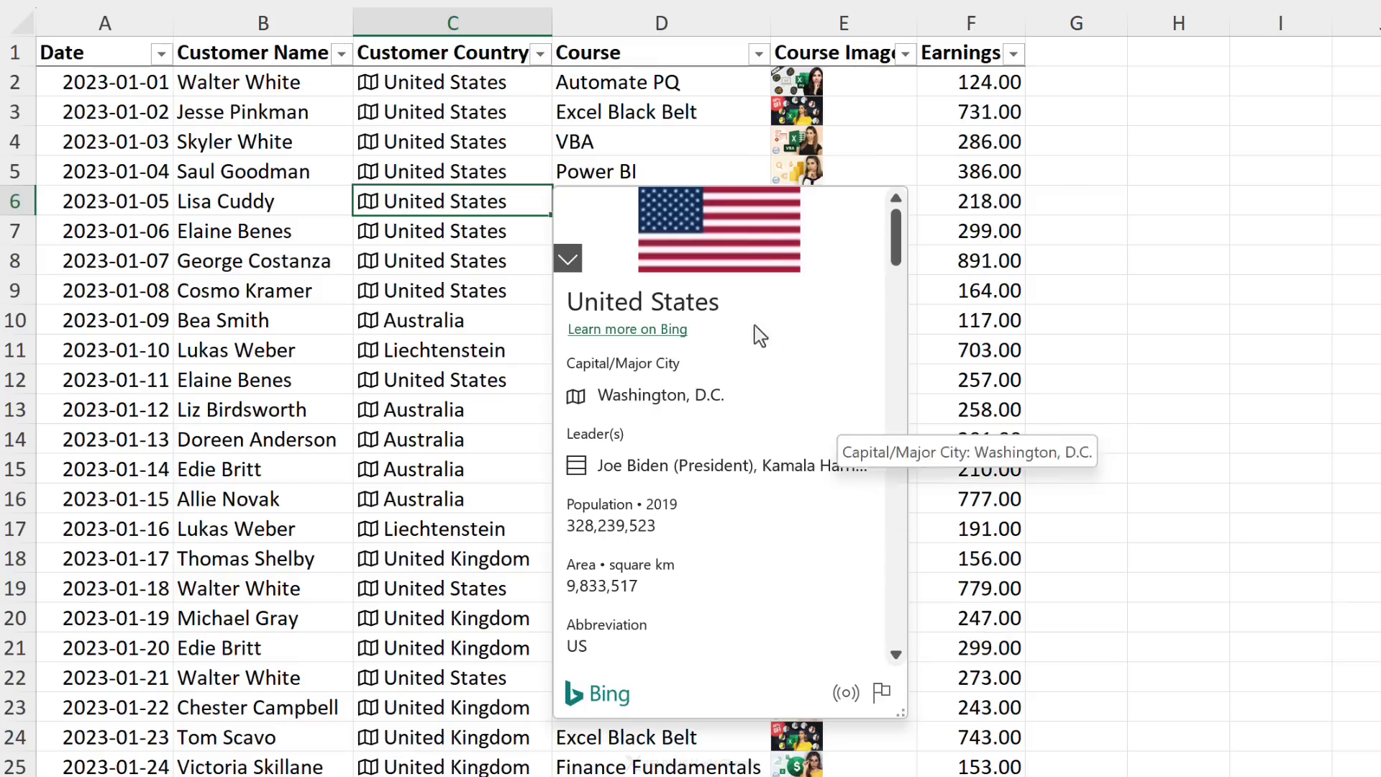
pyautogui.moveTo(697, 241)
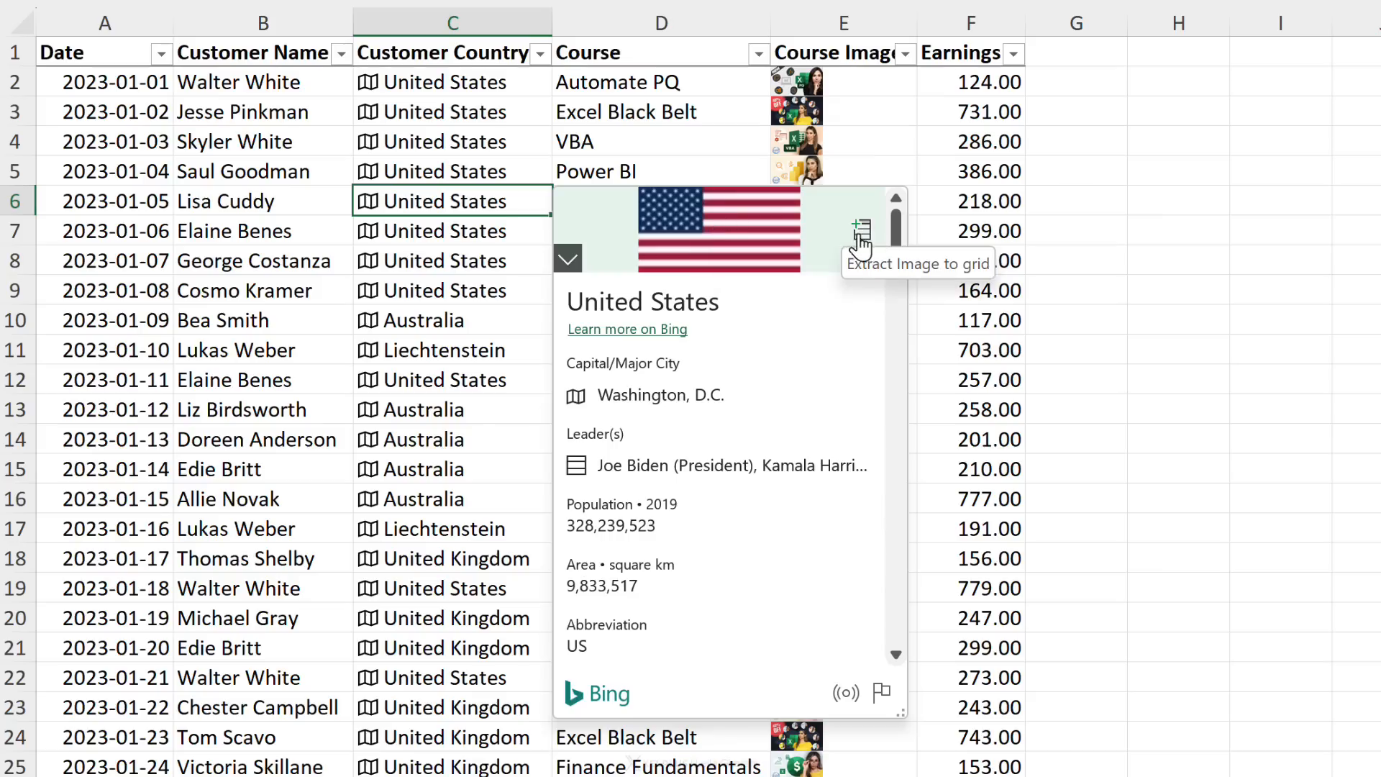
pyautogui.click(863, 223)
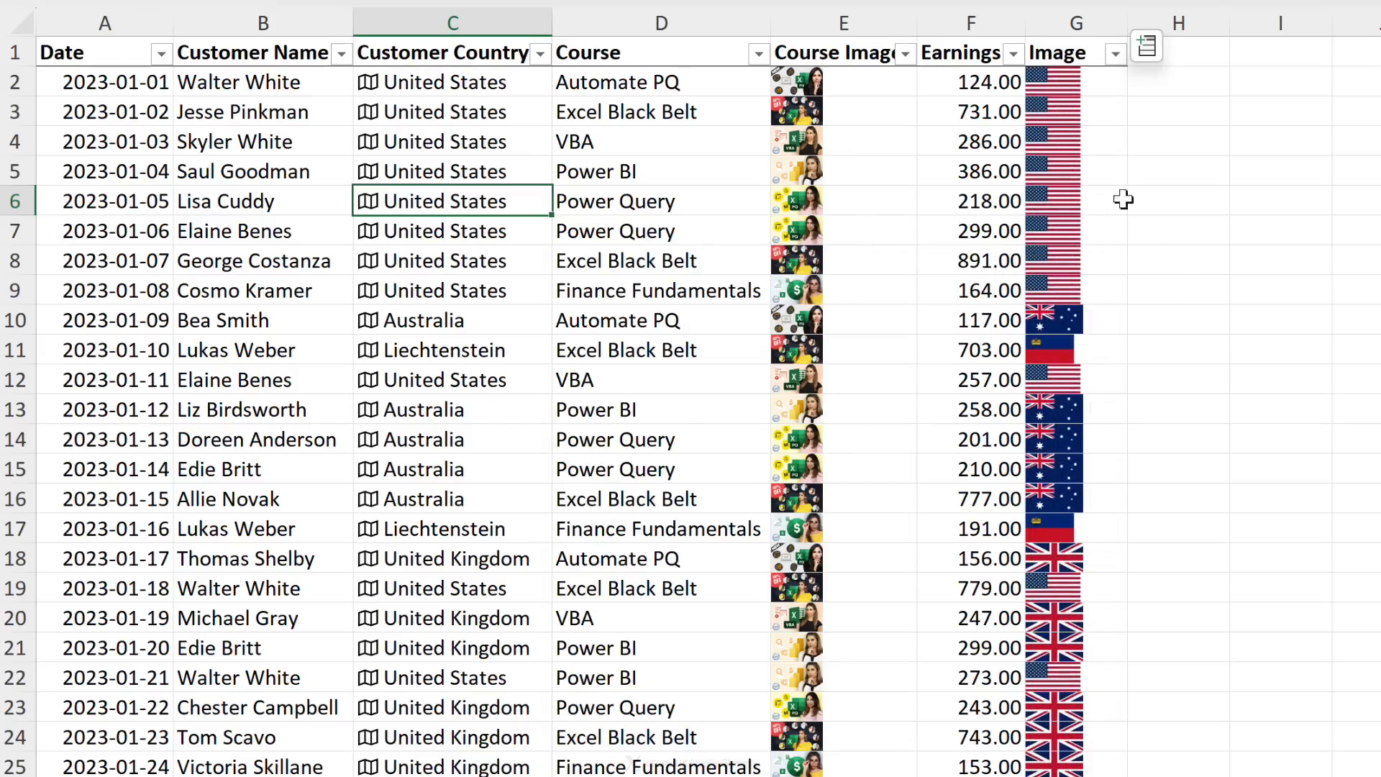
pyautogui.moveTo(1085, 77)
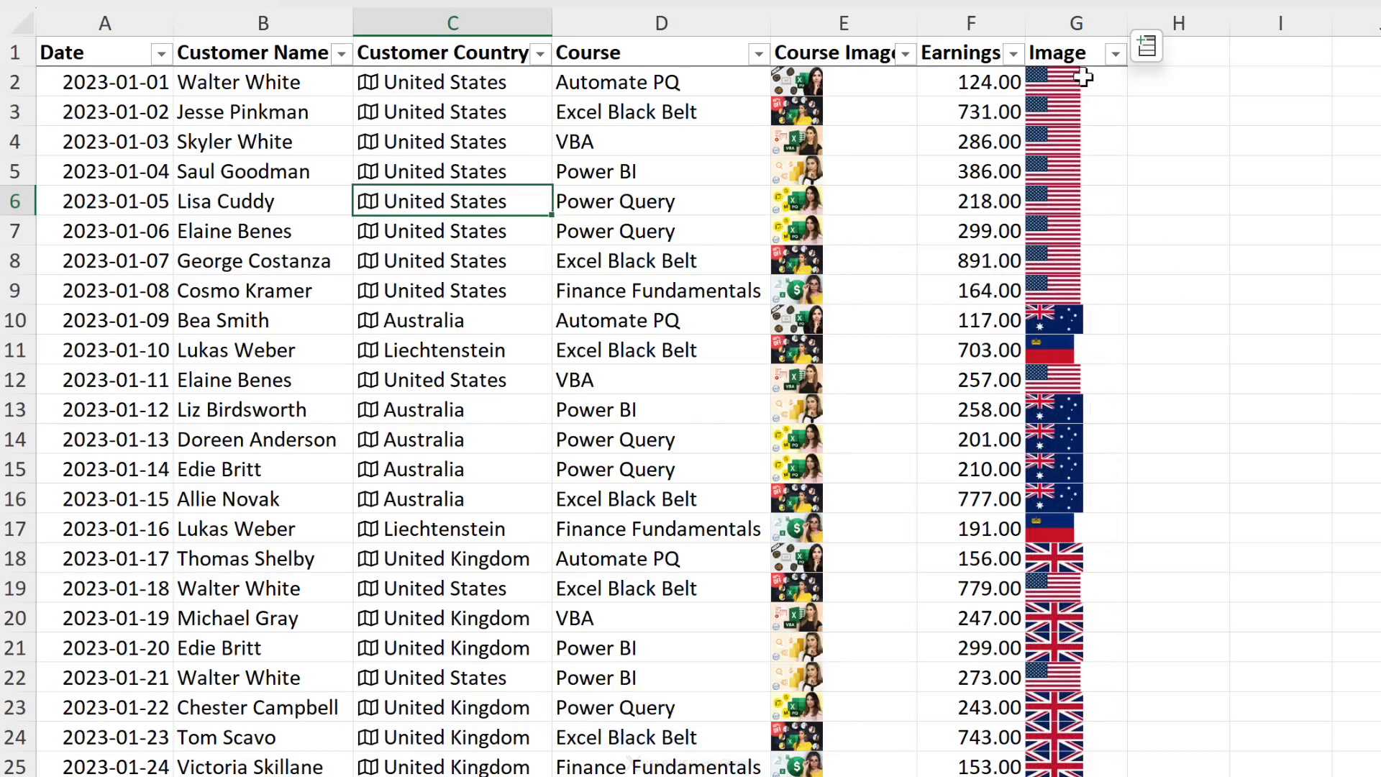
pyautogui.scroll(-3)
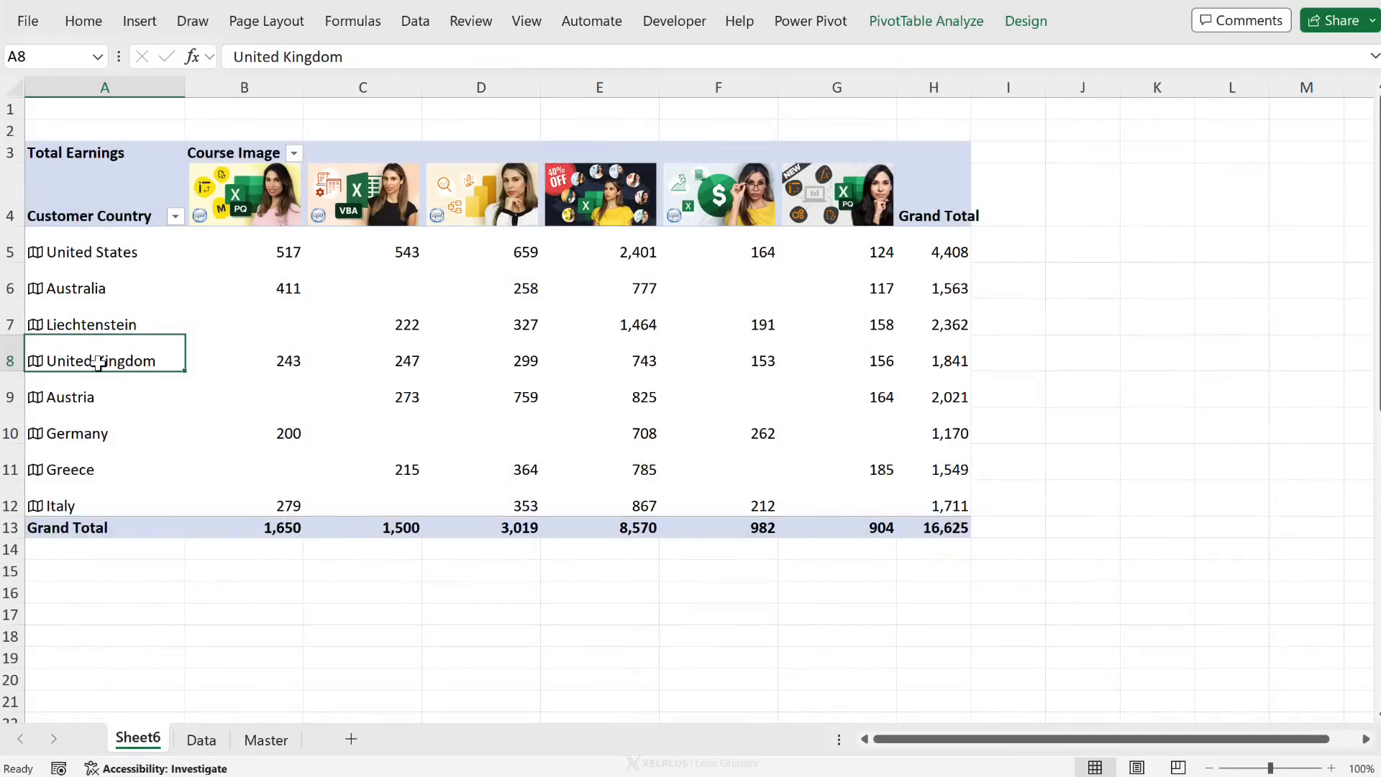
pyautogui.moveTo(936, 21)
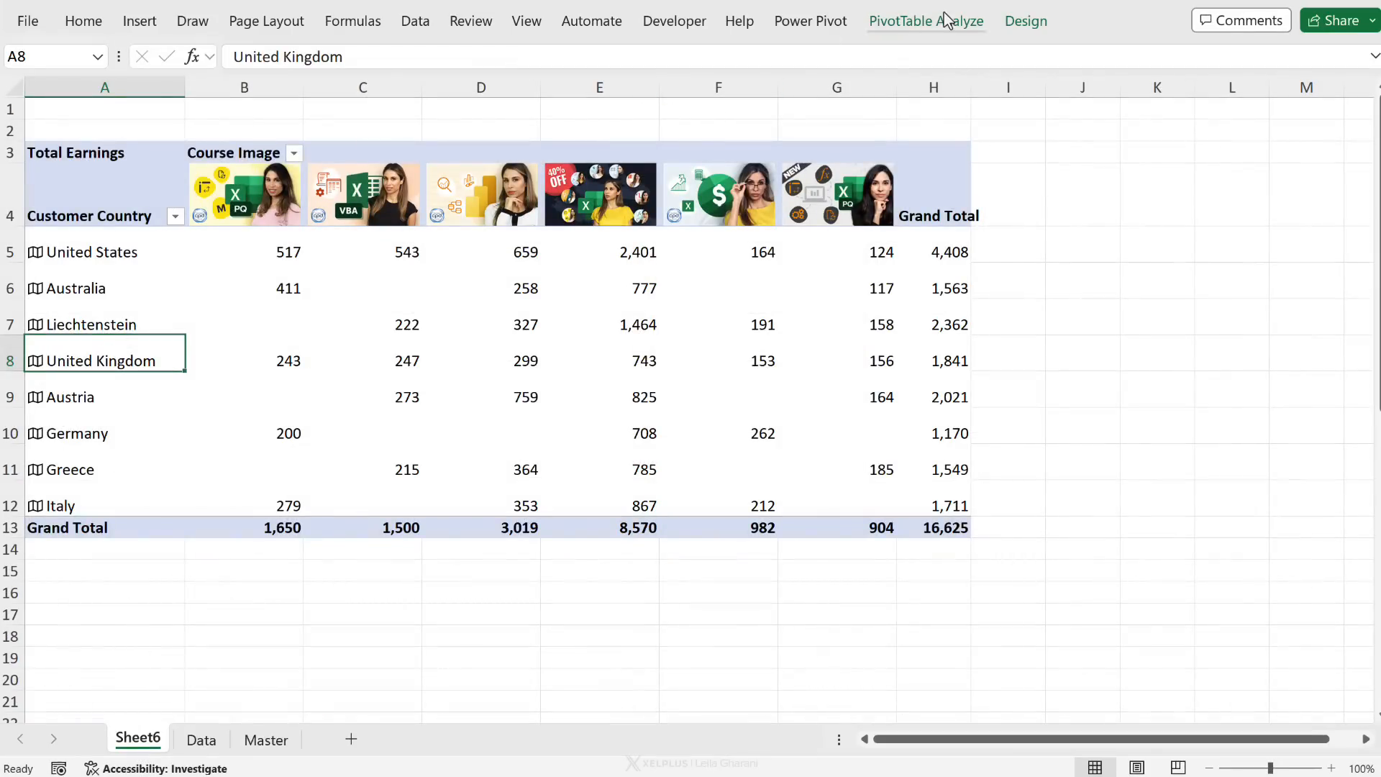
# Step: Show the Field List, refresh, and add Flag below Customer Country, inspecting Australia's flag
pyautogui.click(926, 21)
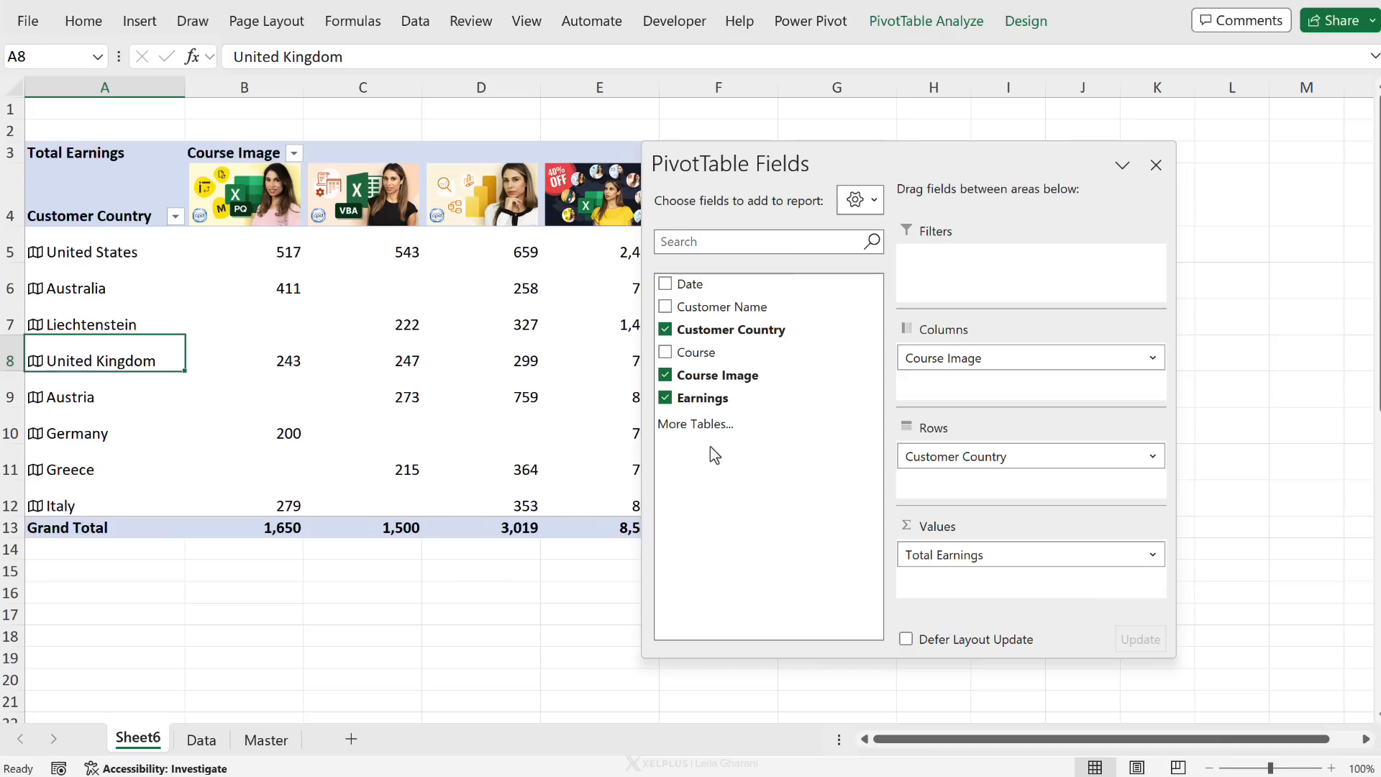
pyautogui.moveTo(732, 477)
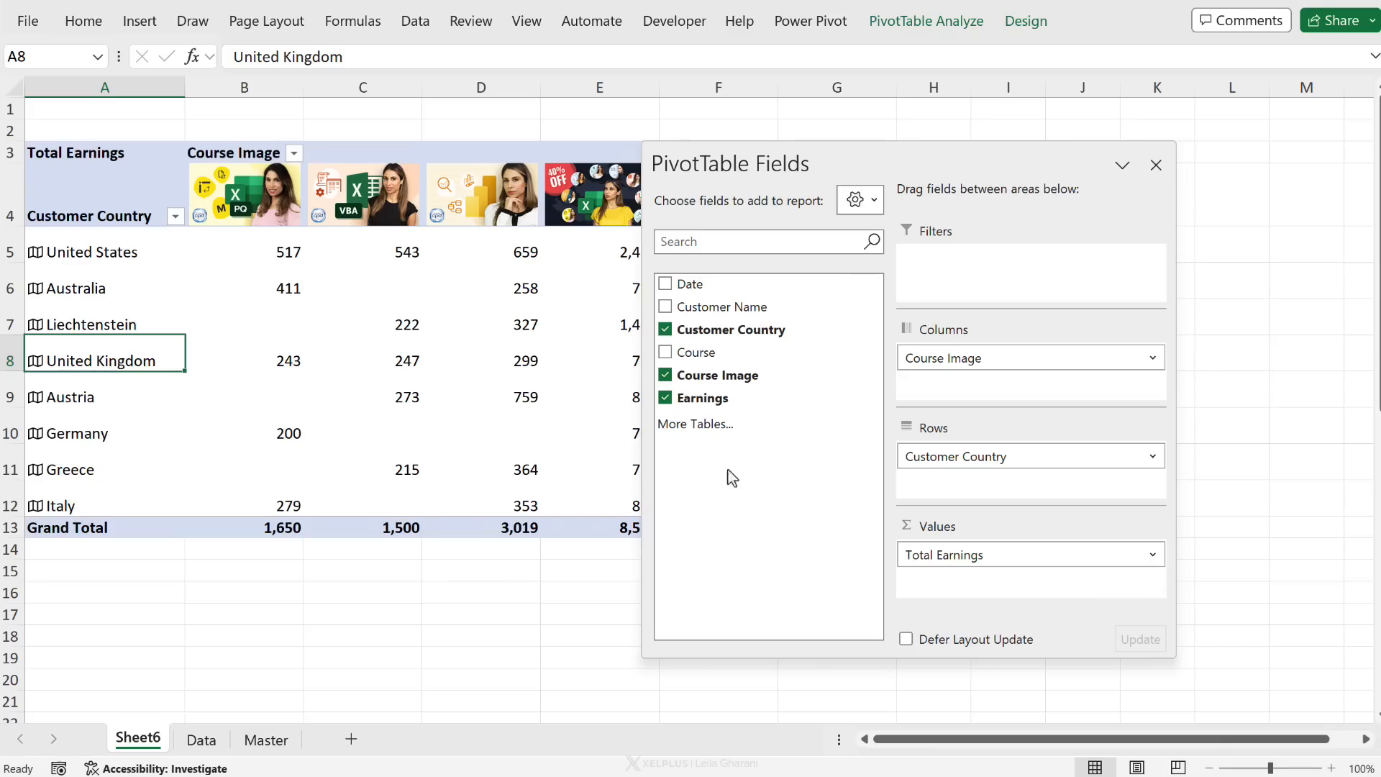
pyautogui.rightClick(104, 360)
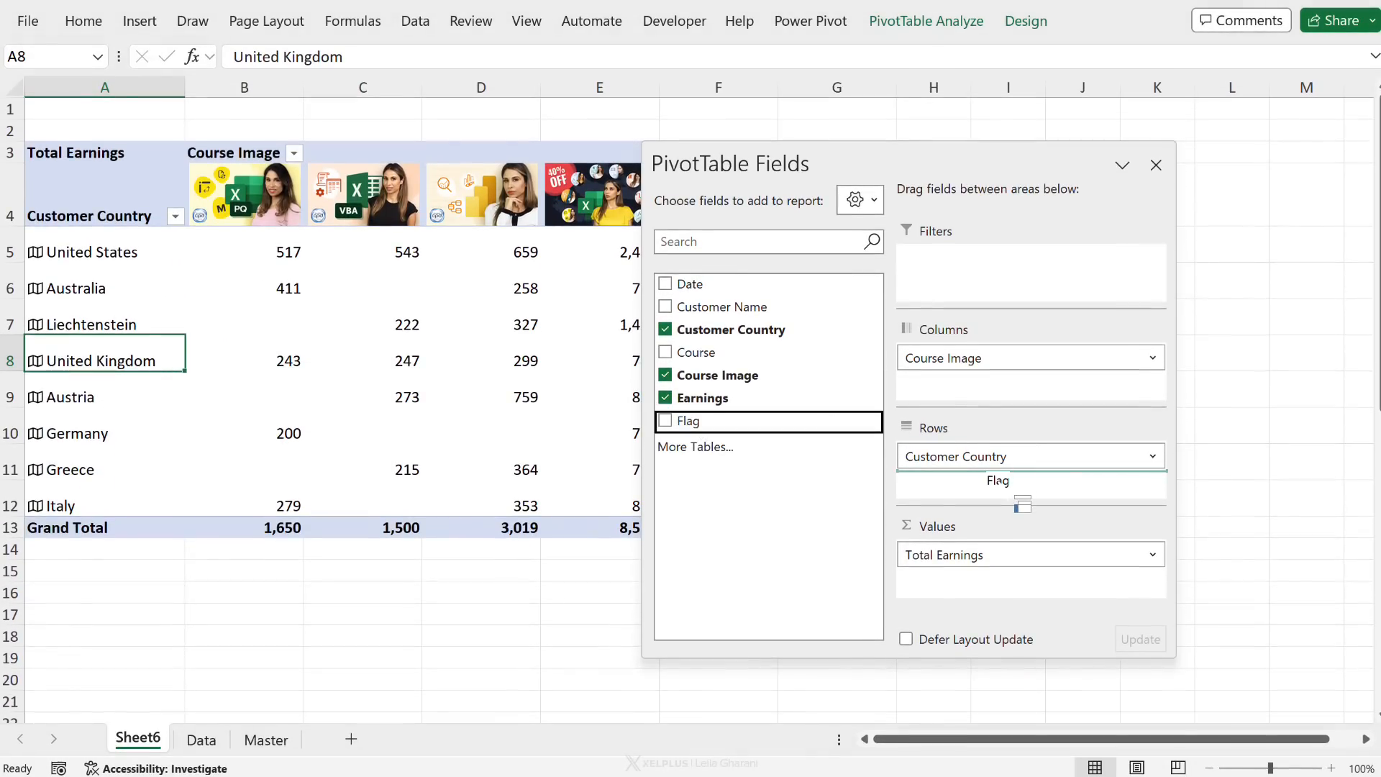
pyautogui.click(665, 421)
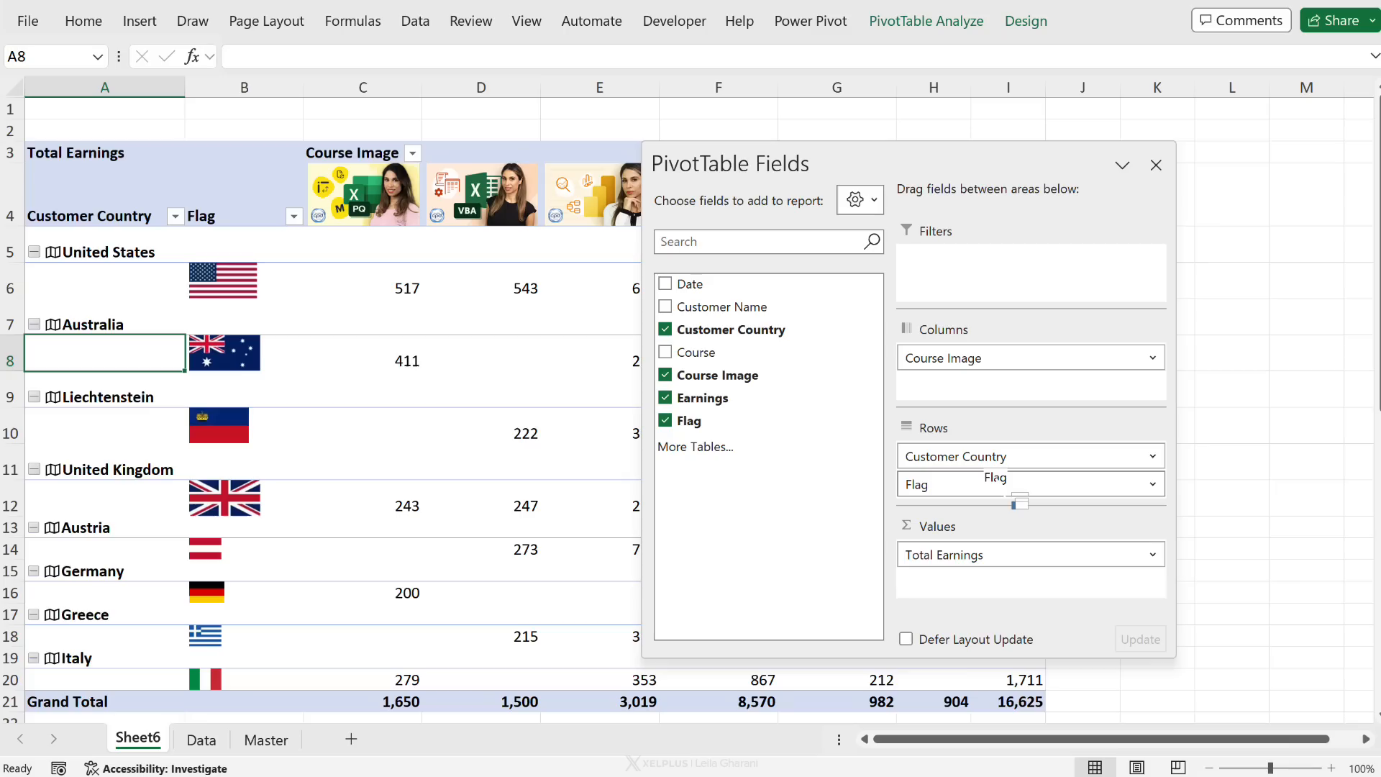
pyautogui.click(243, 360)
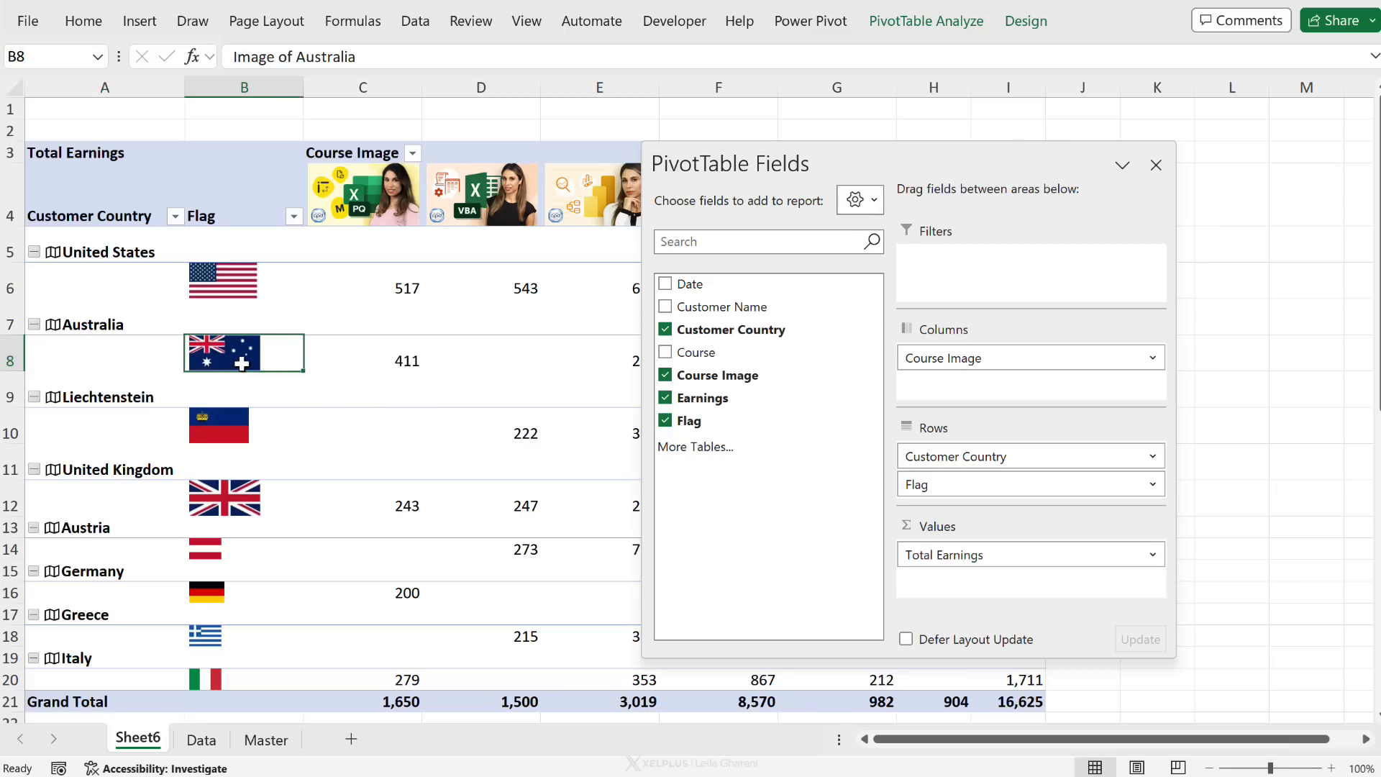
pyautogui.moveTo(927, 44)
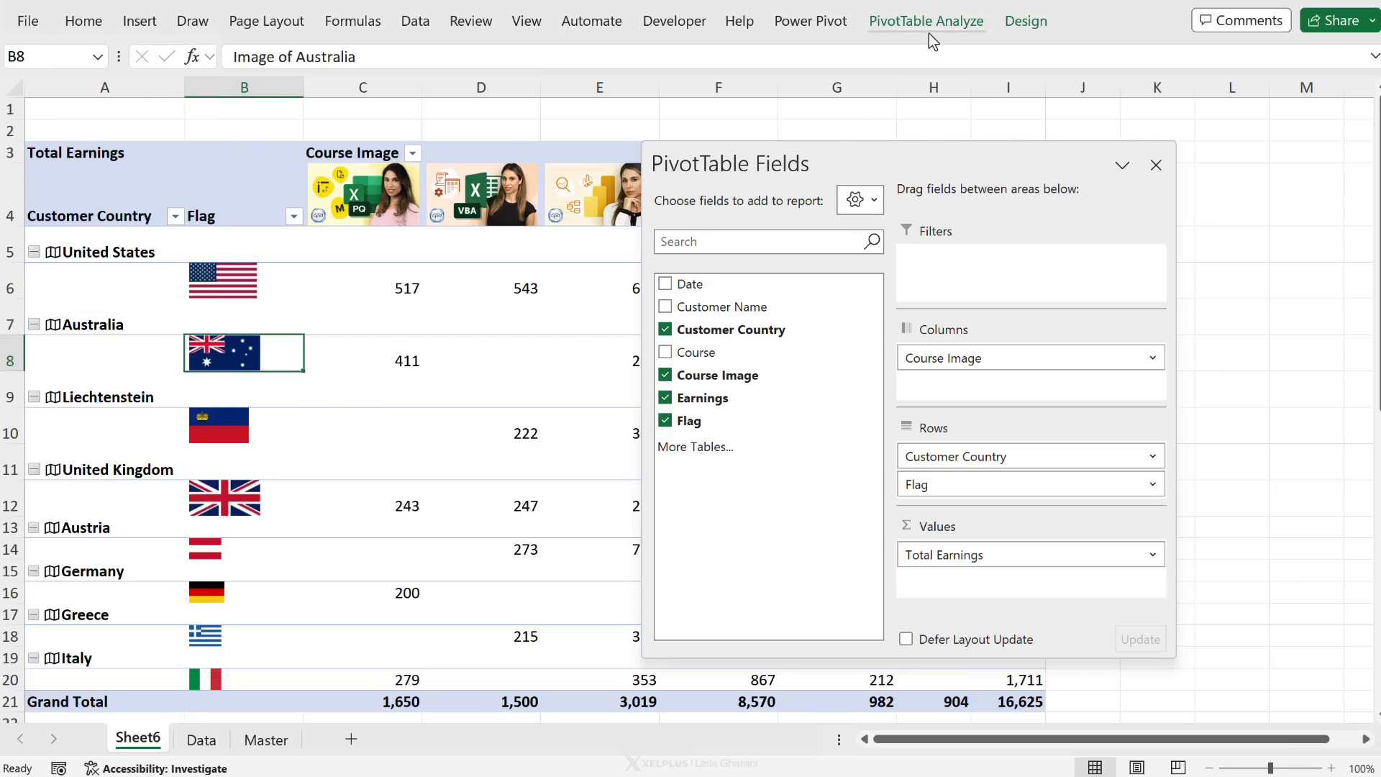
# Step: Set the report layout to Tabular Form and turn off the +/- buttons
pyautogui.click(1026, 21)
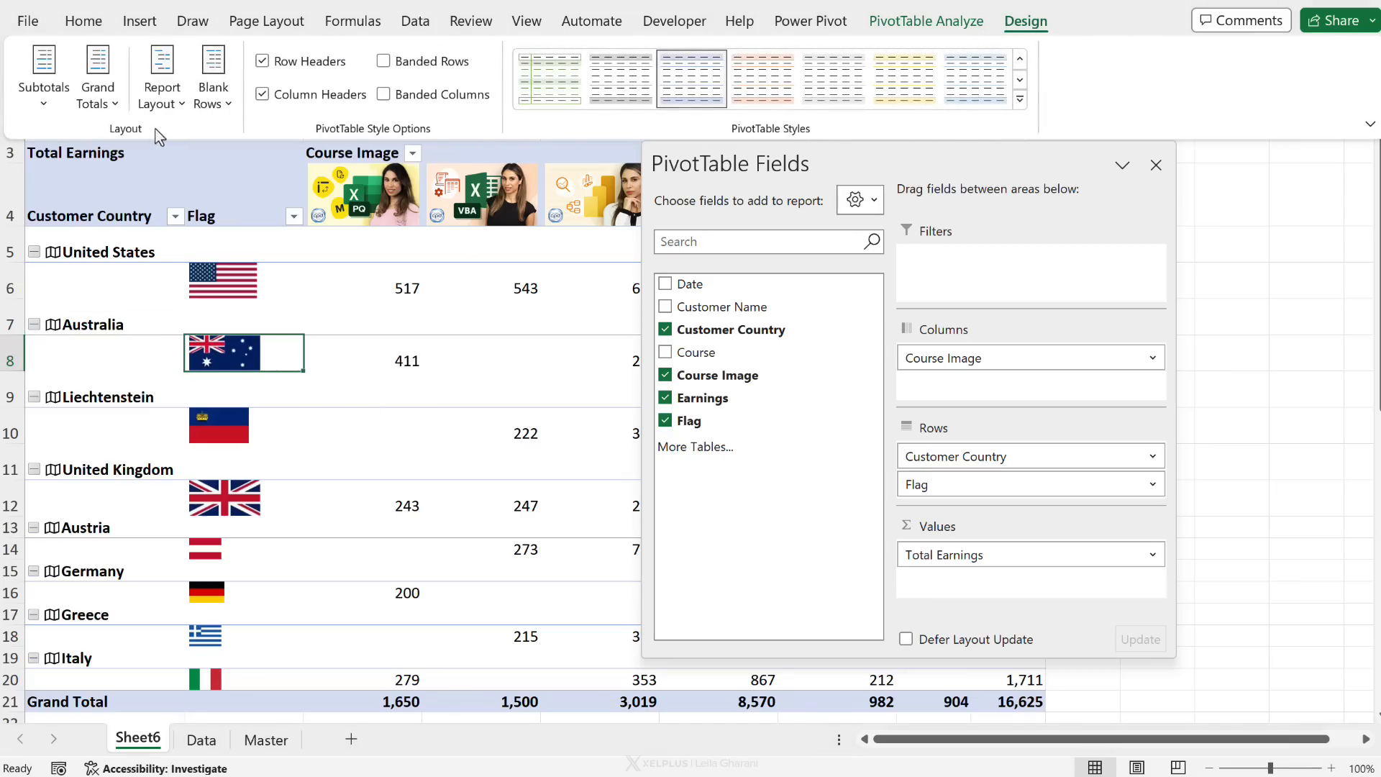
pyautogui.click(161, 76)
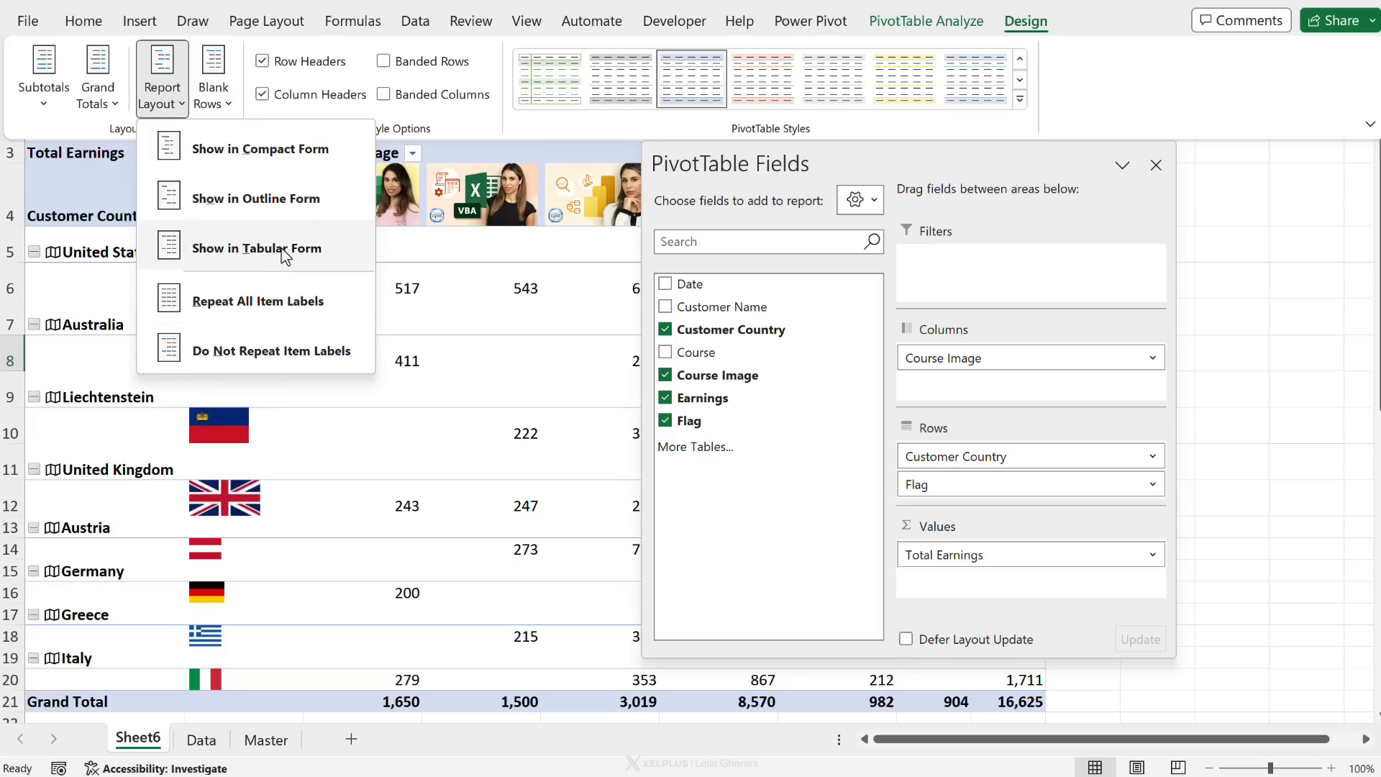
pyautogui.click(256, 247)
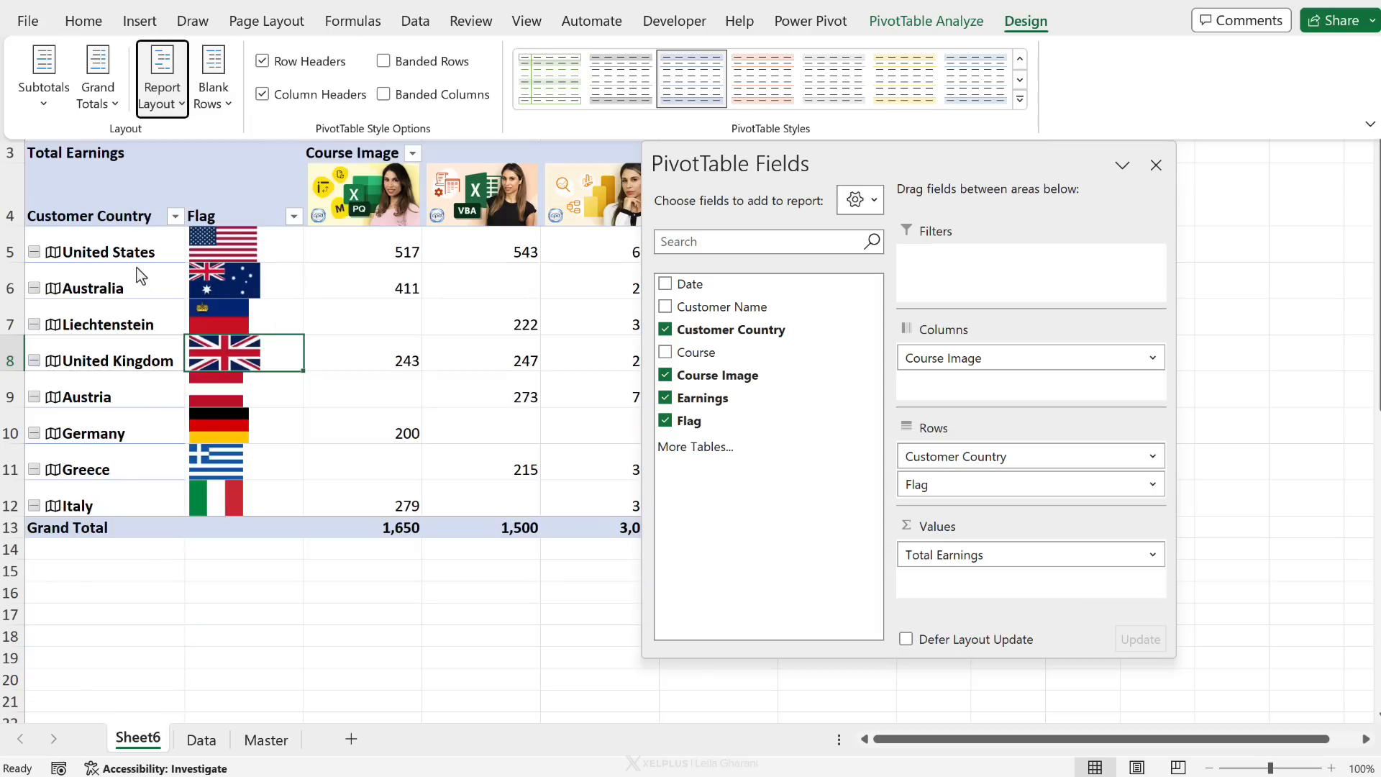
pyautogui.moveTo(114, 290)
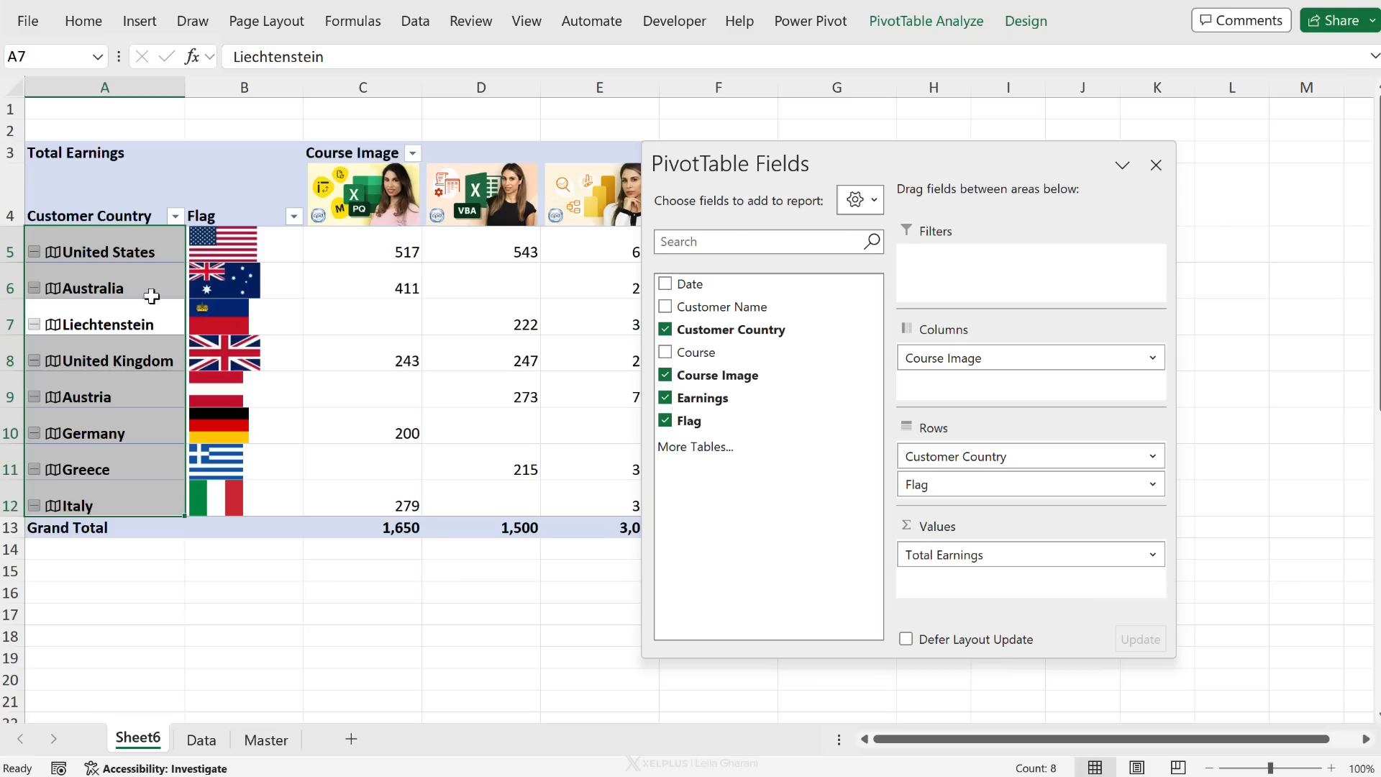
pyautogui.click(925, 21)
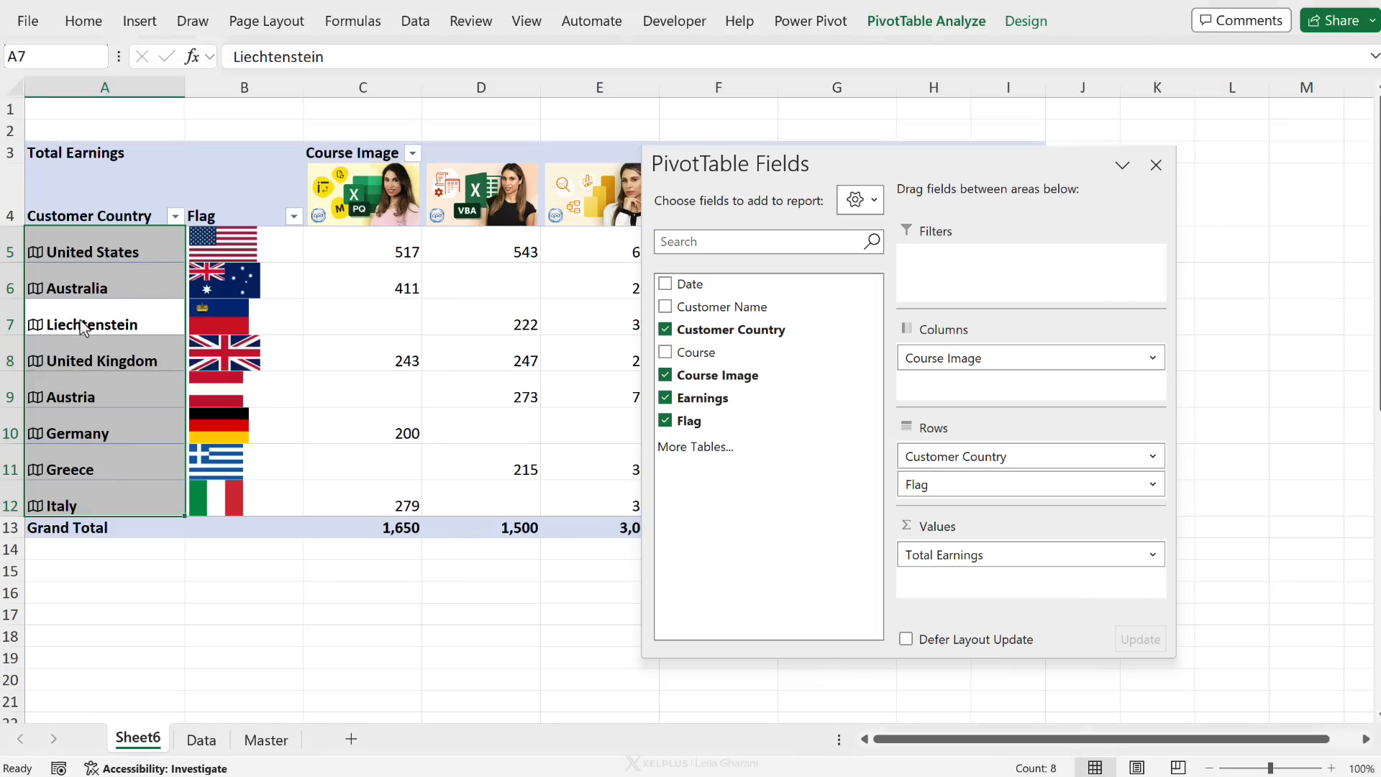
pyautogui.click(244, 316)
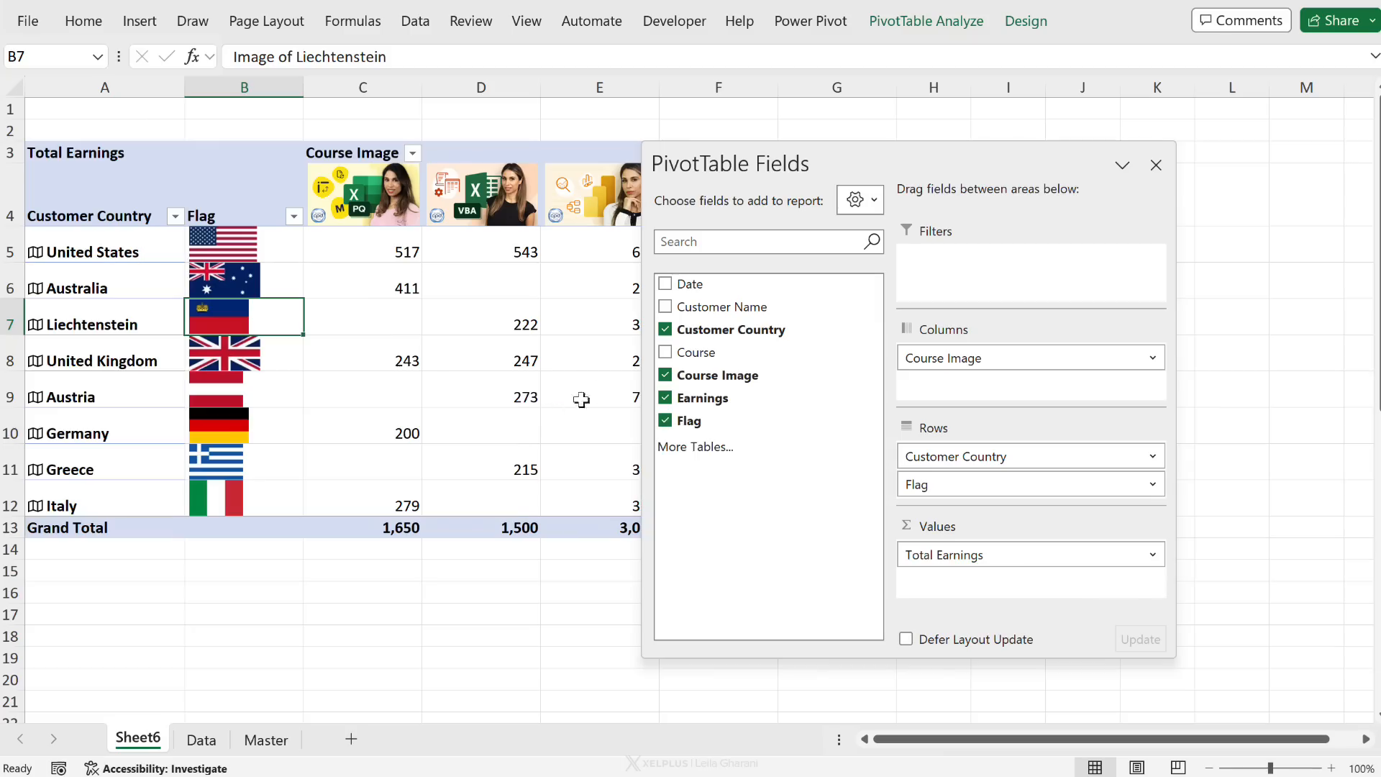
pyautogui.click(1025, 20)
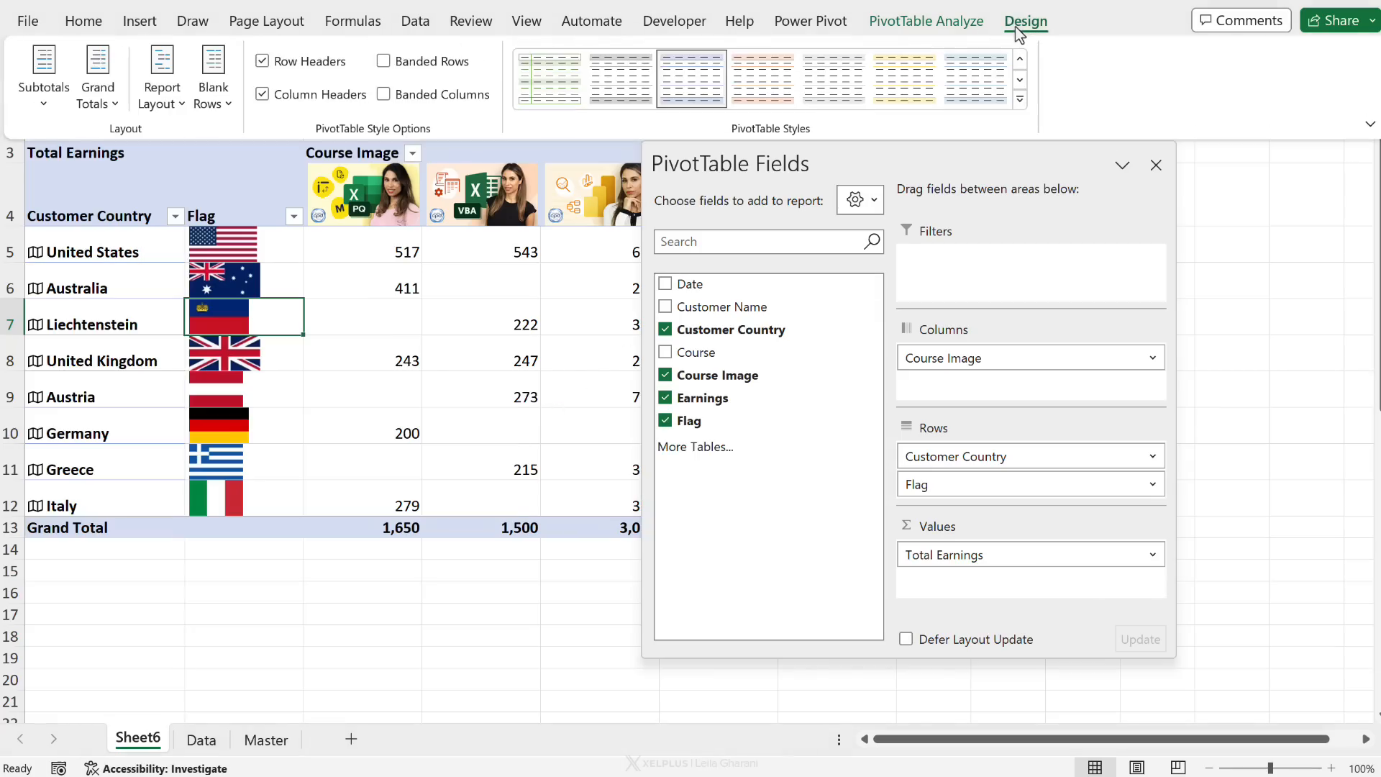
pyautogui.moveTo(558, 124)
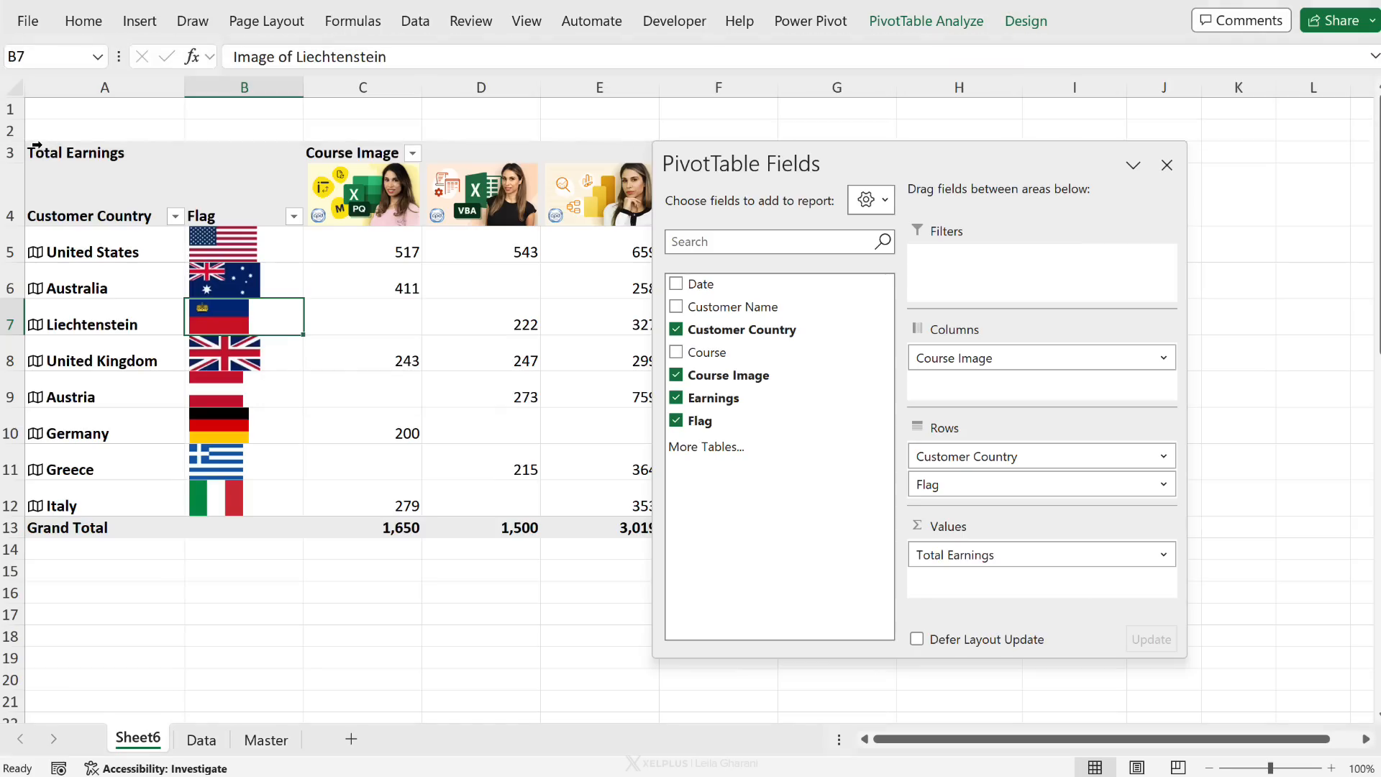
# Step: Paste a pivot copy at A19 with Customer Name replacing Customer Country and Flag
pyautogui.press('Ctrl+c')
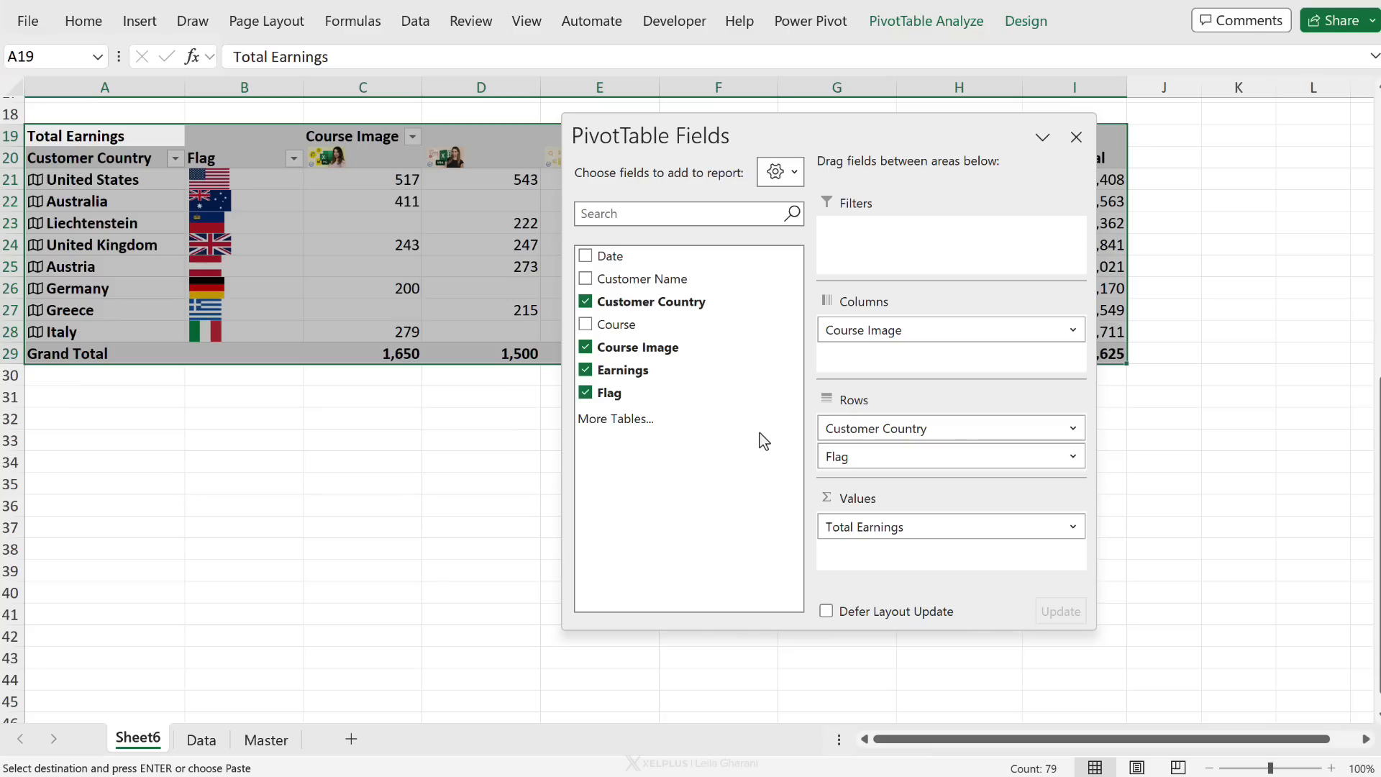
pyautogui.click(586, 301)
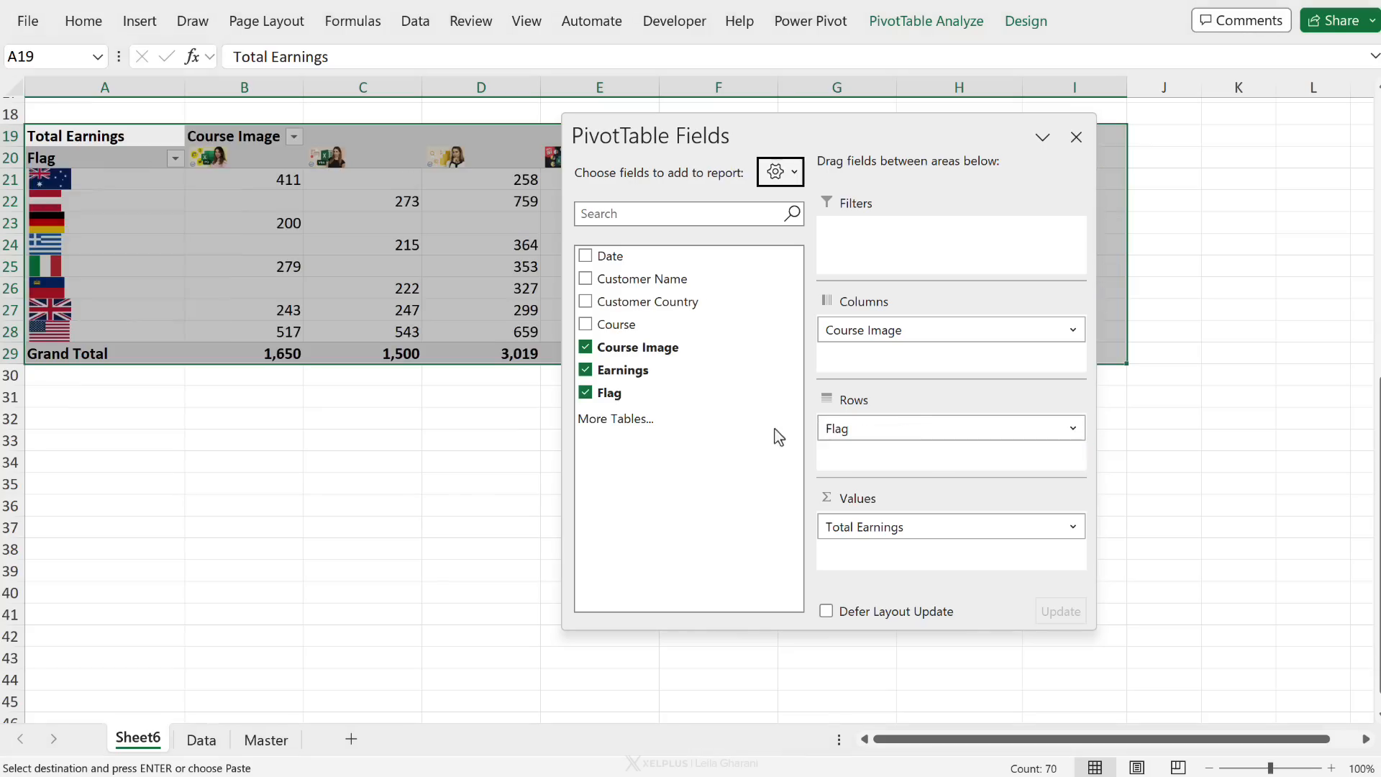
pyautogui.click(585, 393)
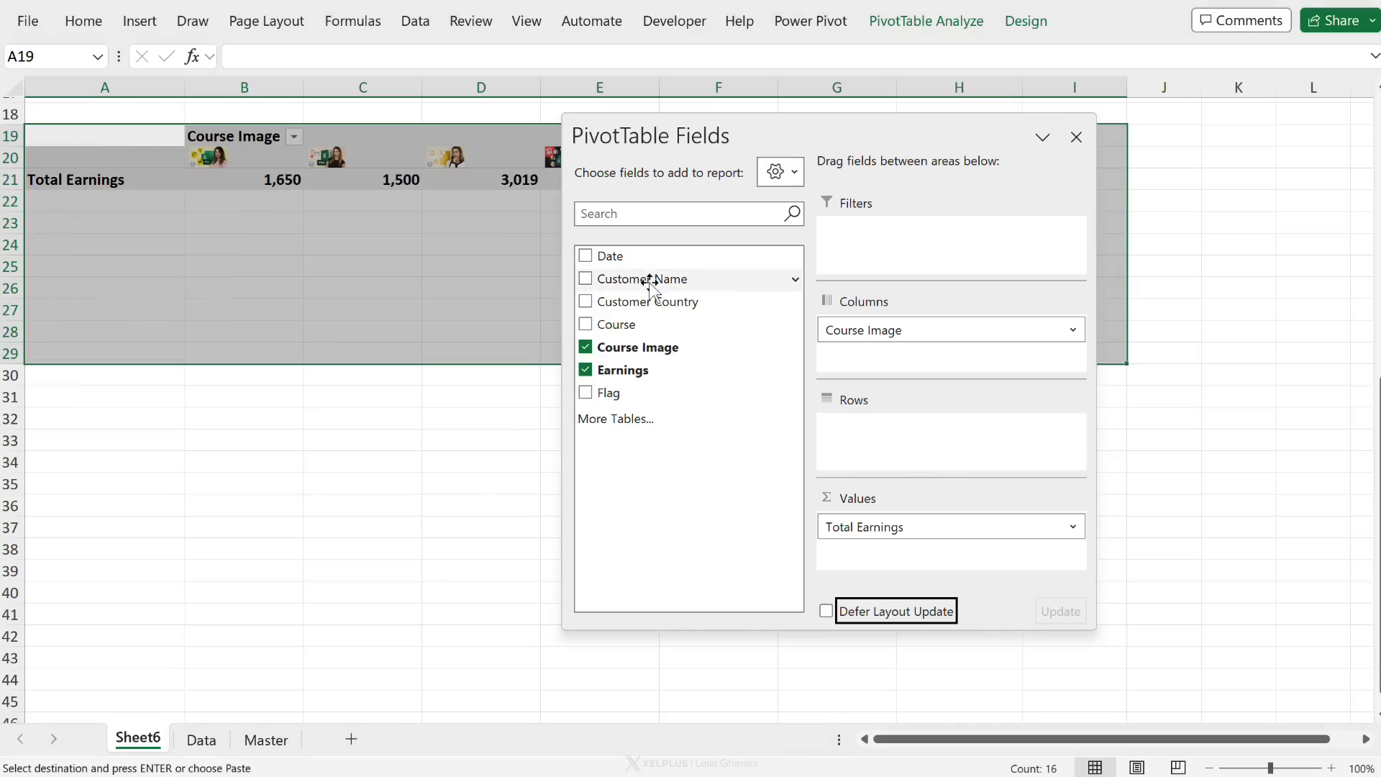
pyautogui.click(585, 279)
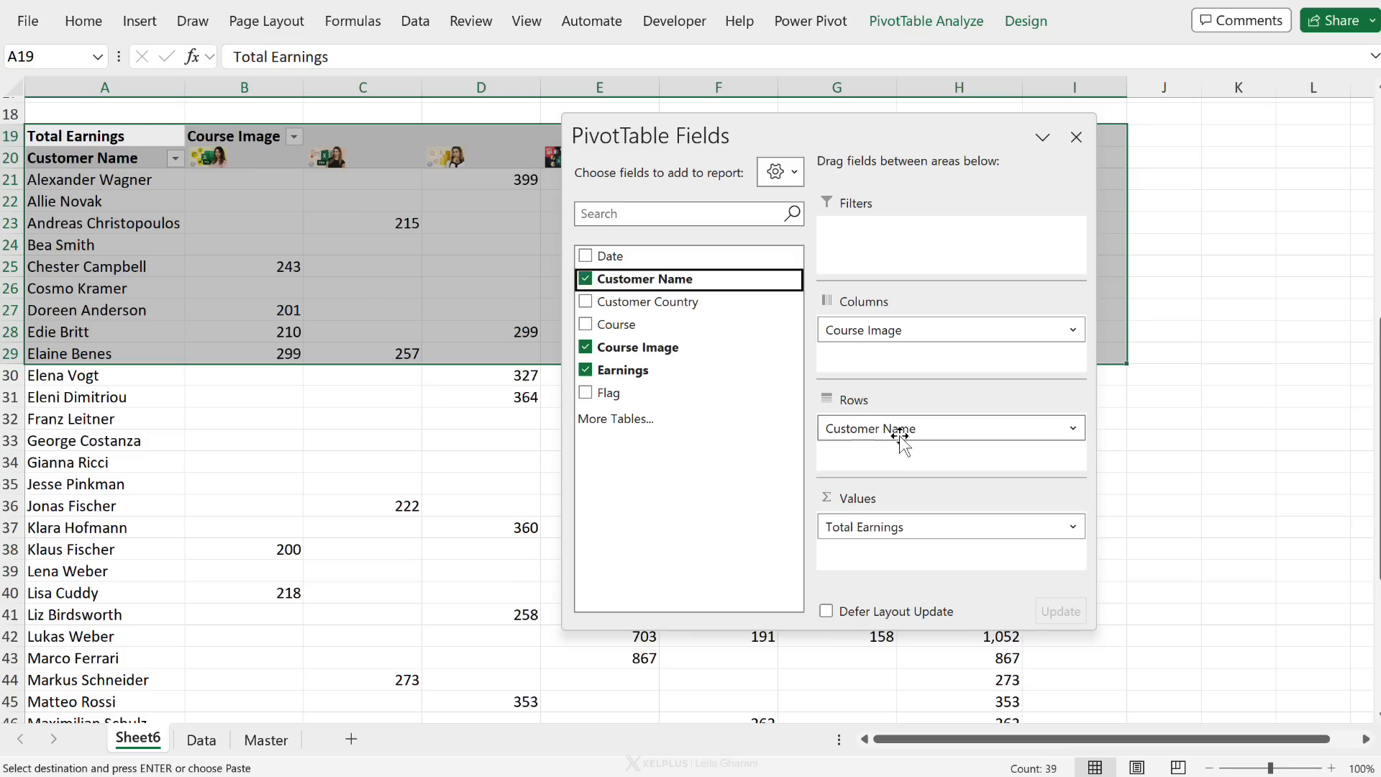
pyautogui.click(363, 179)
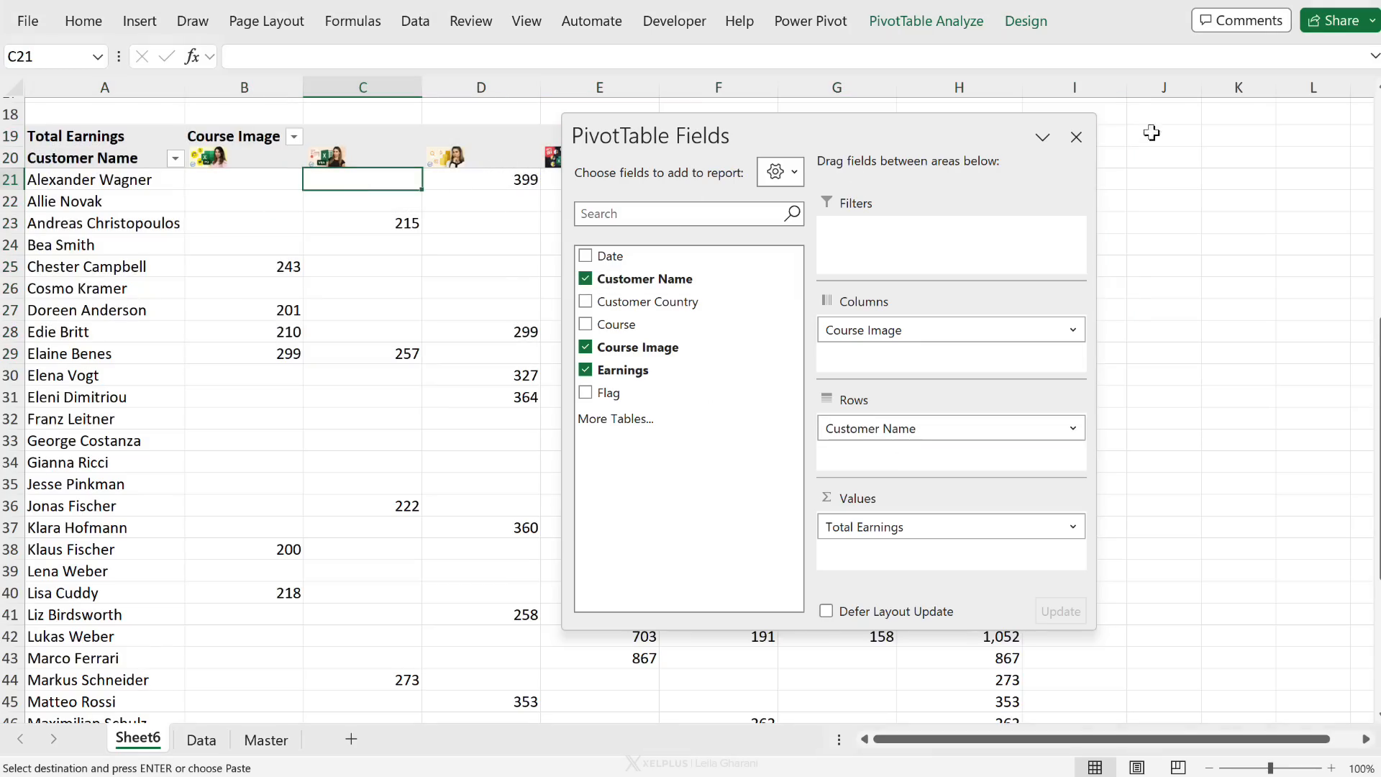
pyautogui.click(1076, 137)
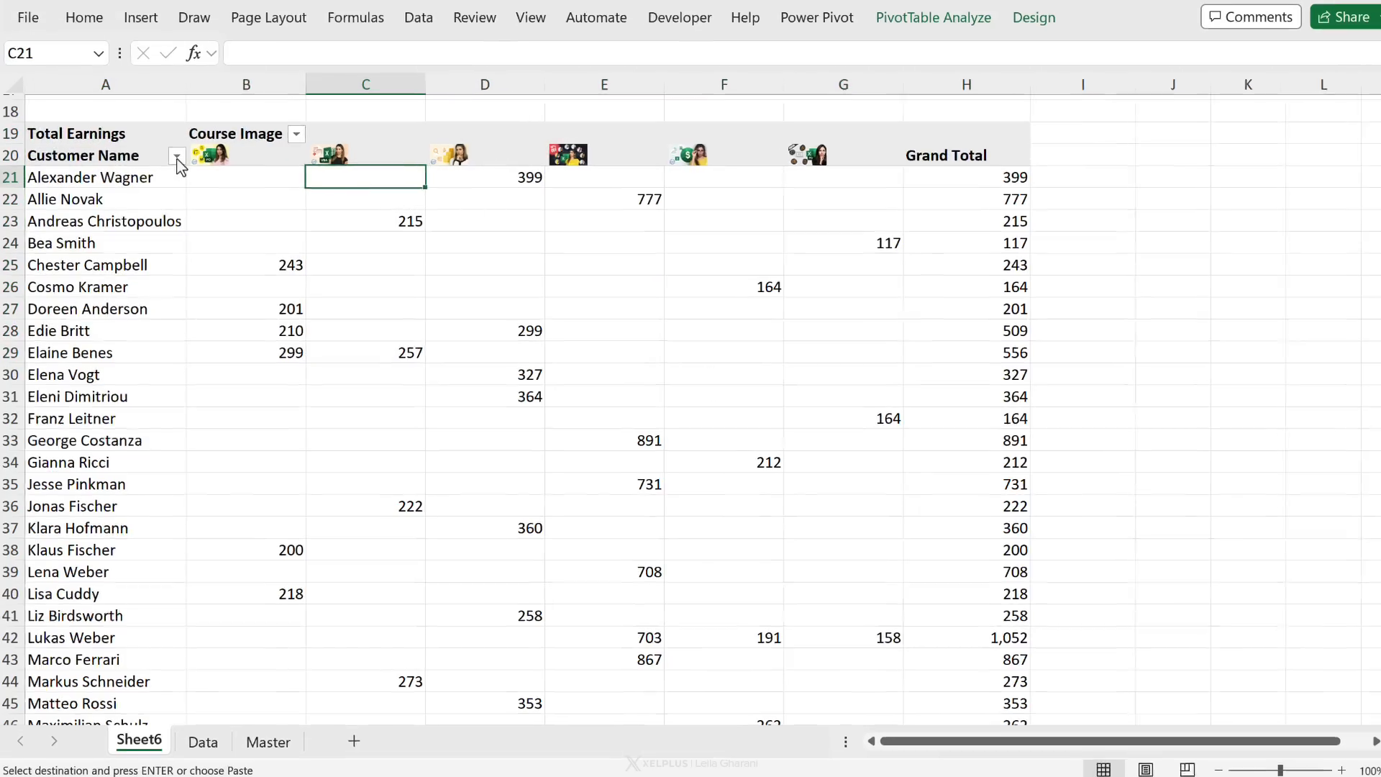
# Step: Apply a Top 10 value filter showing only the top 5 customers
pyautogui.click(173, 156)
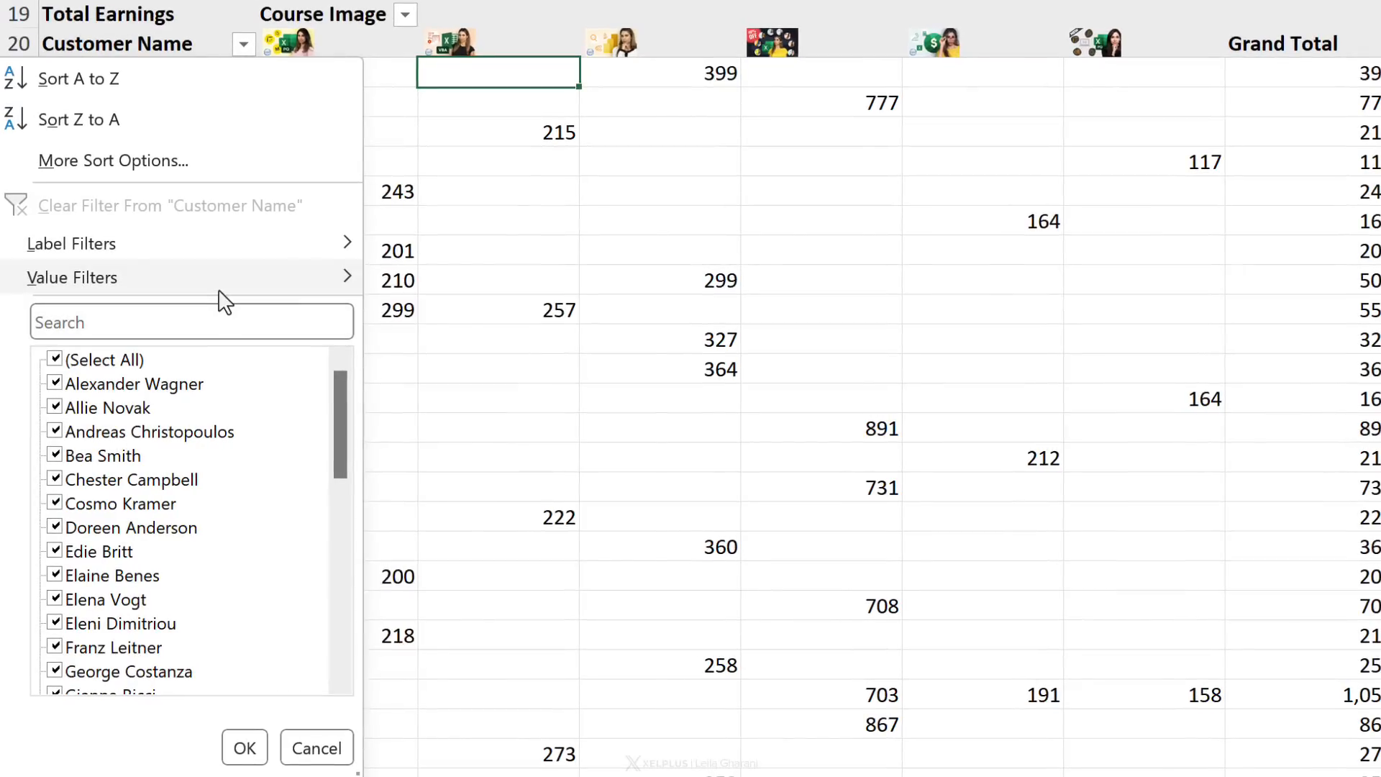
pyautogui.click(72, 278)
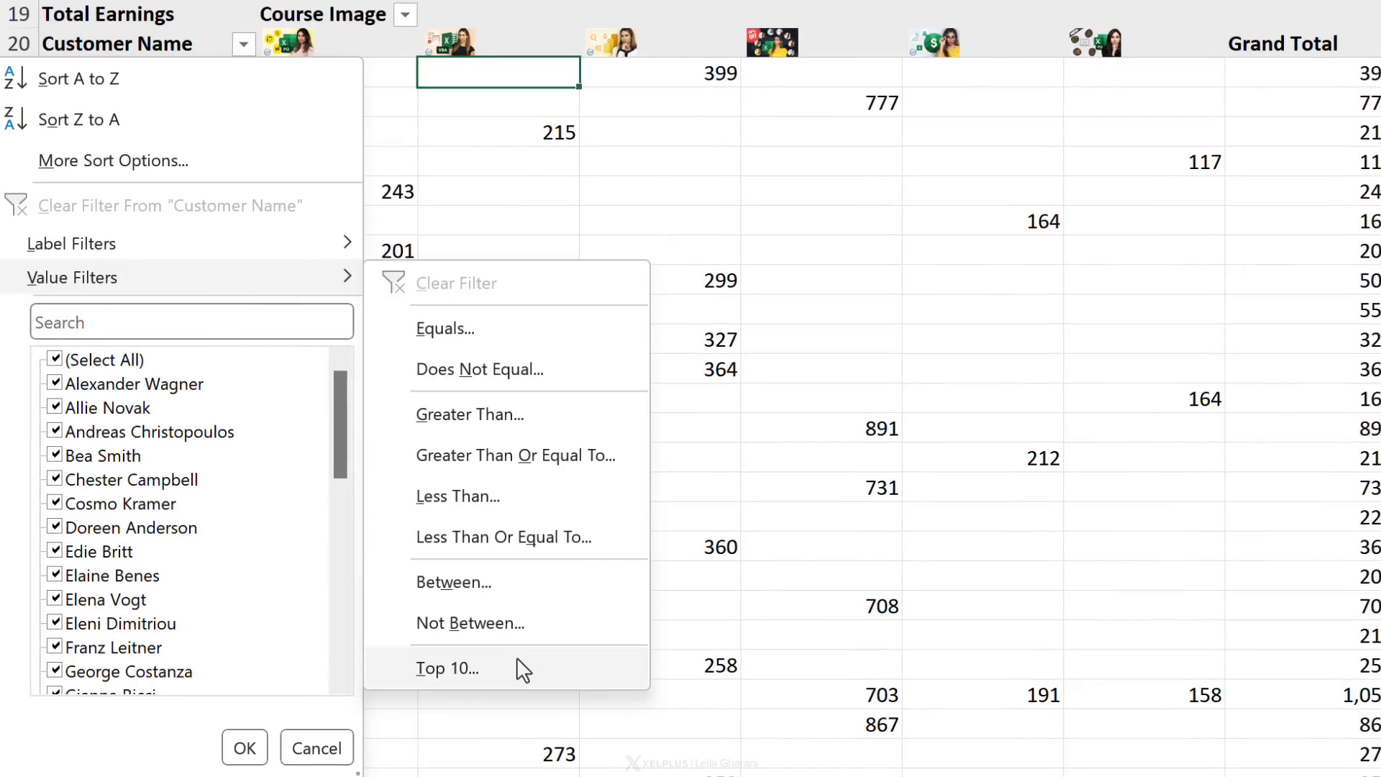
pyautogui.click(447, 668)
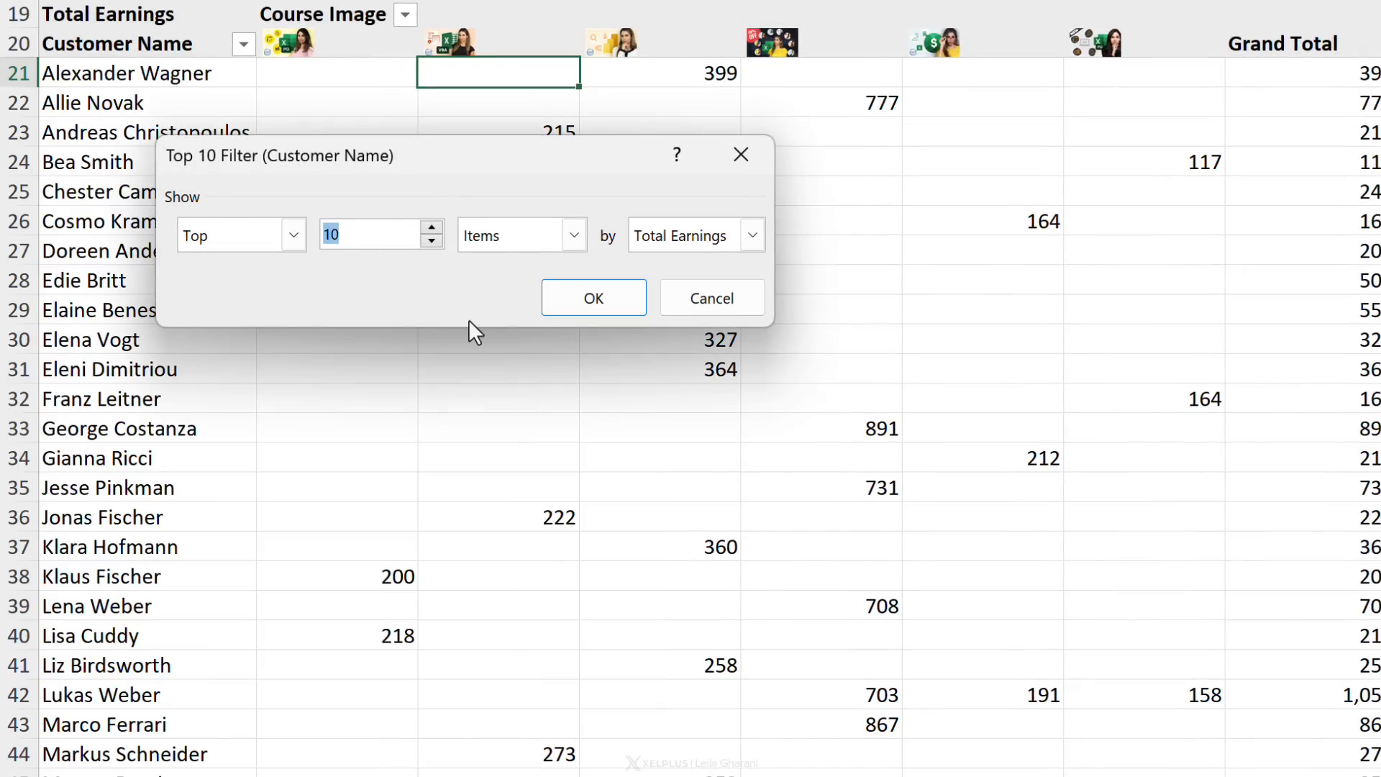
pyautogui.write('5')
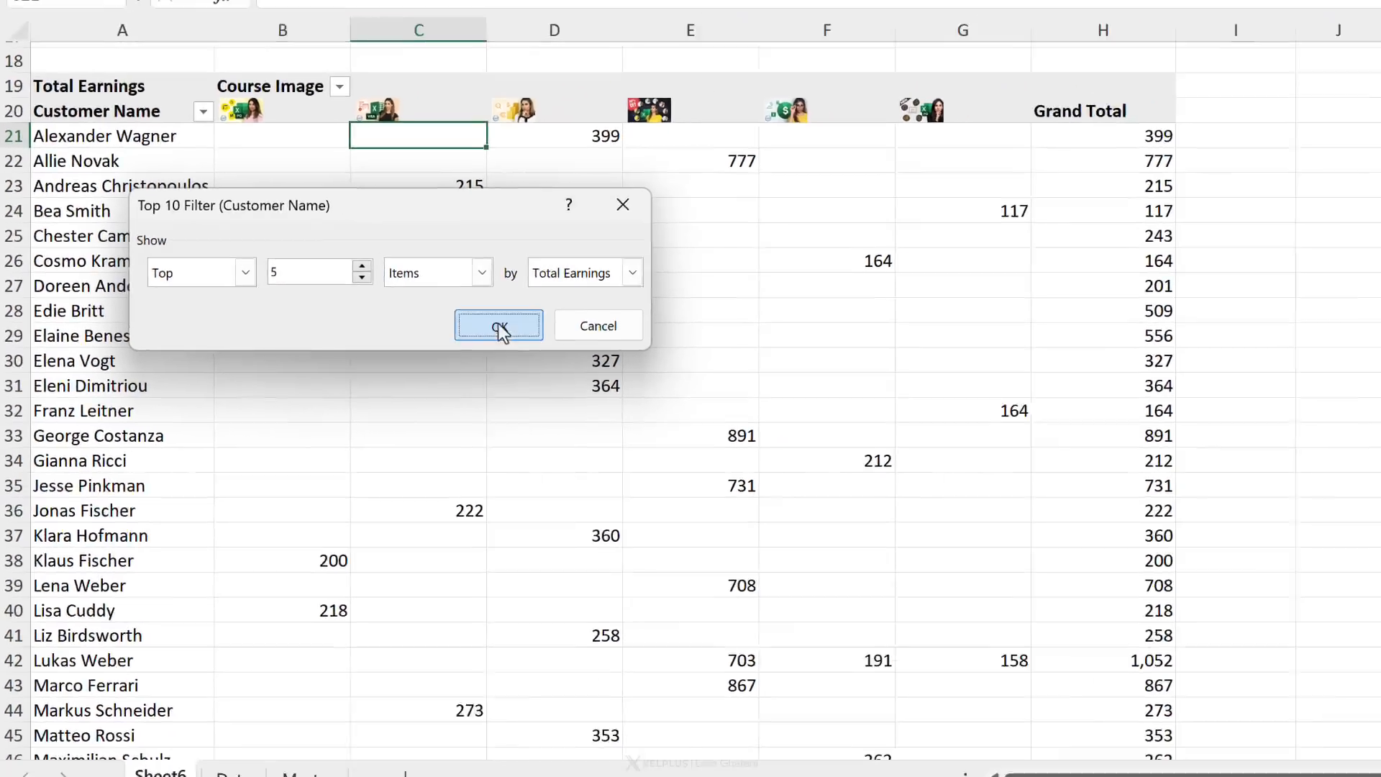
pyautogui.click(499, 326)
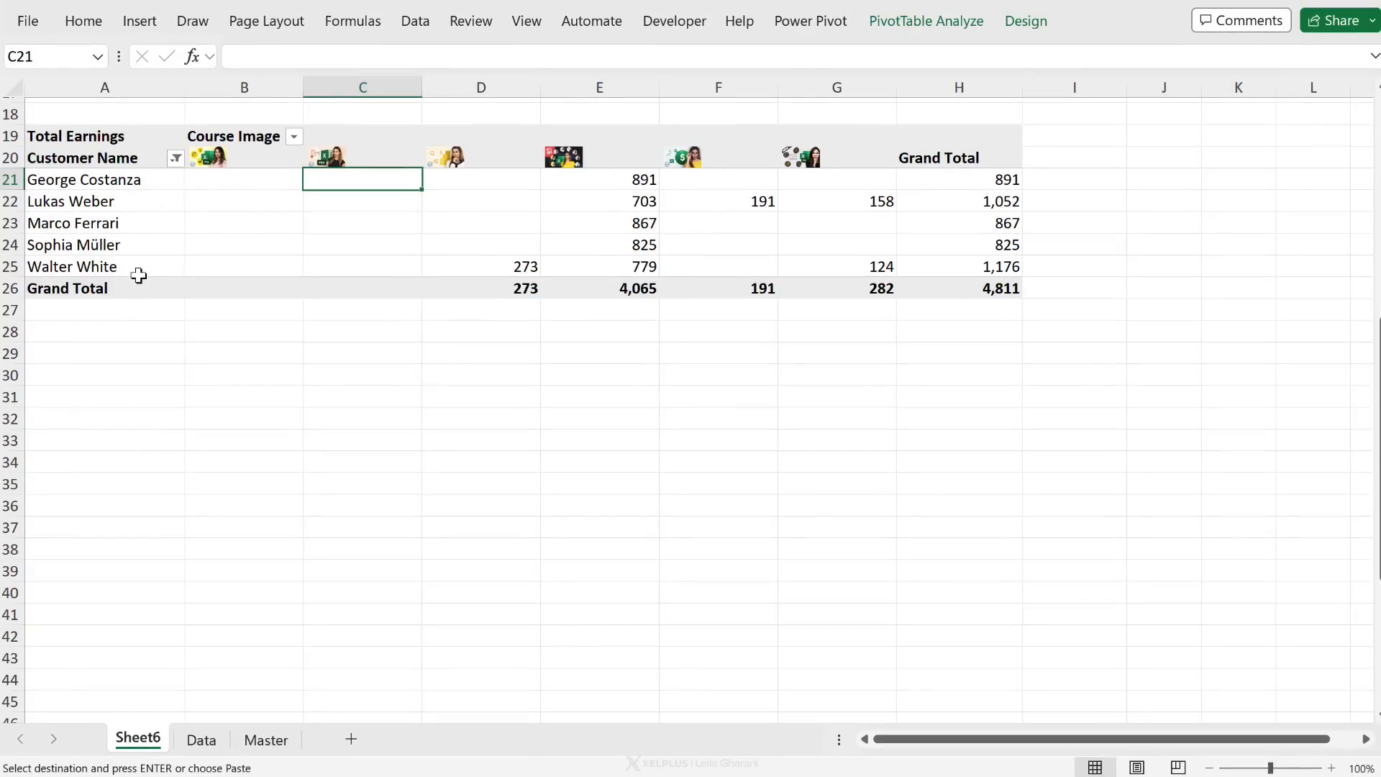
# Step: Enlarge the course images and sort customers by grand total, largest to smallest
pyautogui.moveTo(244, 86); pyautogui.dragTo(835, 86)
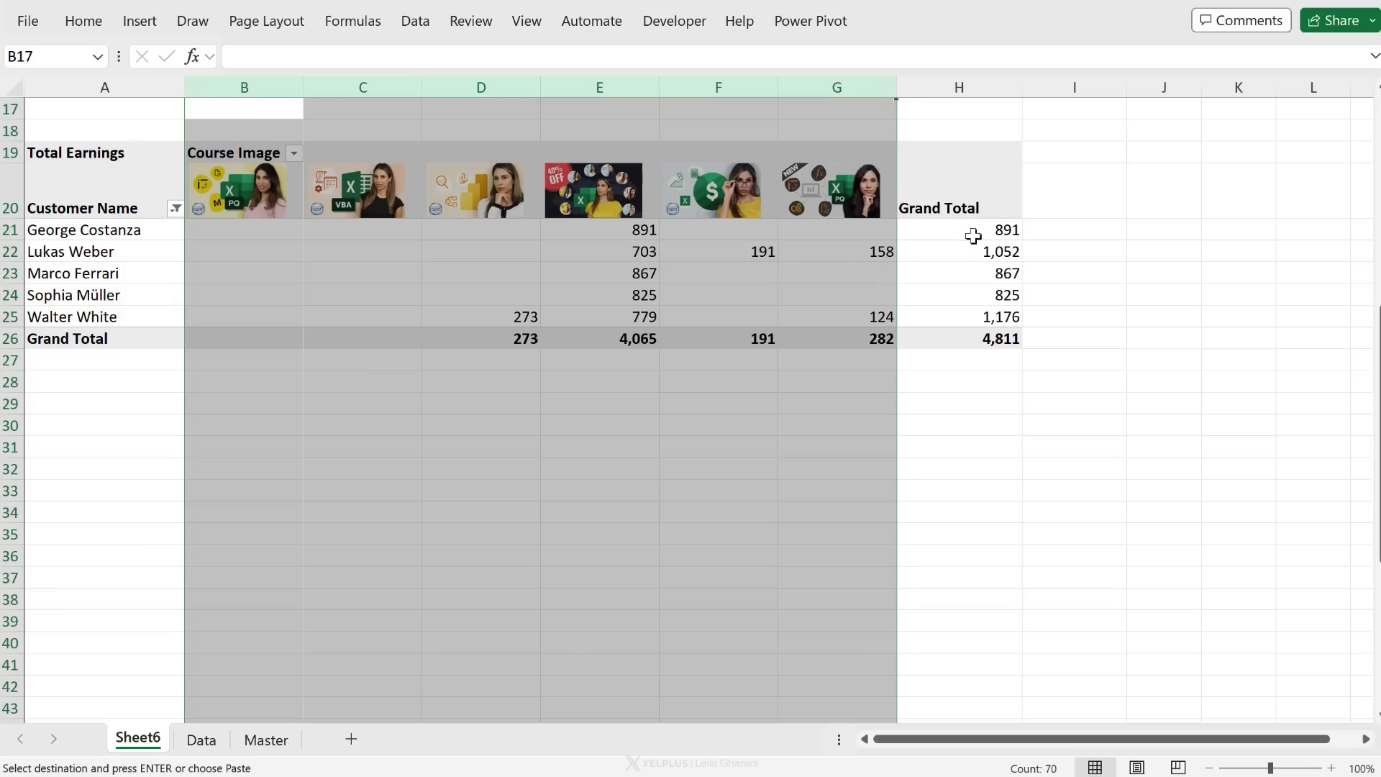
pyautogui.rightClick(973, 230)
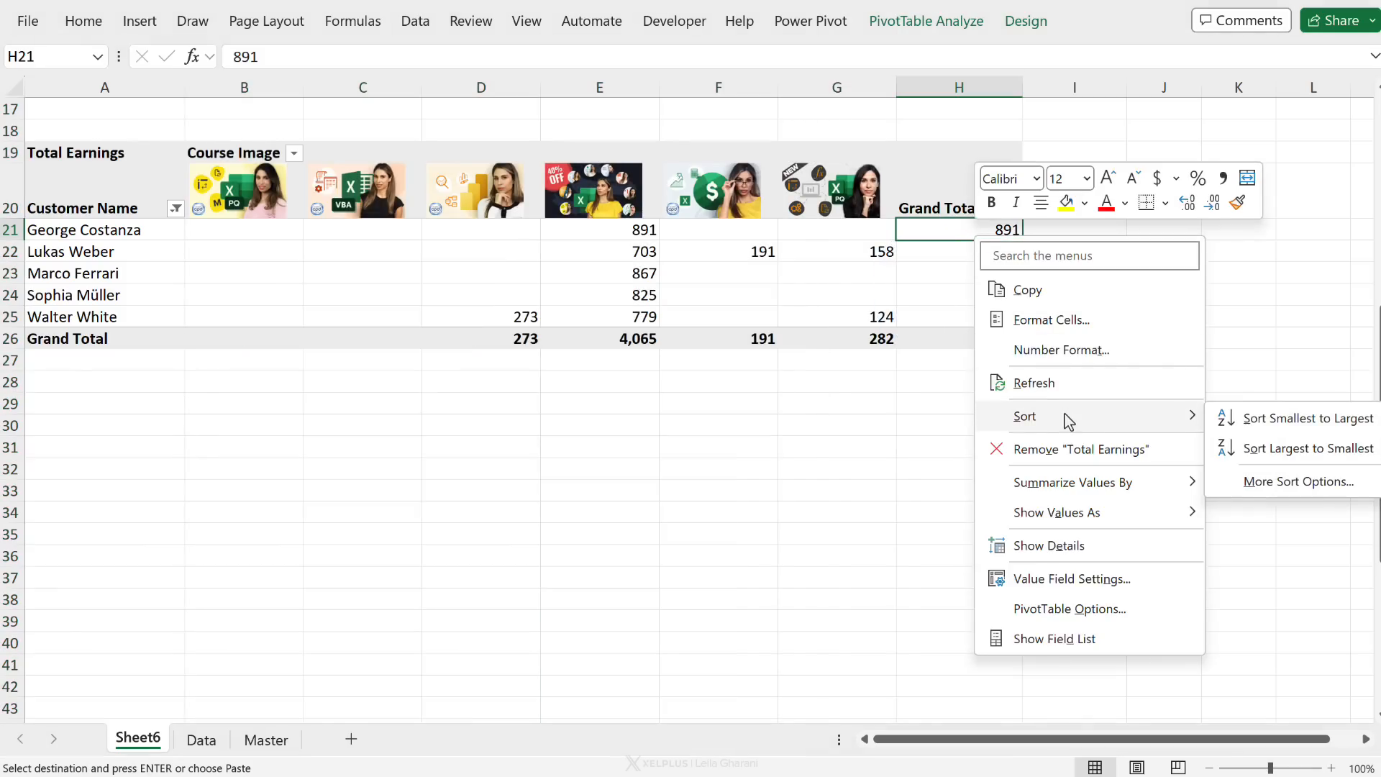
pyautogui.click(1307, 448)
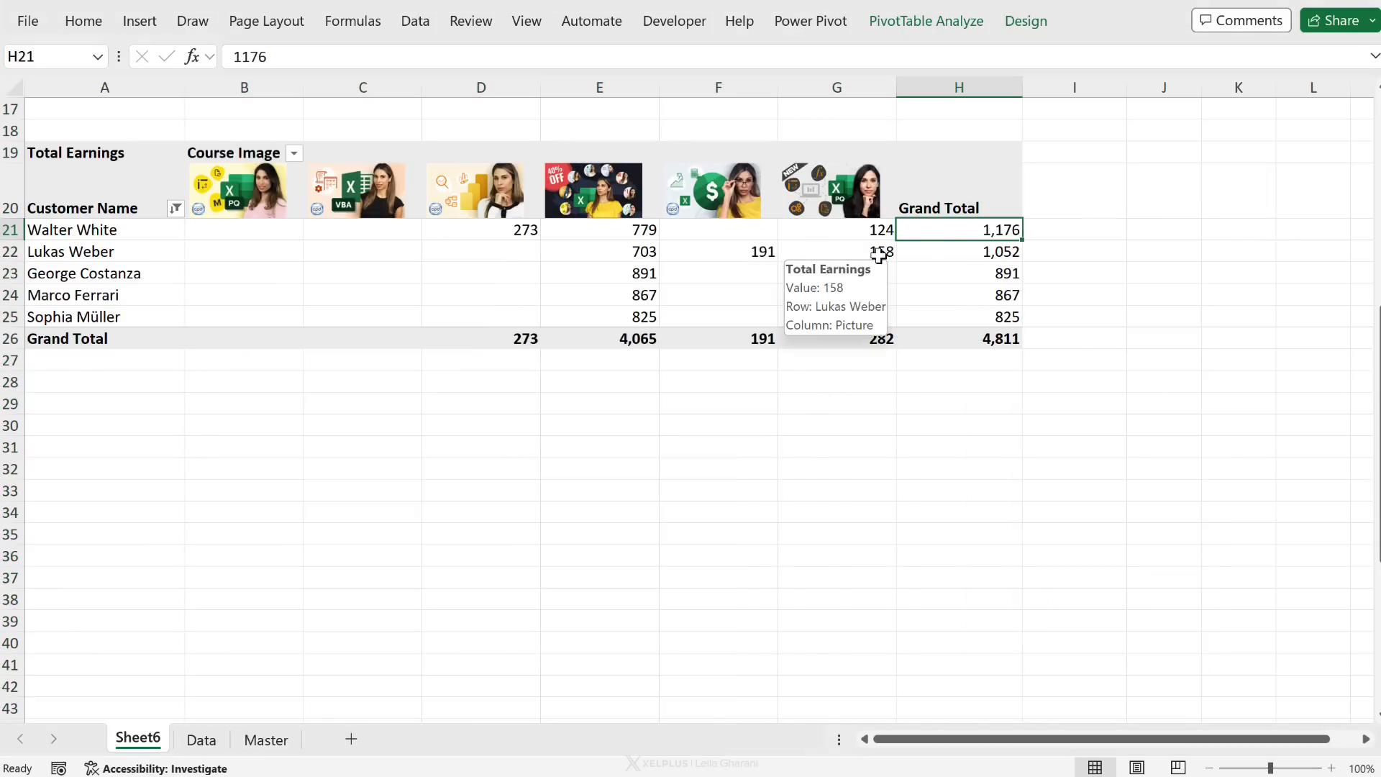
pyautogui.moveTo(664, 252)
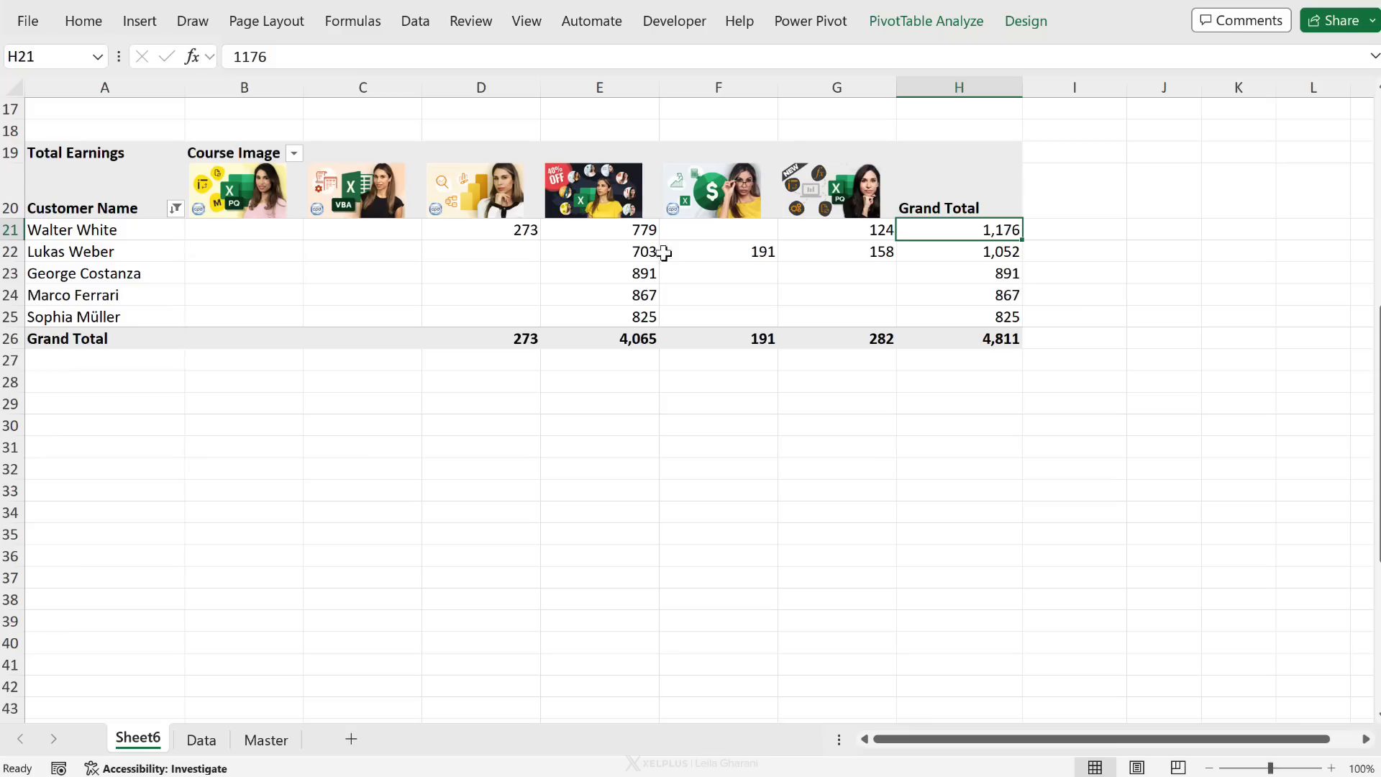
pyautogui.moveTo(574, 428)
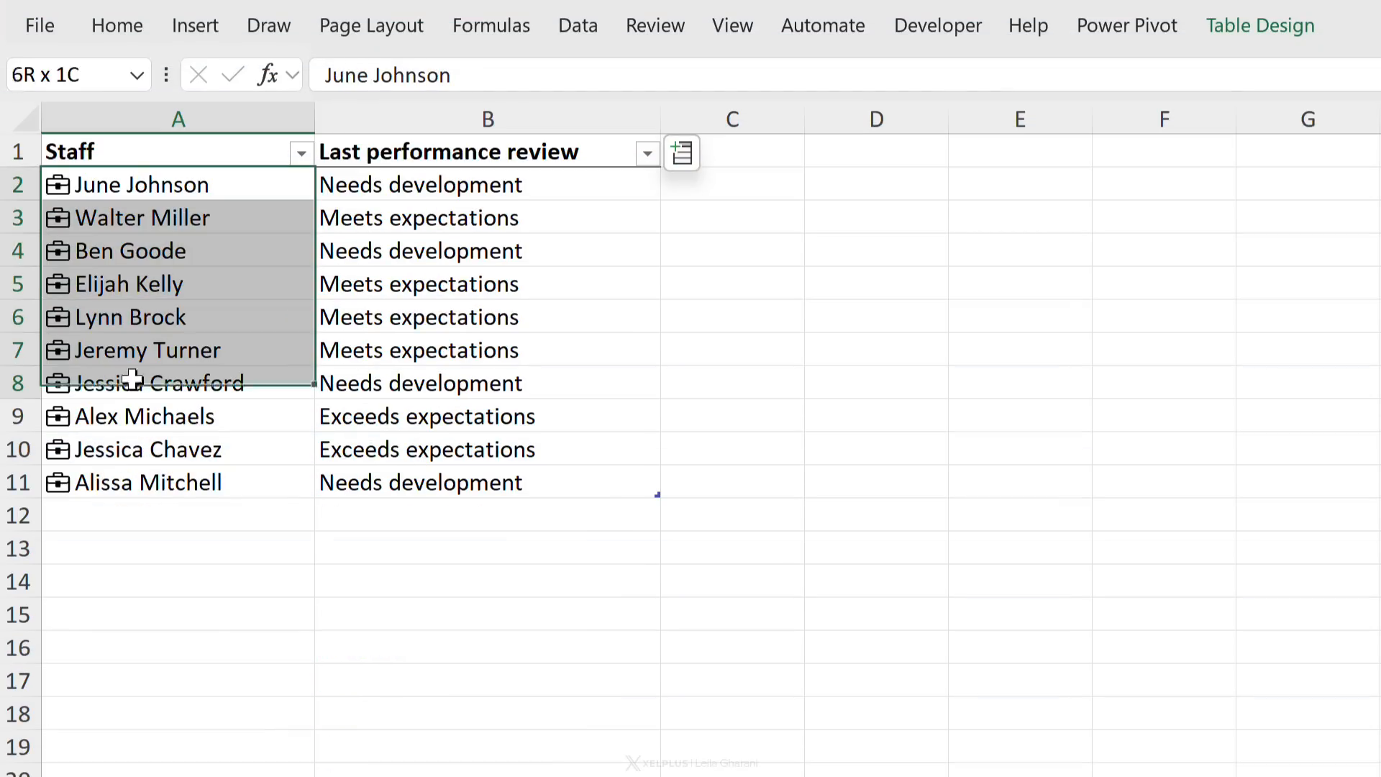
# Step: Insert the Last performance review field beside the Staff names, such as Ben Goode
pyautogui.click(130, 250)
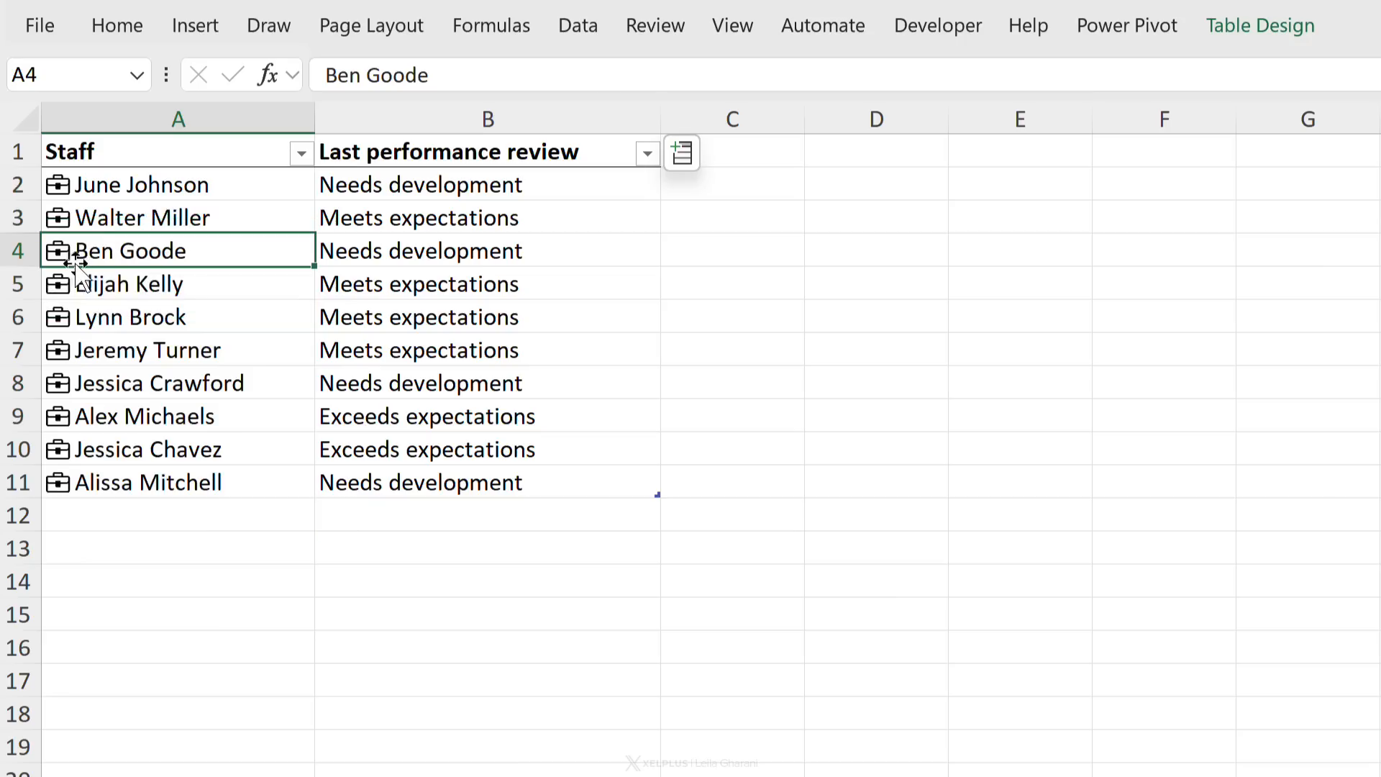
pyautogui.moveTo(64, 272)
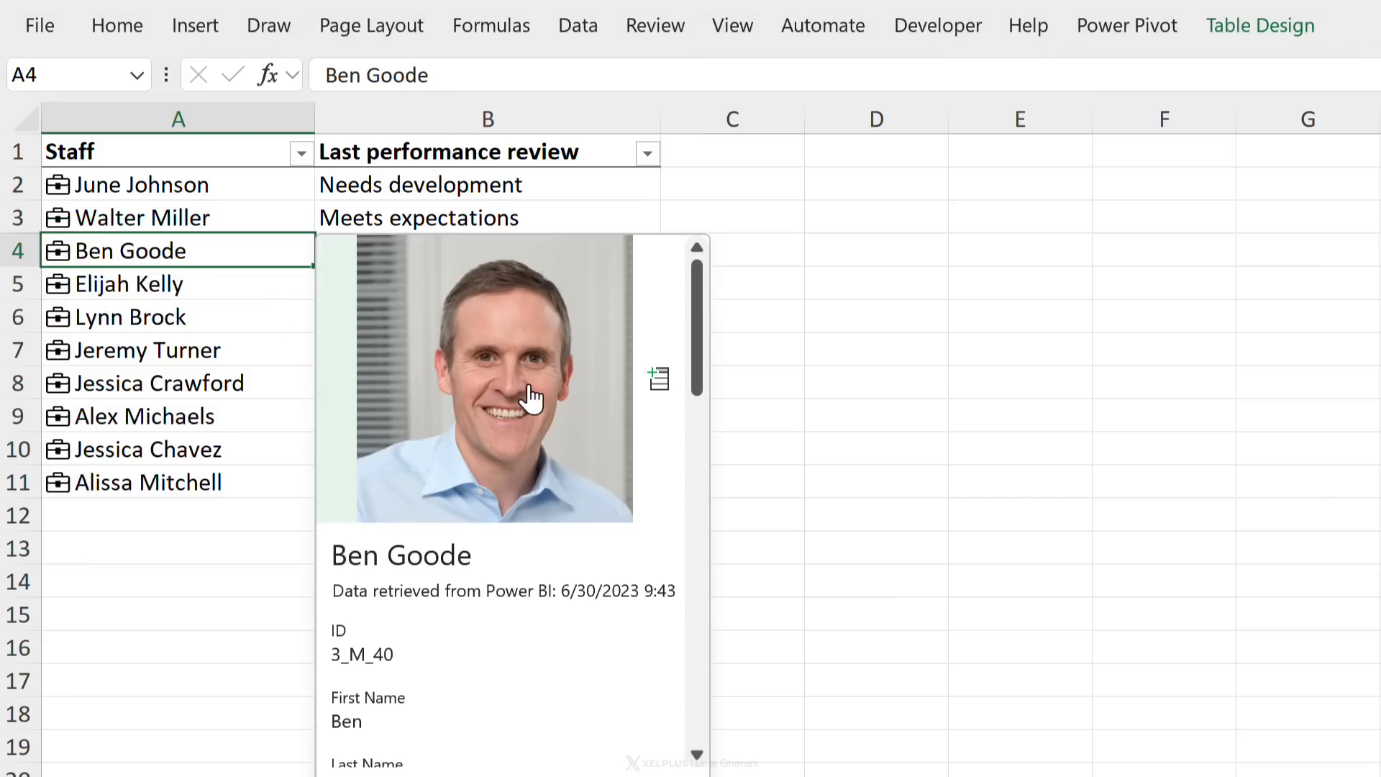
pyautogui.scroll(-3)
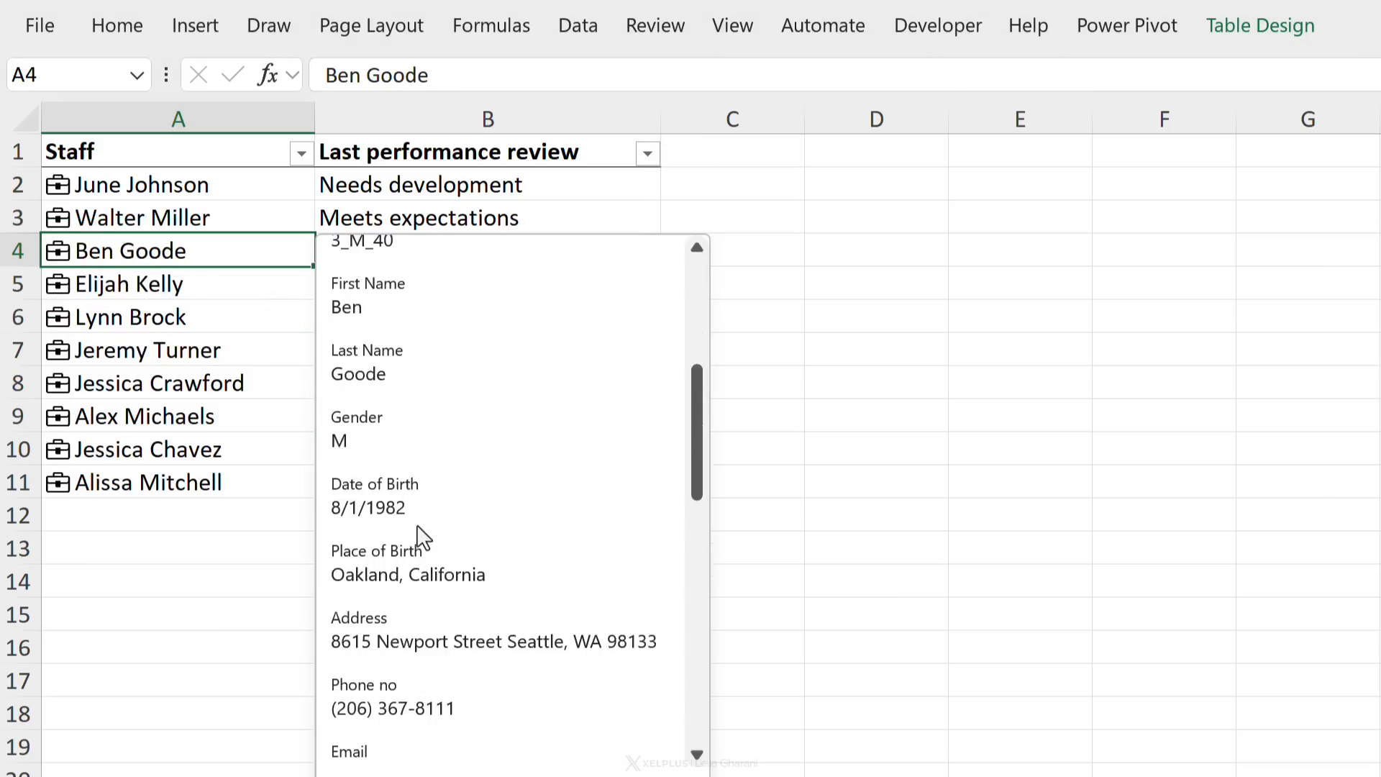
pyautogui.scroll(-3)
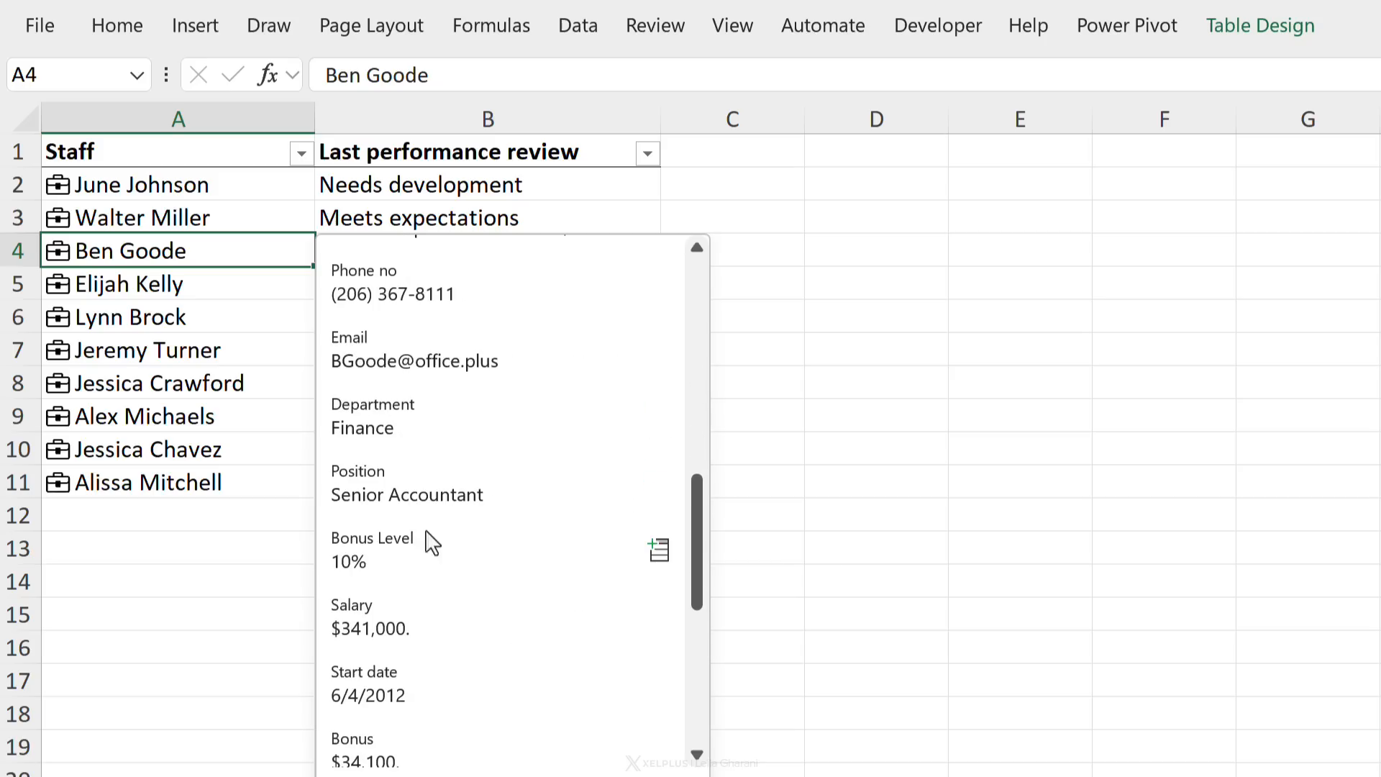
pyautogui.moveTo(341, 643)
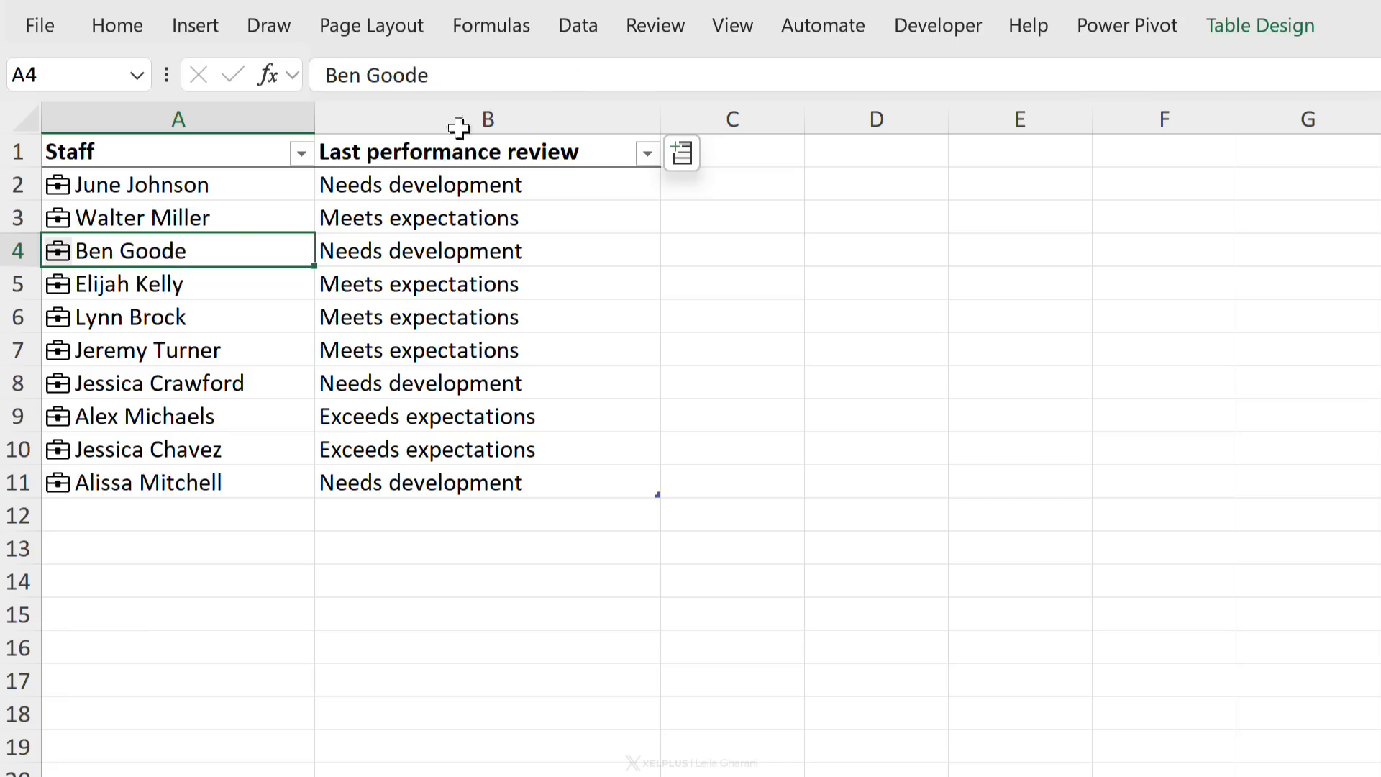
pyautogui.click(577, 25)
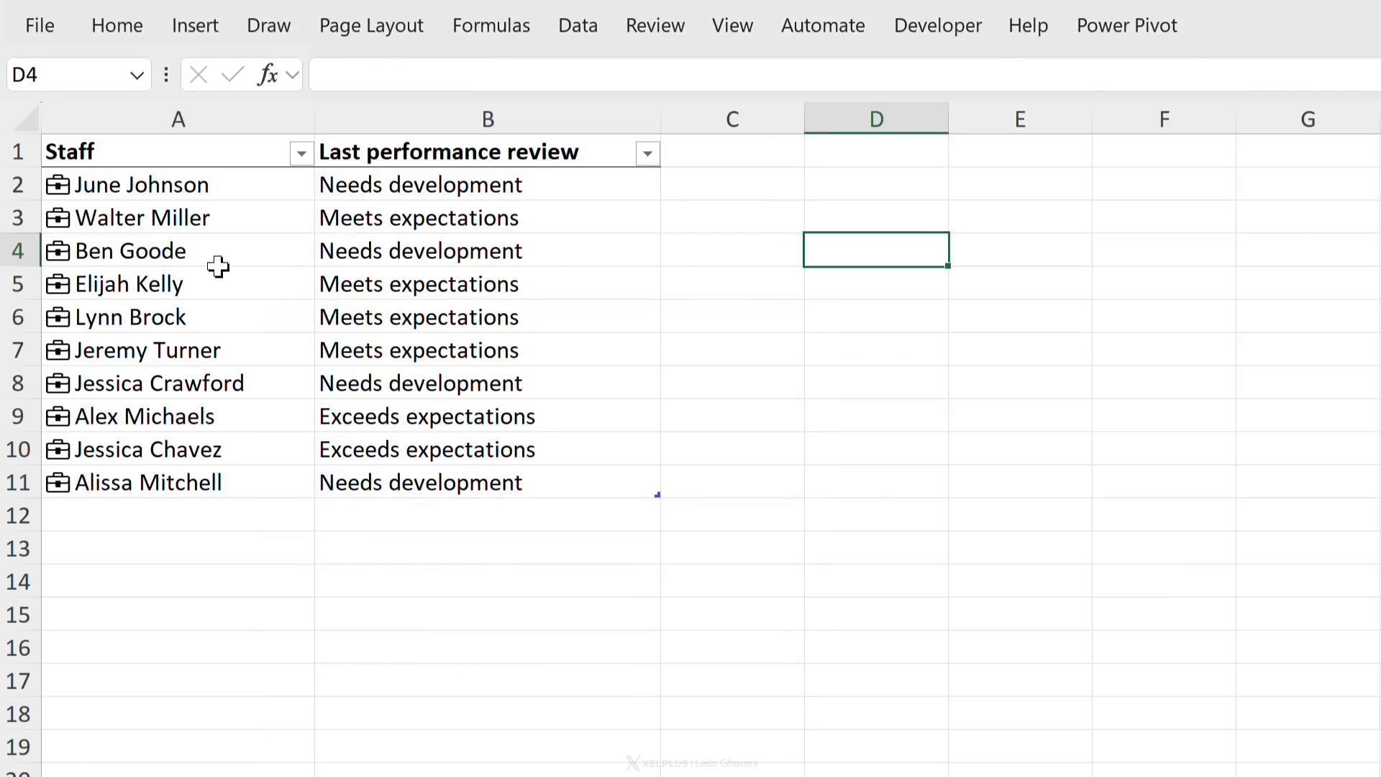
pyautogui.moveTo(399, 172)
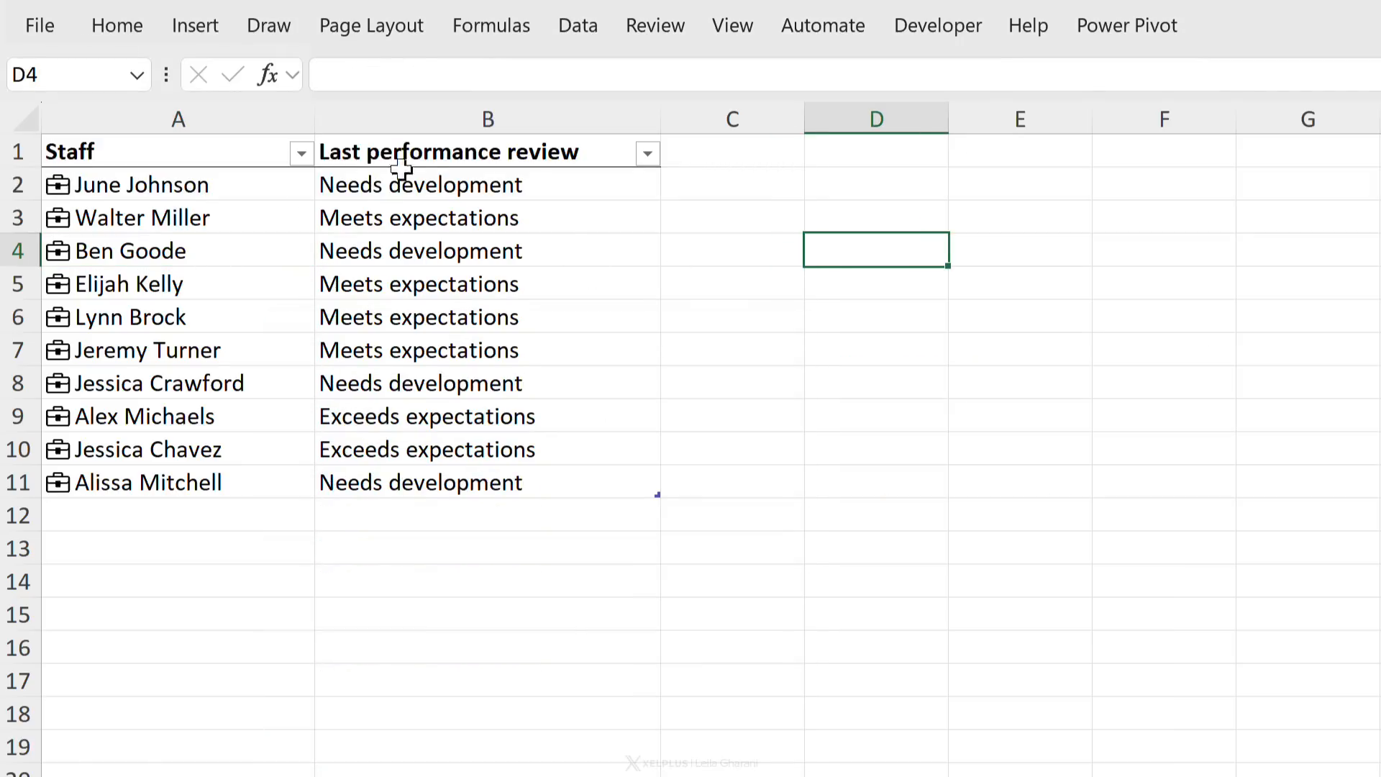
pyautogui.moveTo(462, 185)
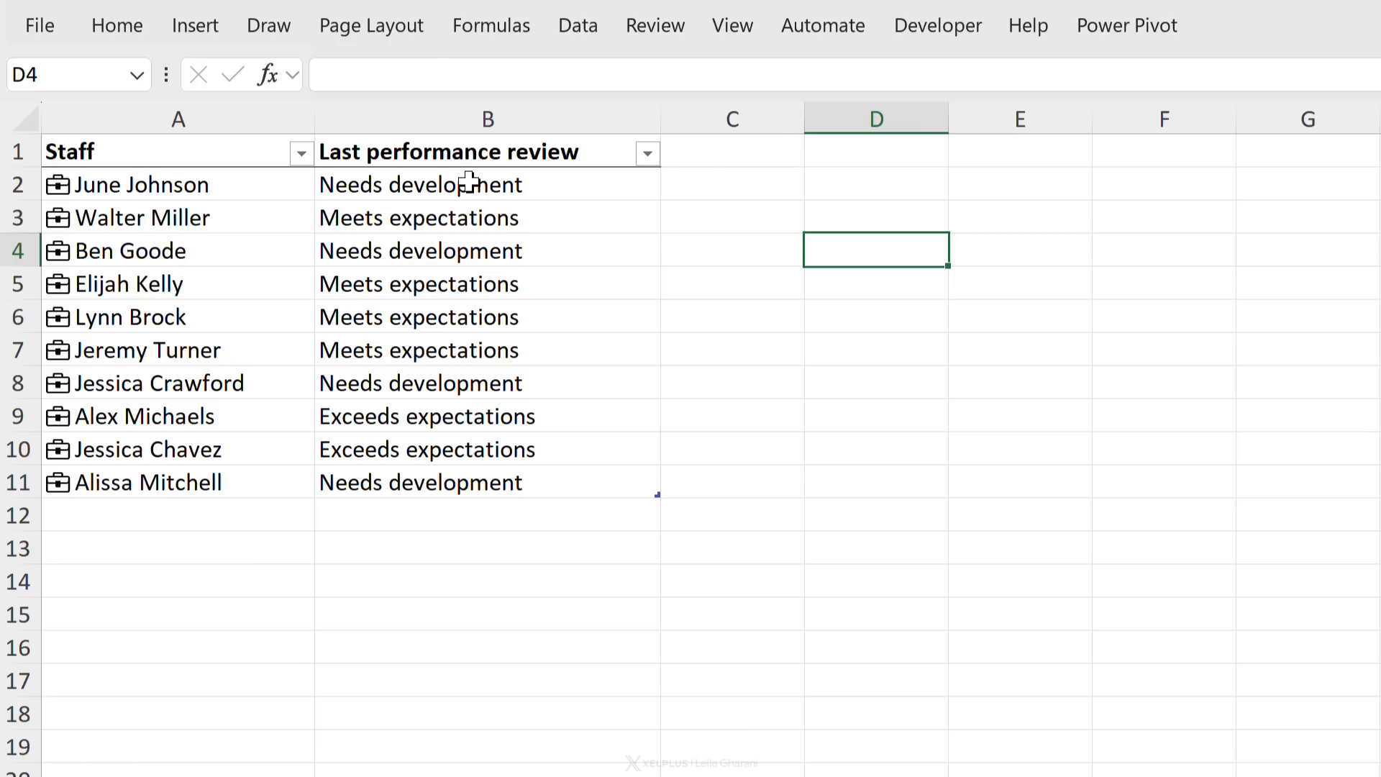
# Step: Insert the Image and Salary fields as new staff table columns
pyautogui.click(444, 218)
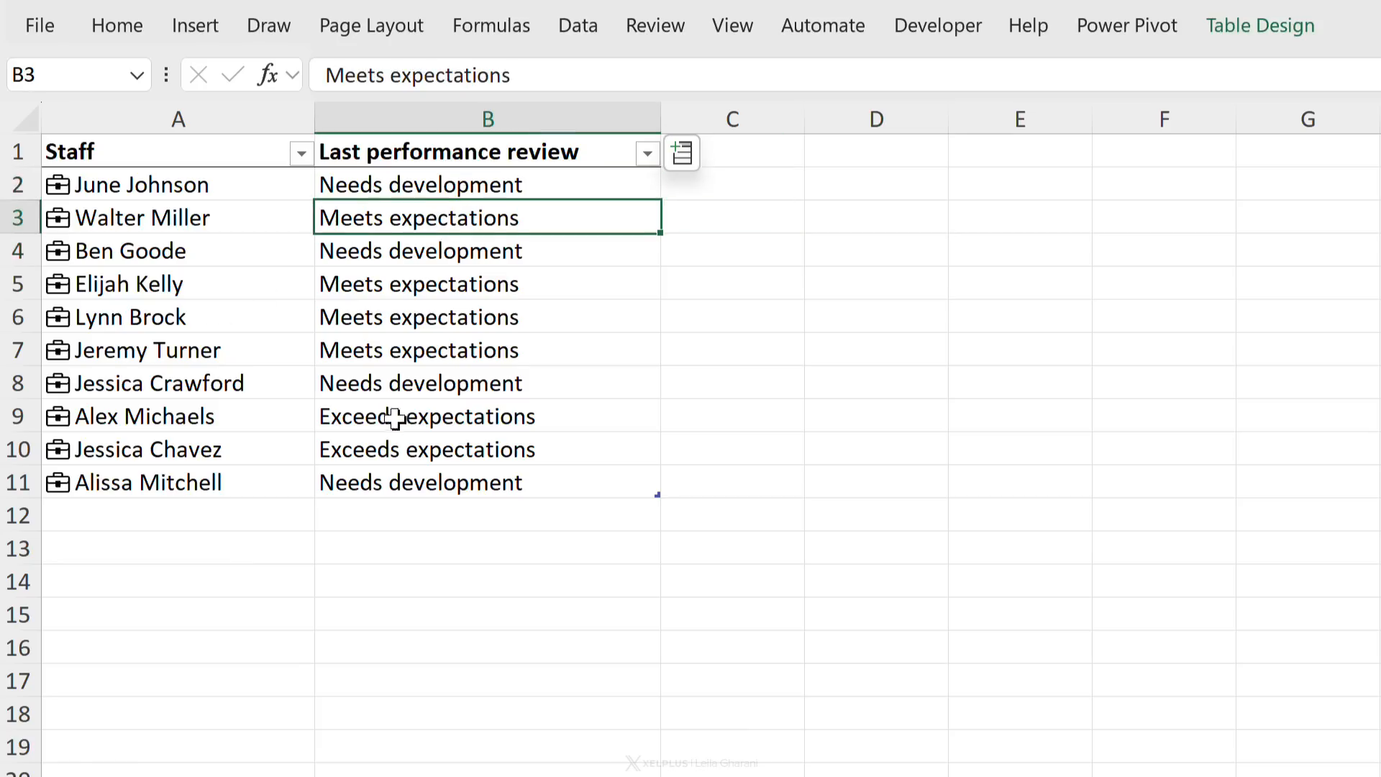
pyautogui.click(390, 416)
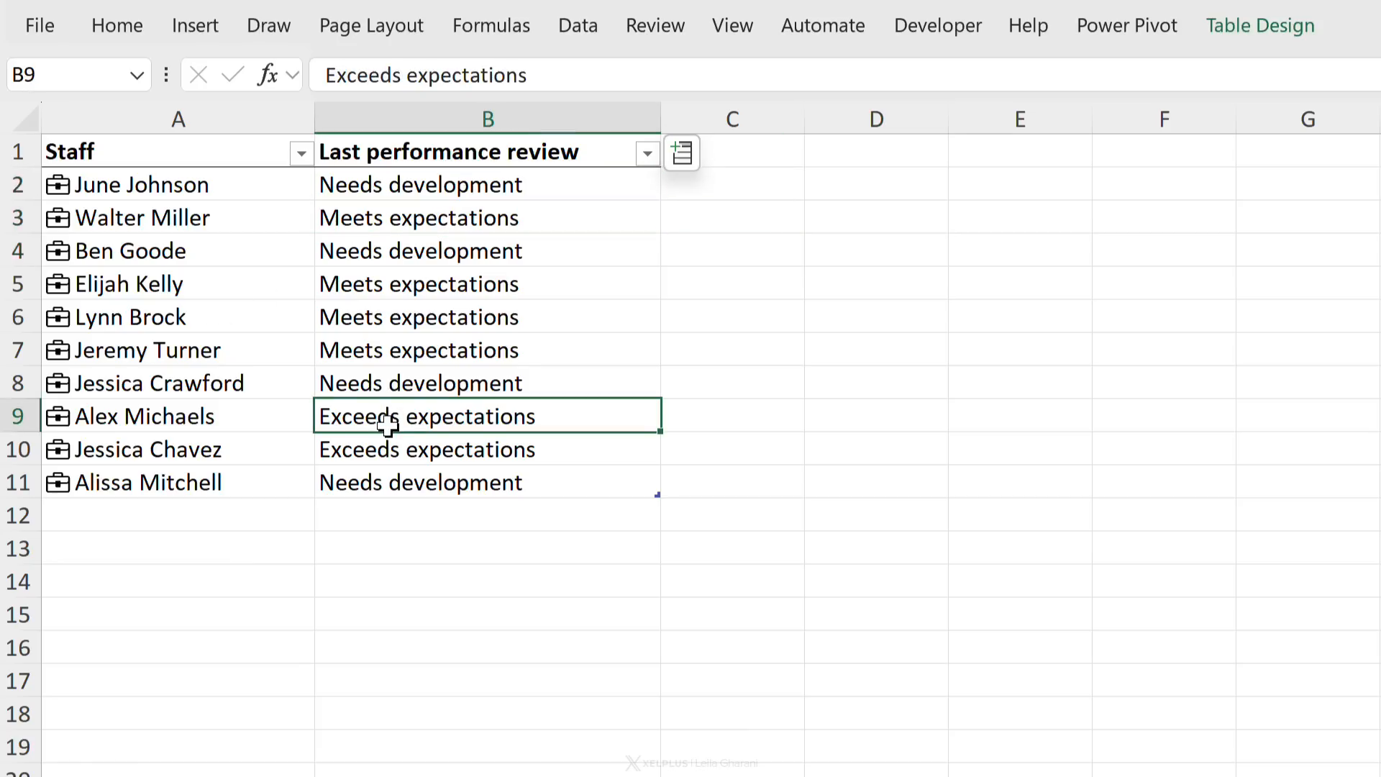
pyautogui.moveTo(410, 421)
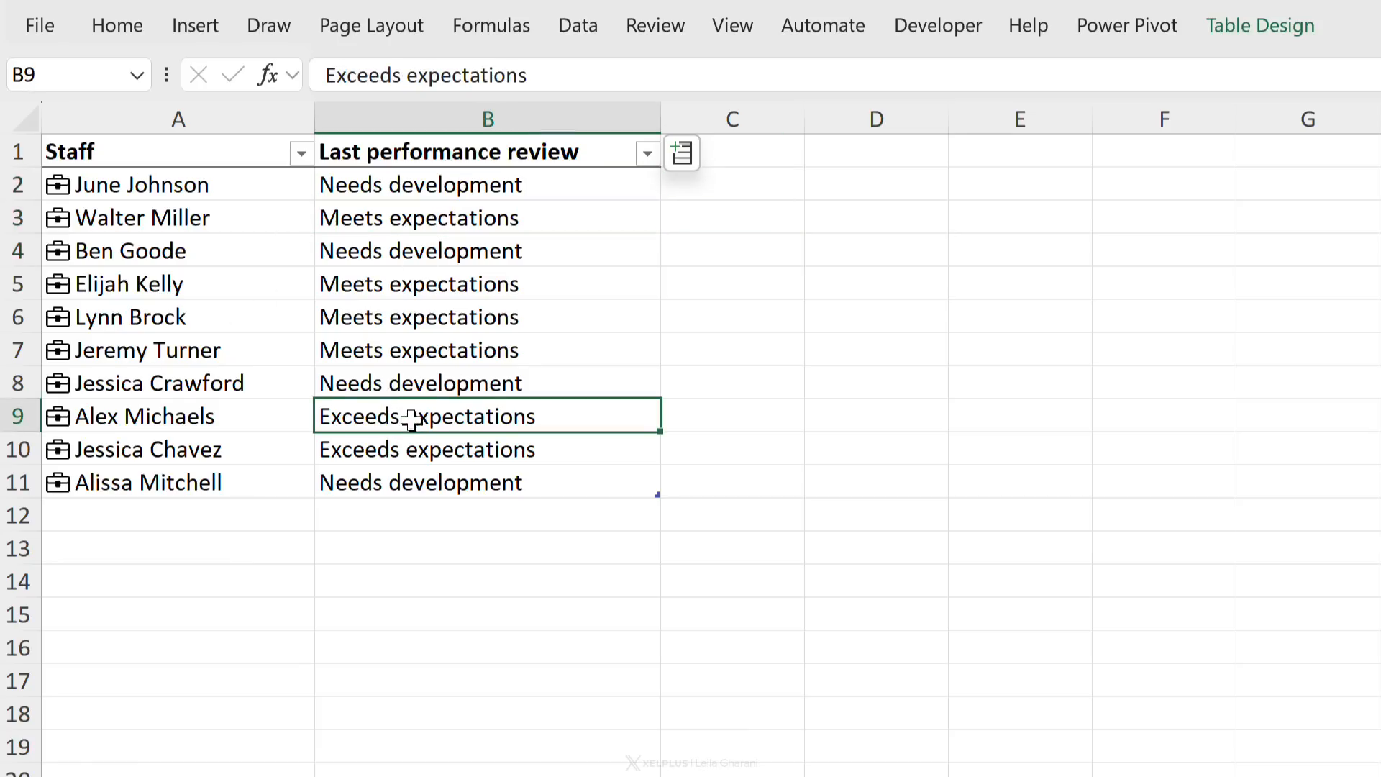
pyautogui.moveTo(438, 241)
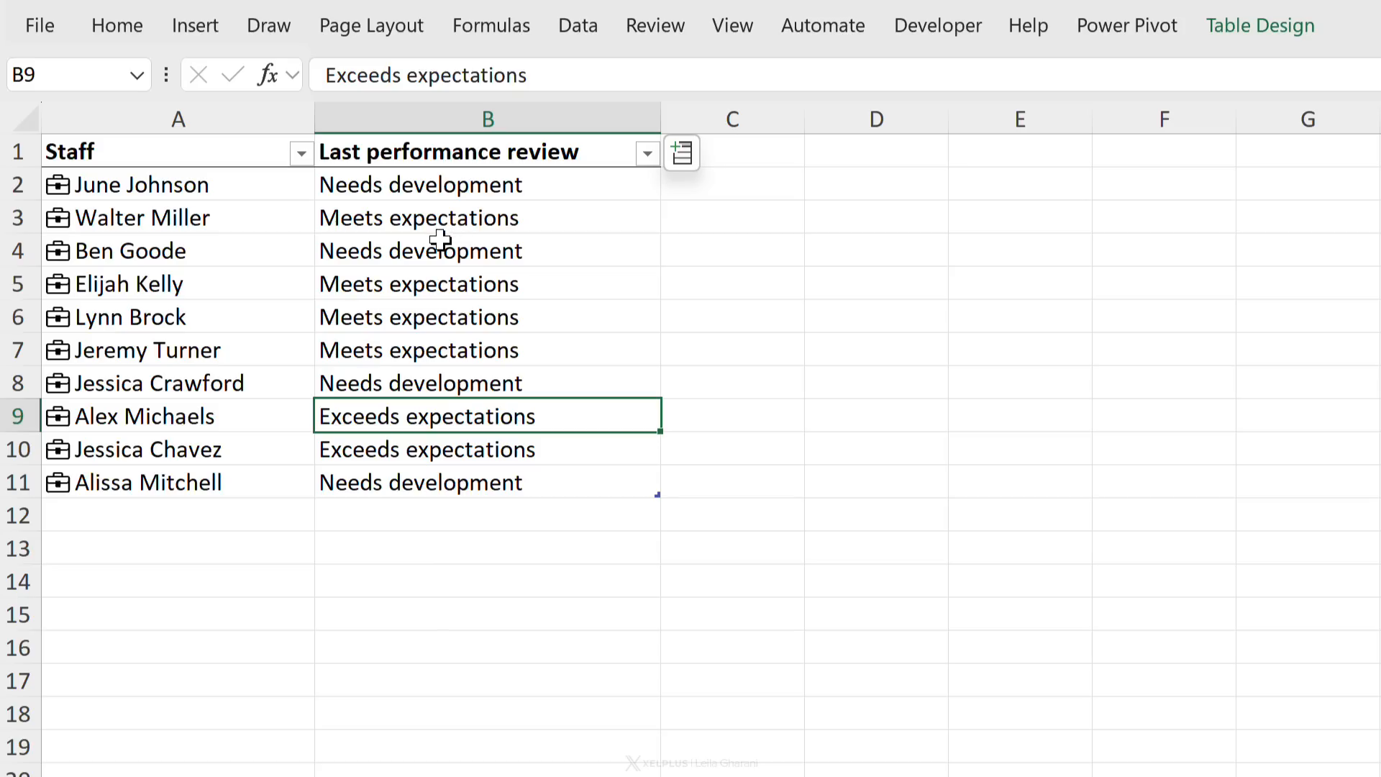
pyautogui.click(166, 218)
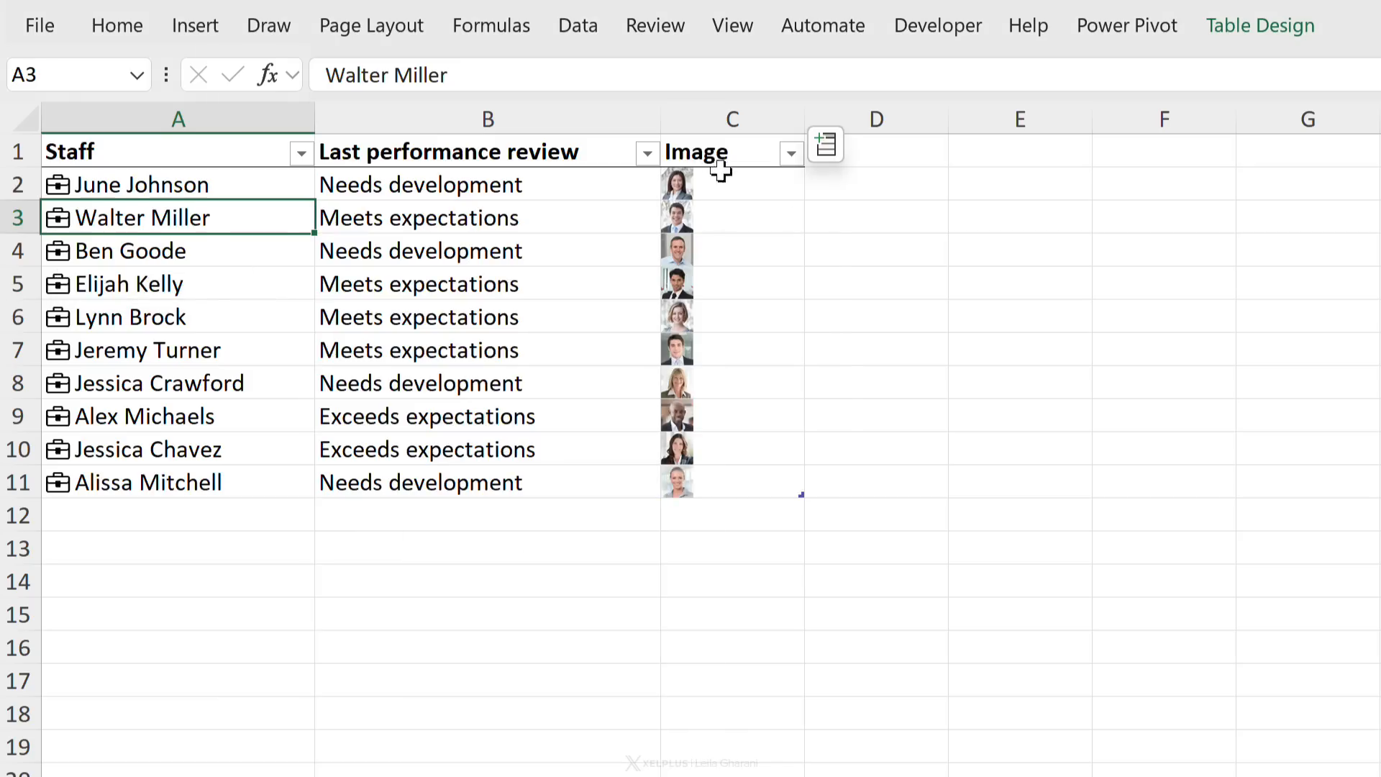
pyautogui.moveTo(866, 171)
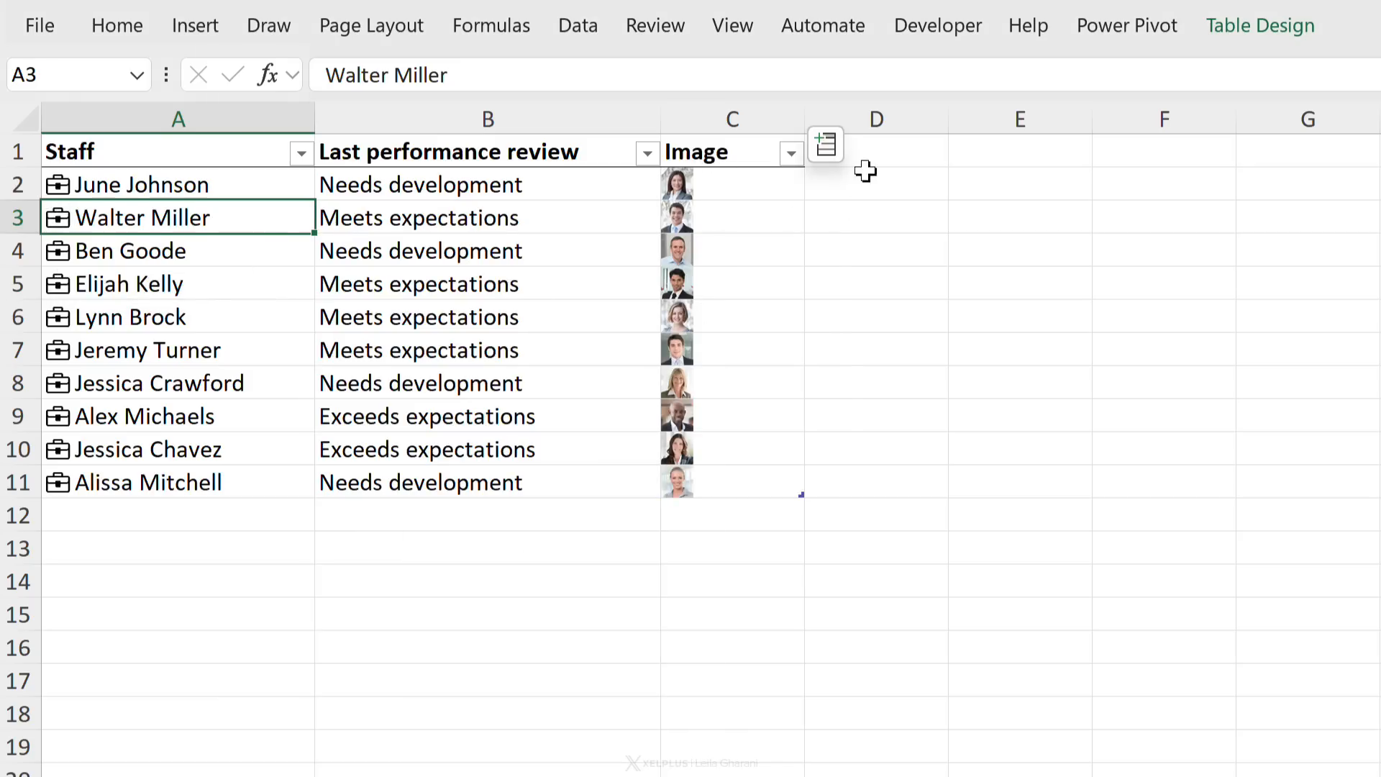
pyautogui.click(824, 144)
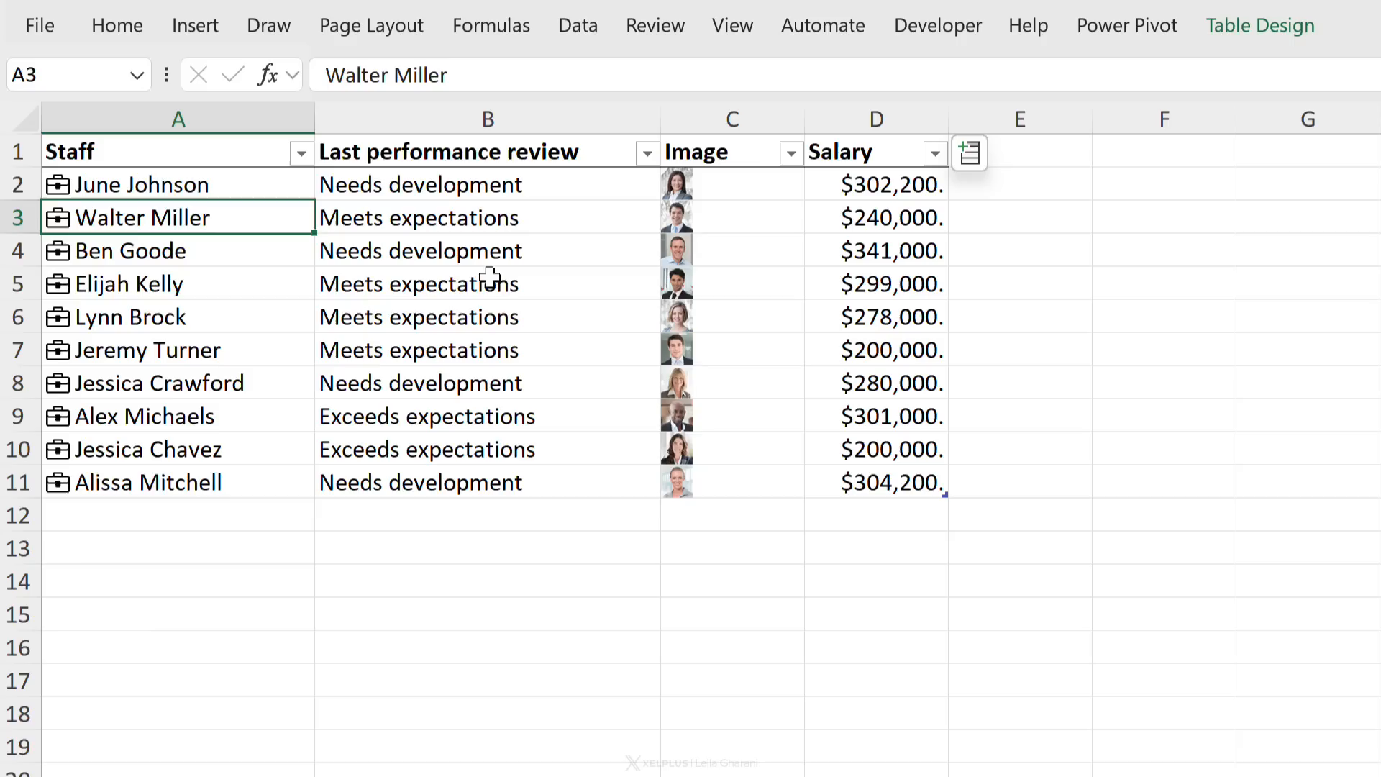
# Step: Insert a PivotTable from the staff table on the existing worksheet at A13
pyautogui.click(487, 284)
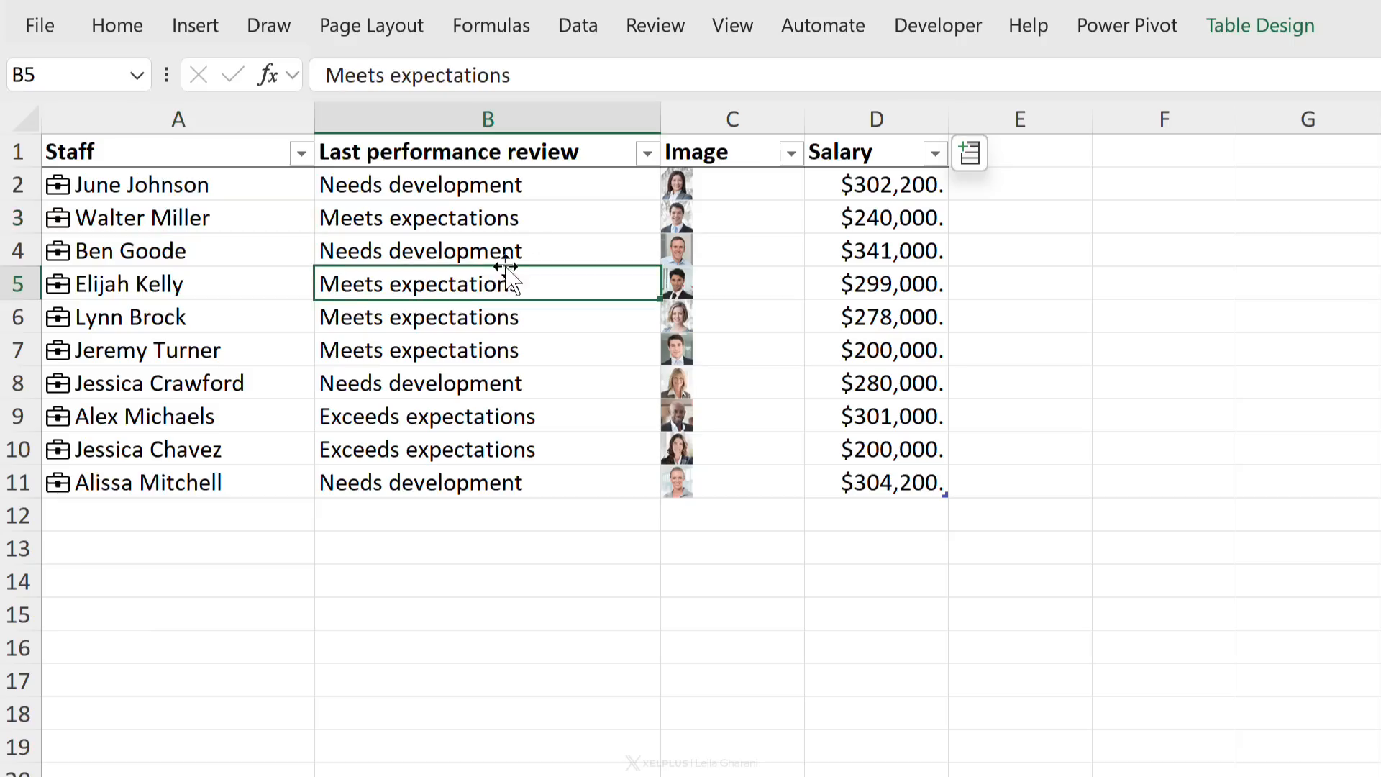
pyautogui.click(195, 25)
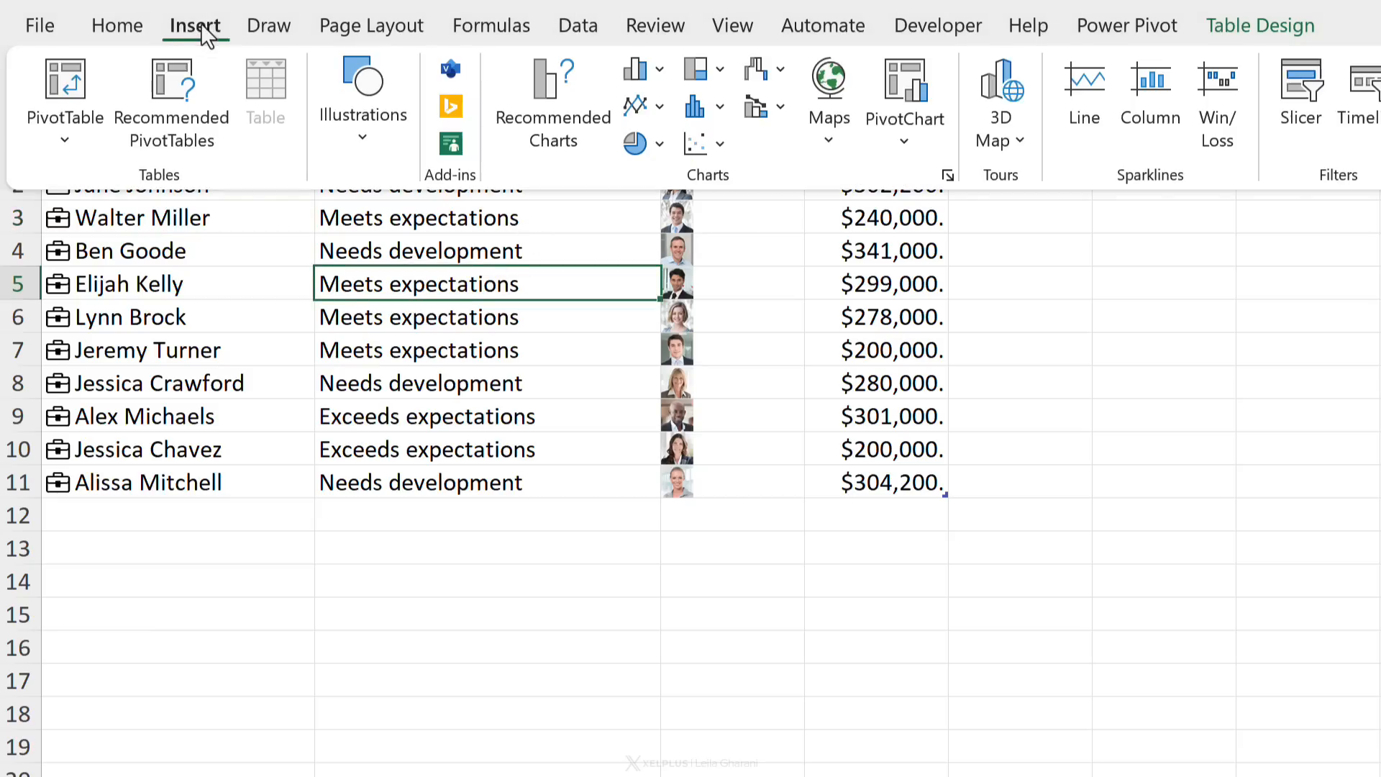
pyautogui.click(63, 79)
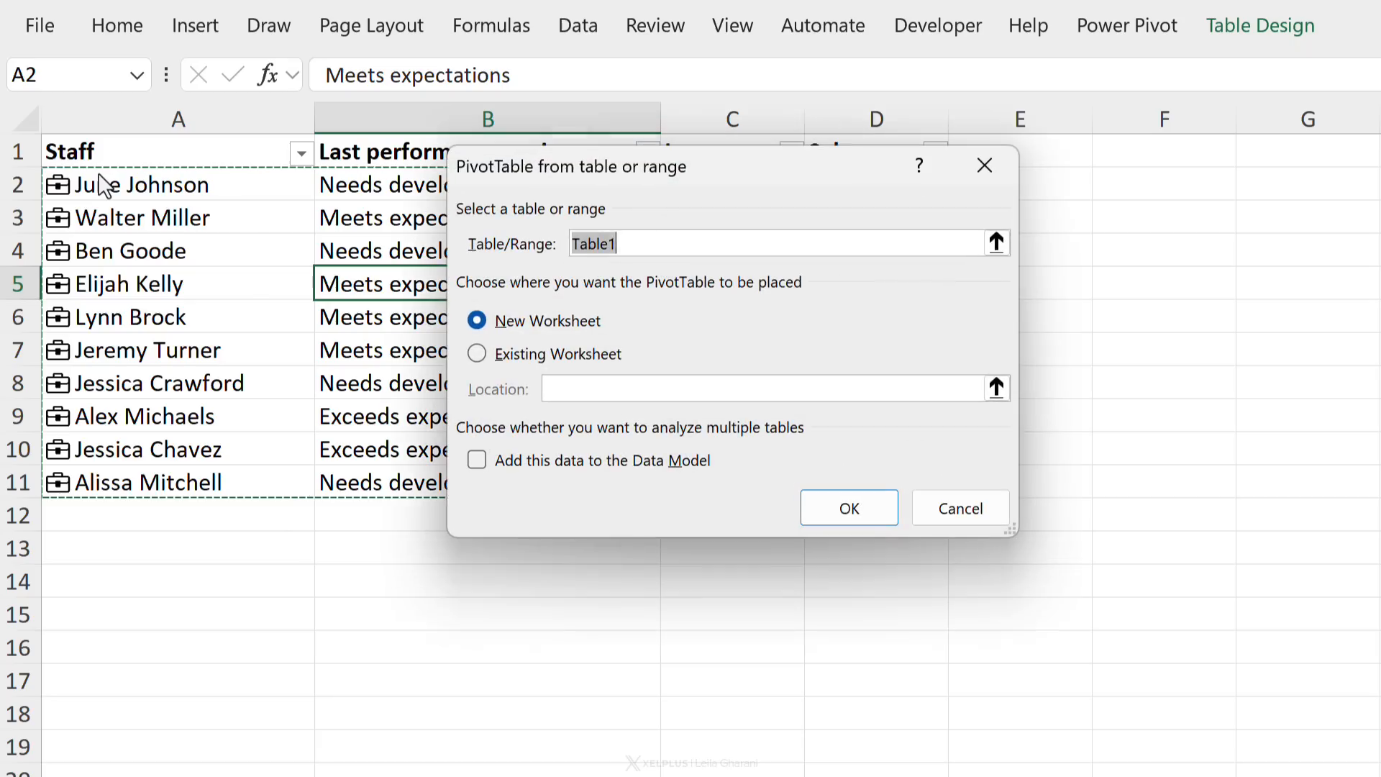
pyautogui.click(476, 354)
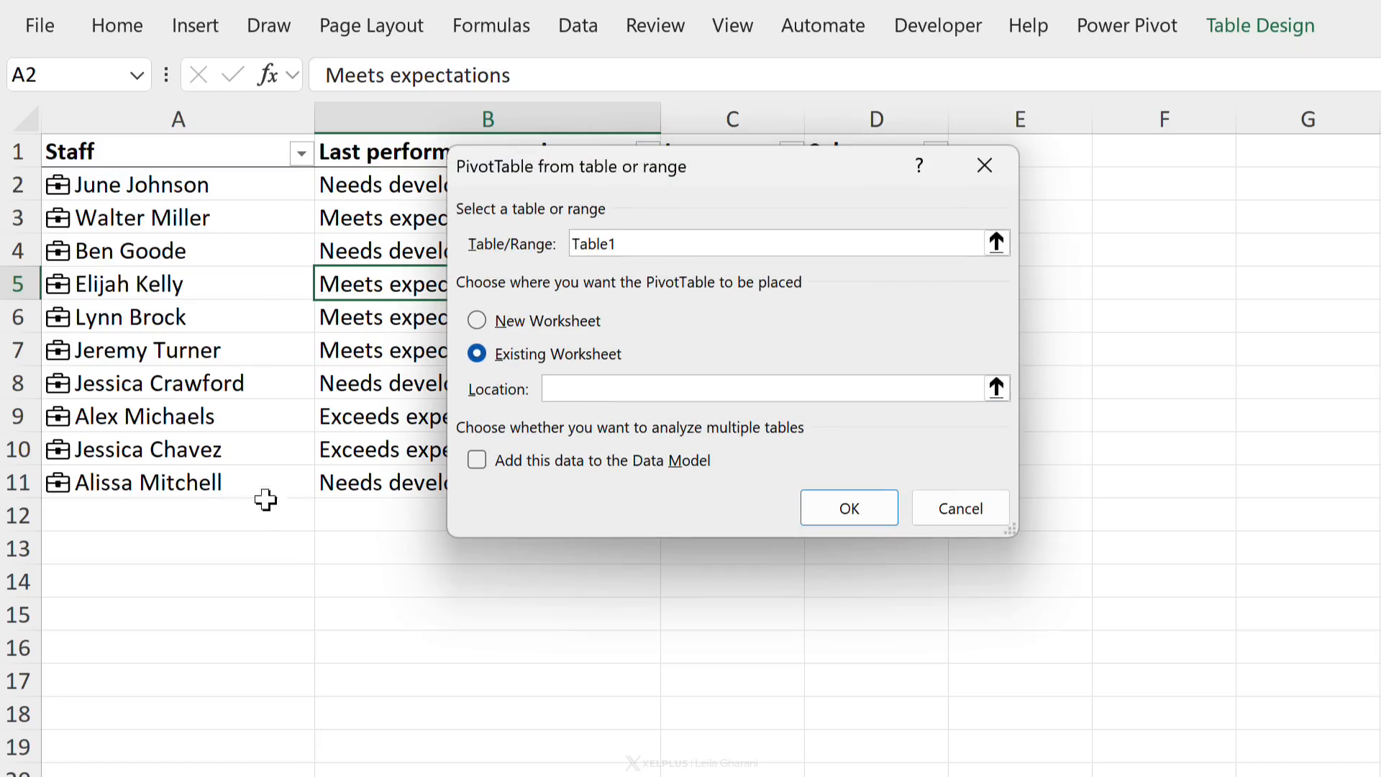
pyautogui.click(849, 507)
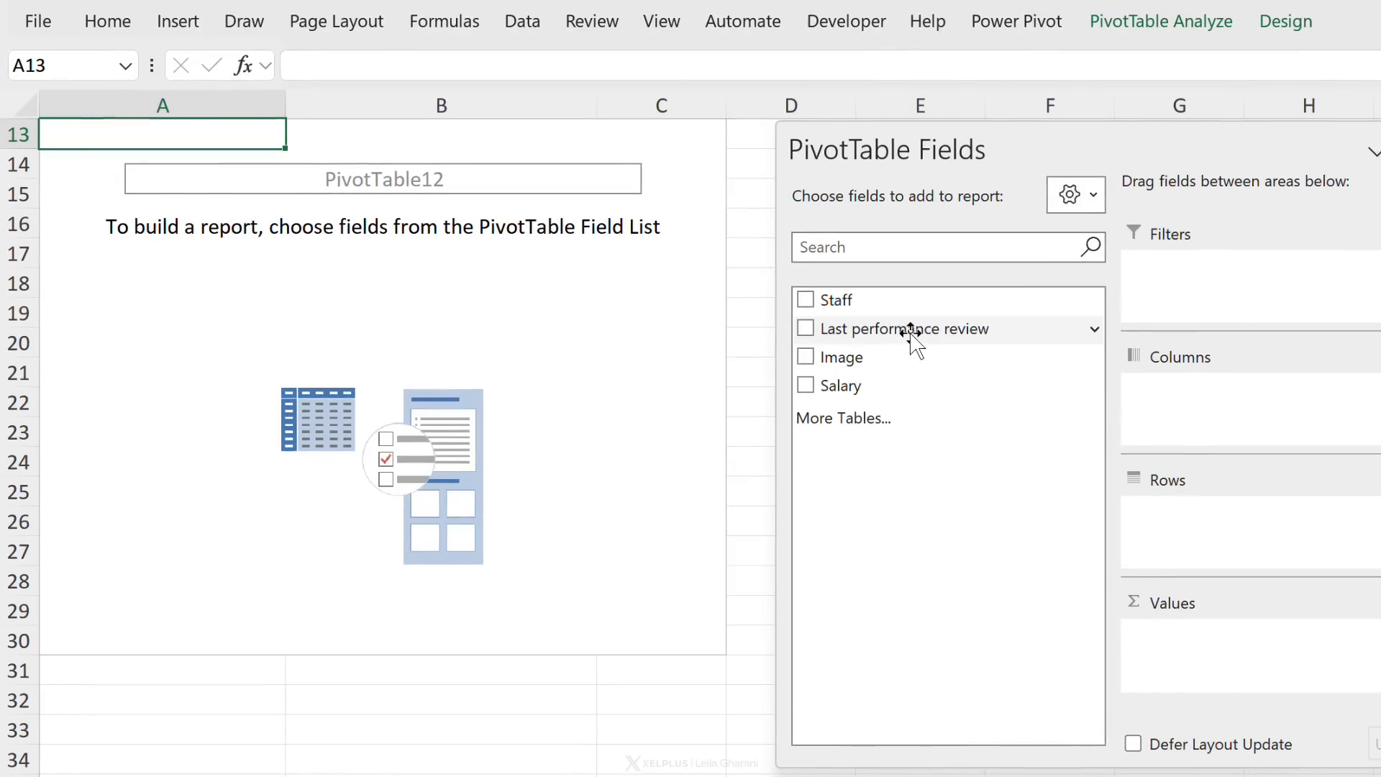
# Step: Add Last performance review and Staff as rows, plus Image and summed Salary, to the pivot
pyautogui.click(805, 328)
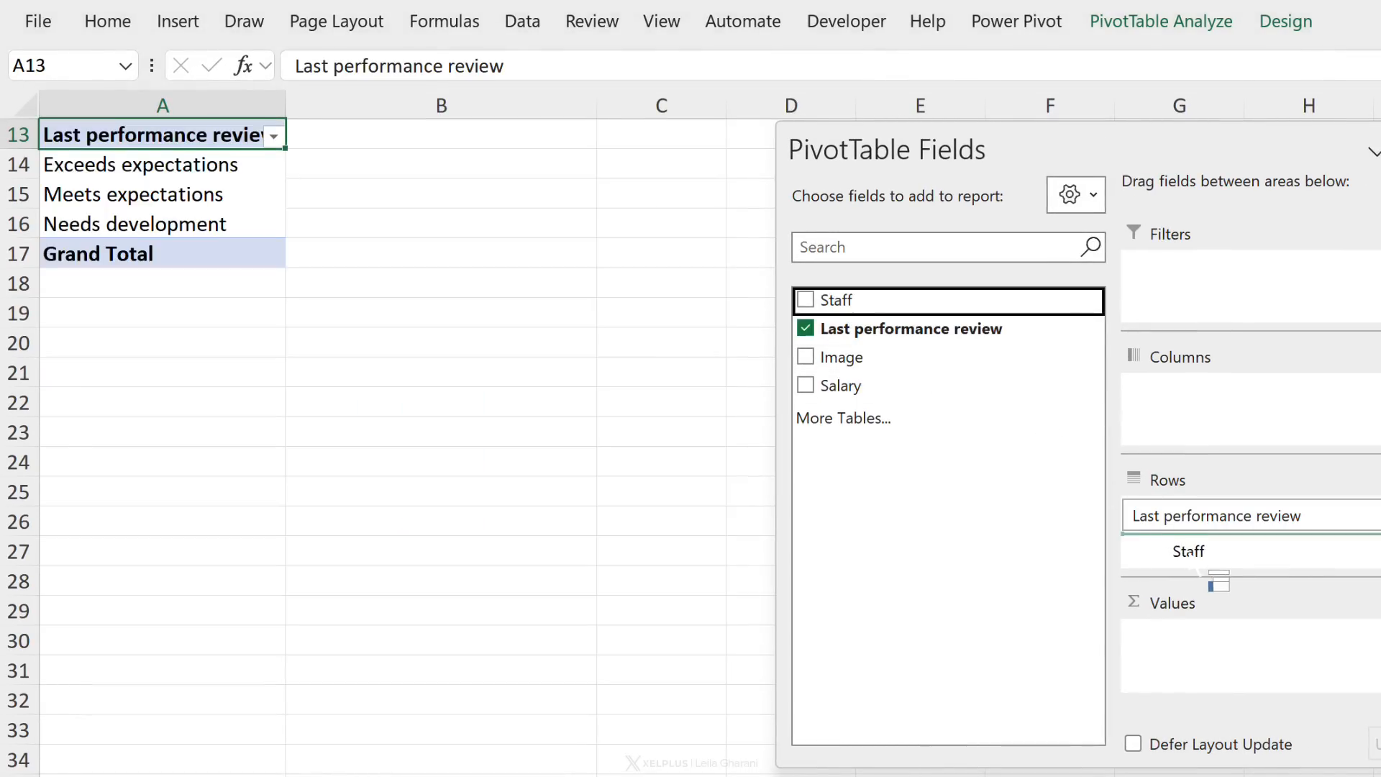
pyautogui.click(806, 300)
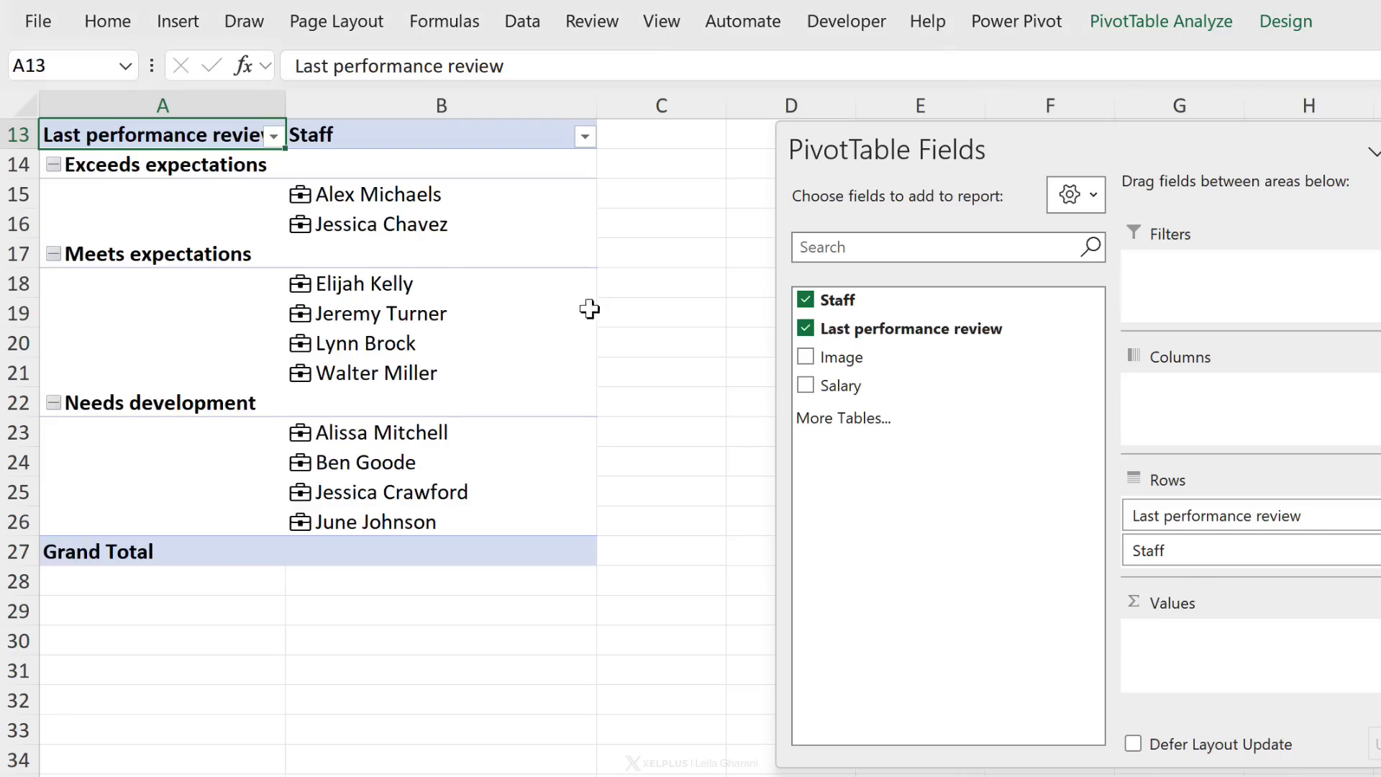
pyautogui.click(378, 195)
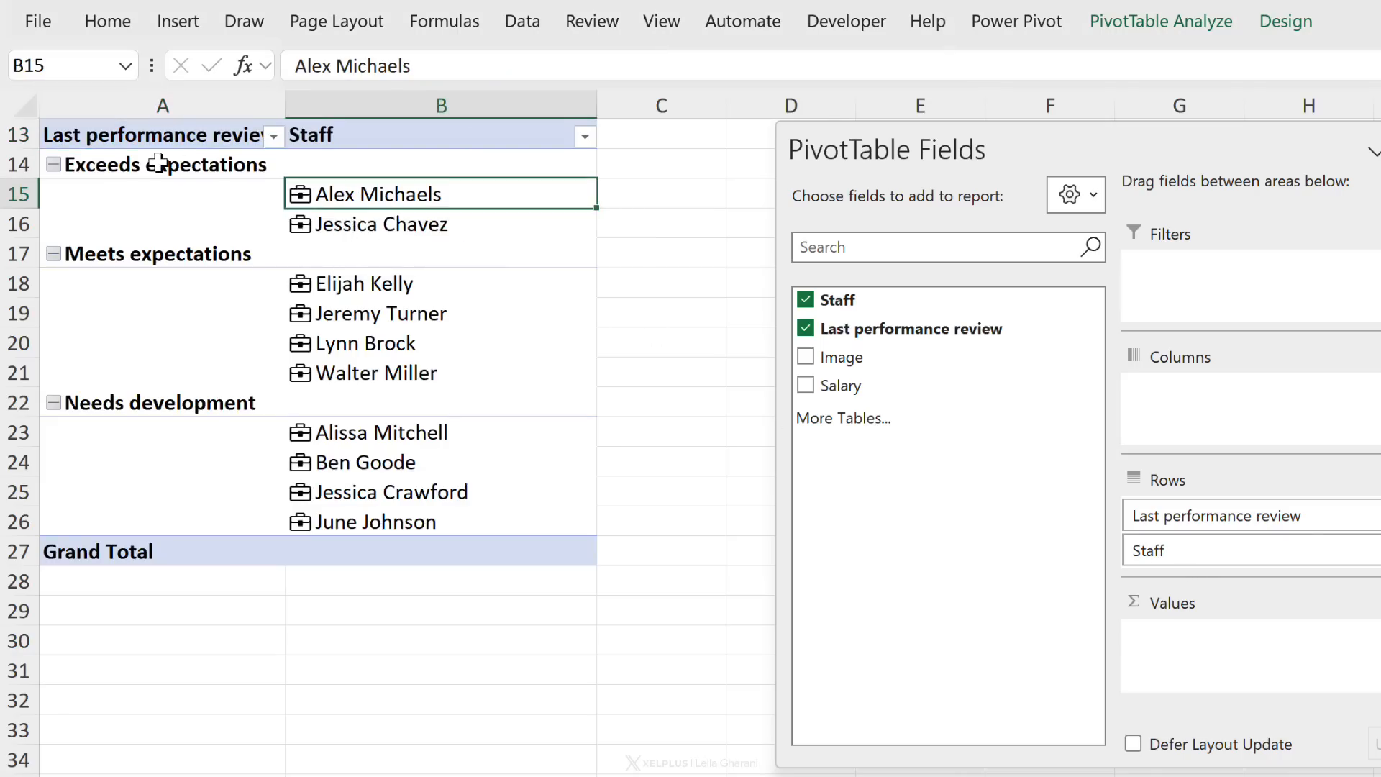
pyautogui.click(392, 284)
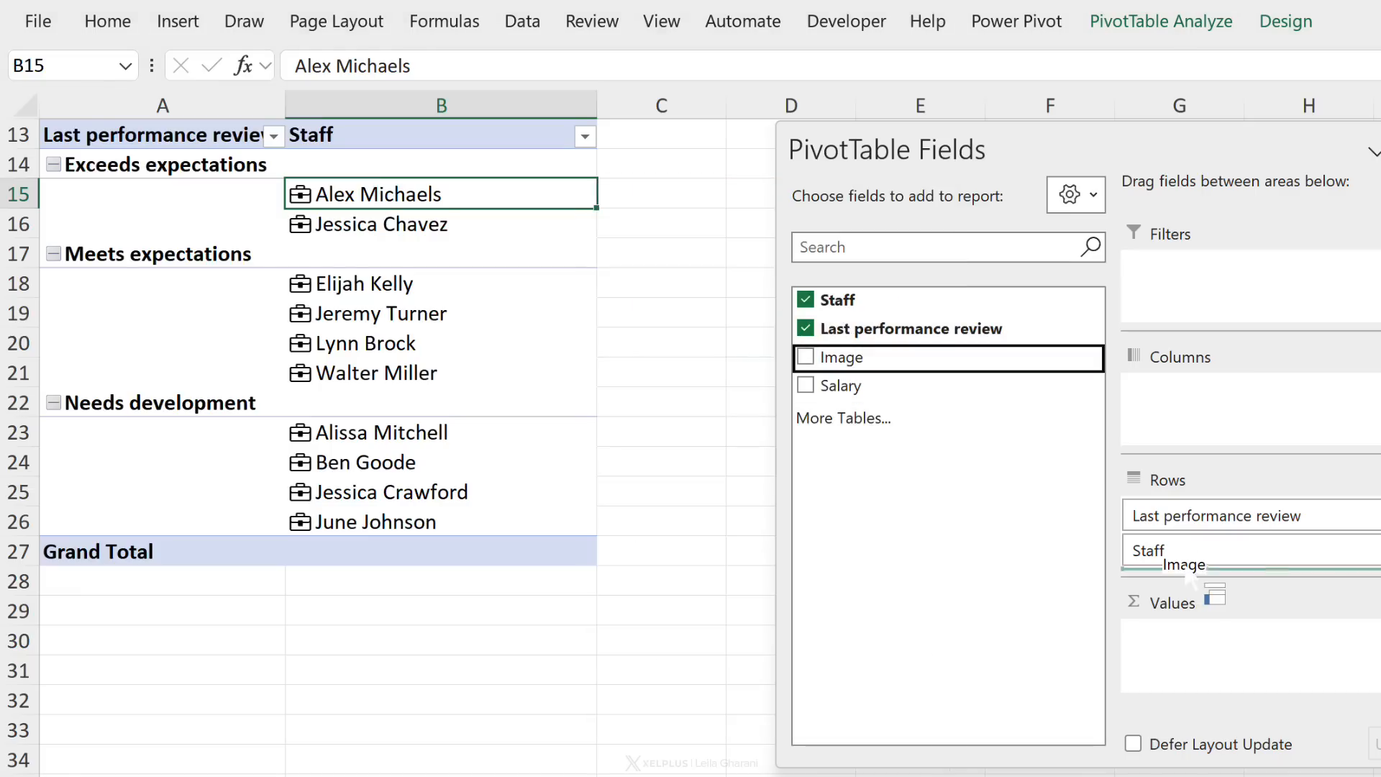
pyautogui.click(805, 357)
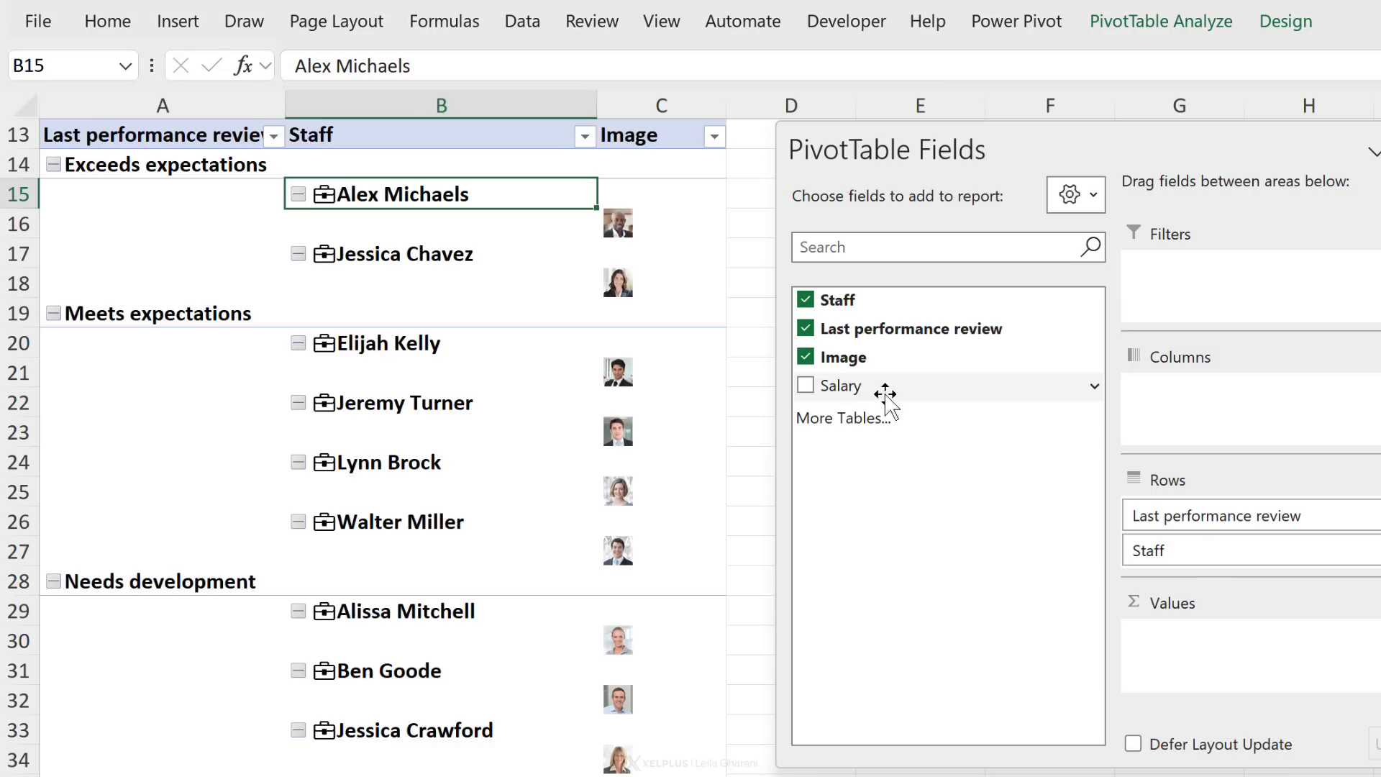
pyautogui.click(805, 385)
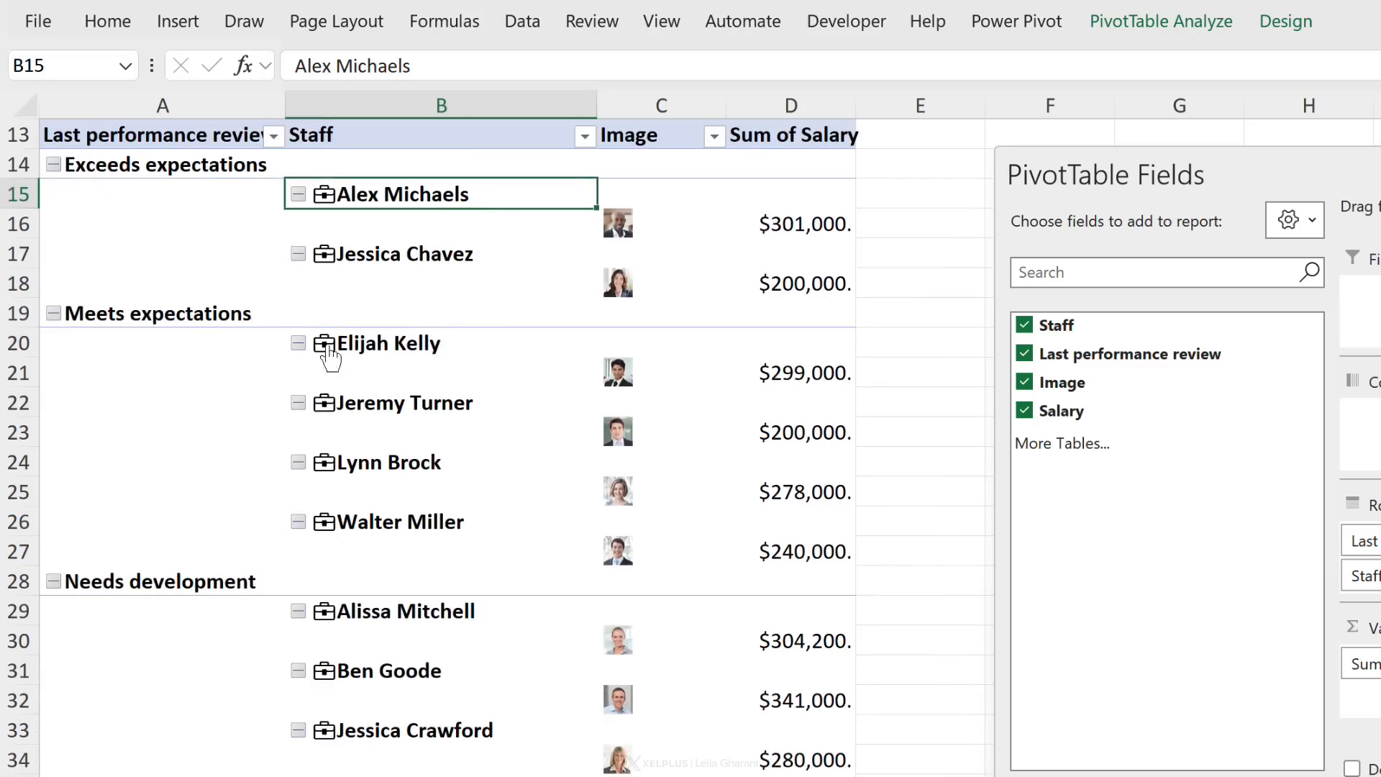
pyautogui.moveTo(1288, 24)
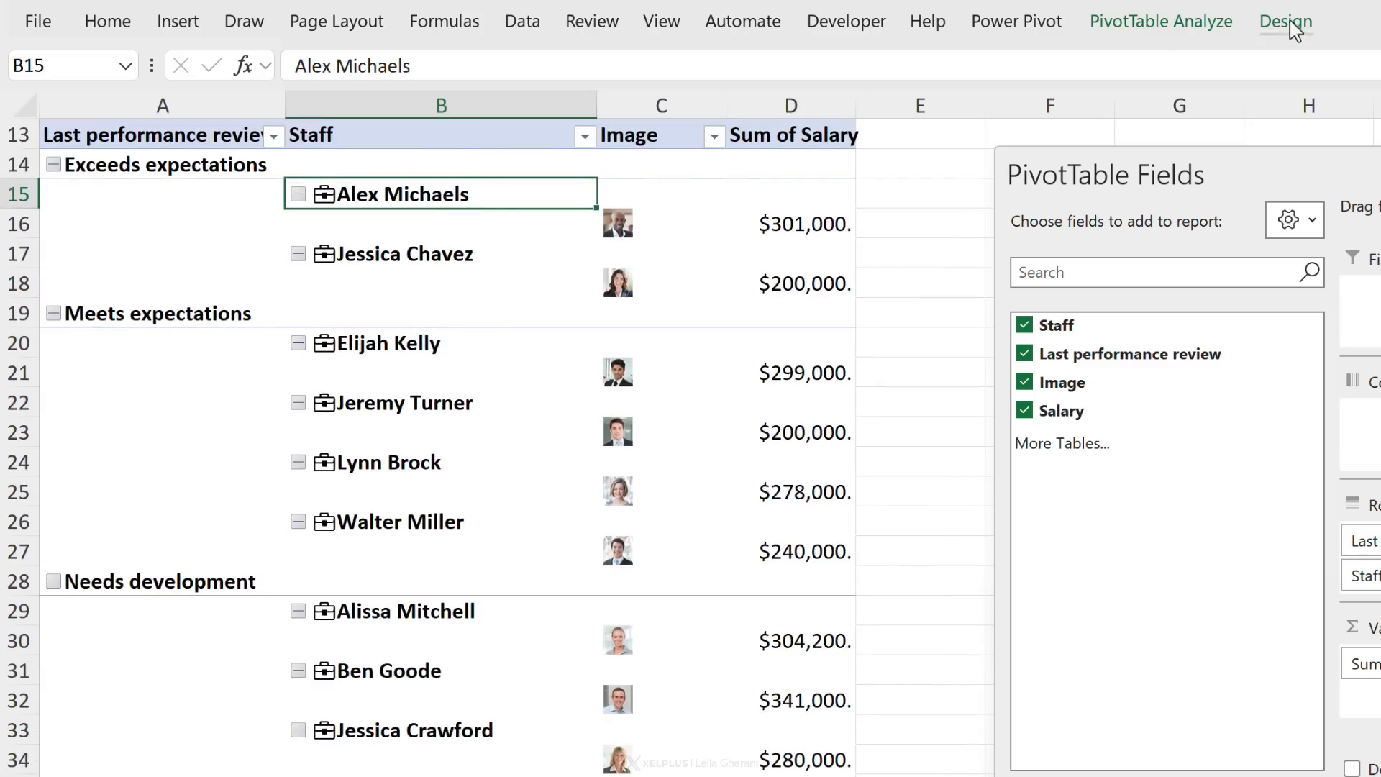
# Step: Set the staff pivot's report layout to Tabular Form
pyautogui.click(206, 93)
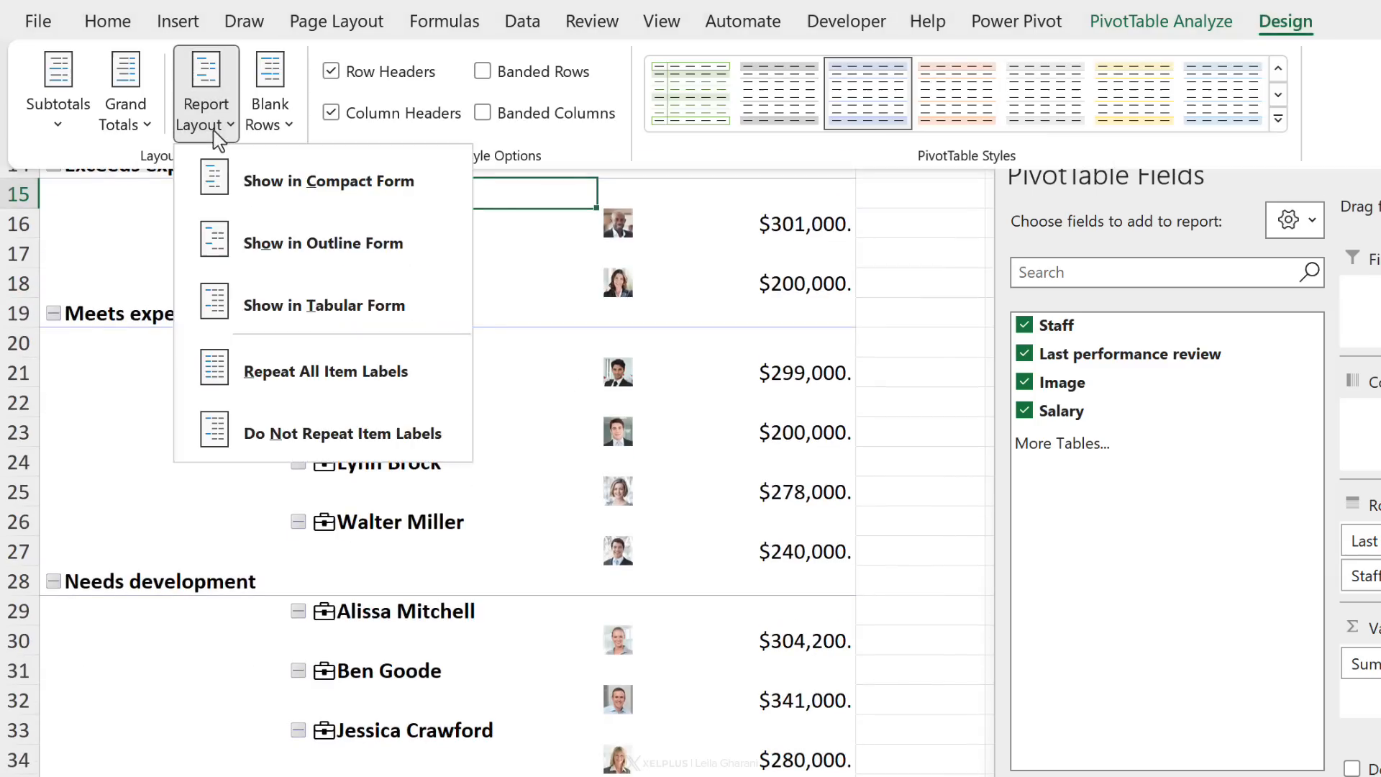
pyautogui.click(324, 305)
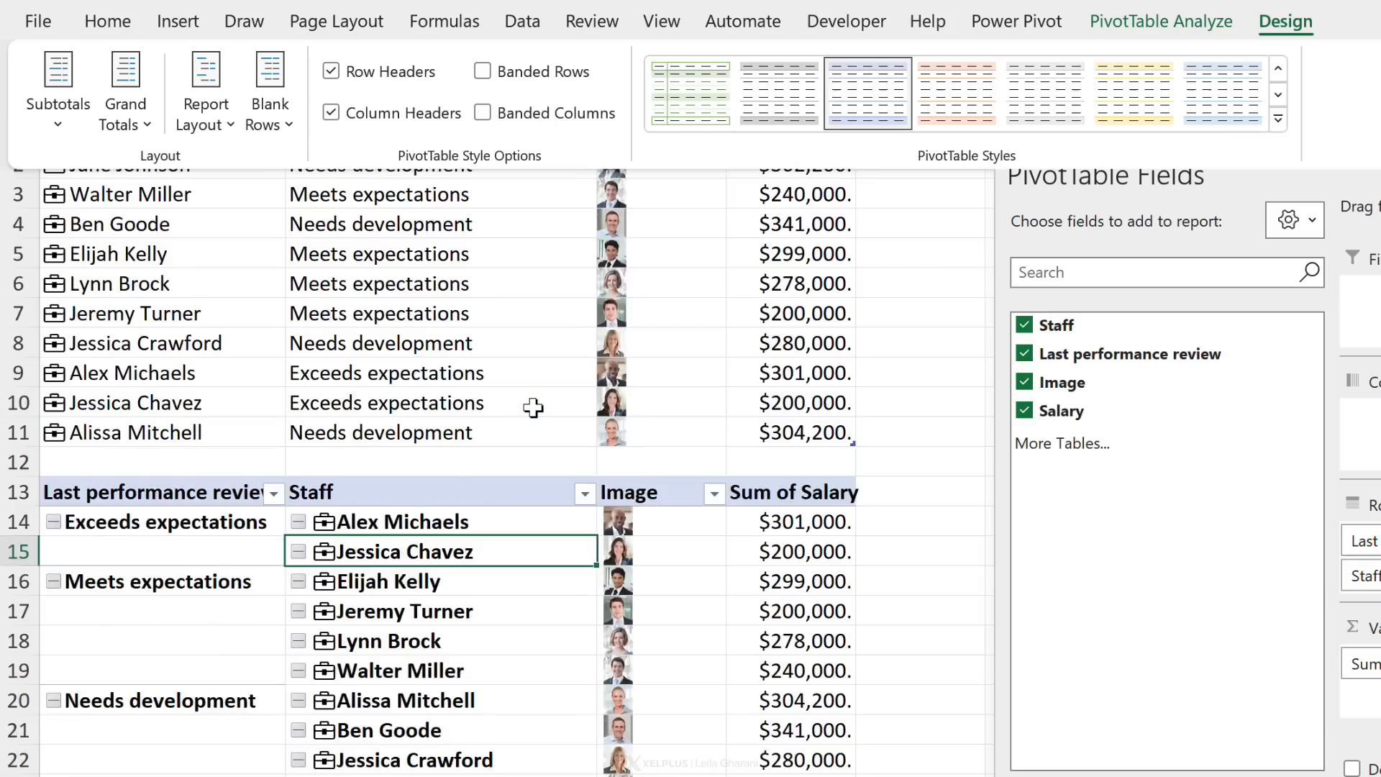